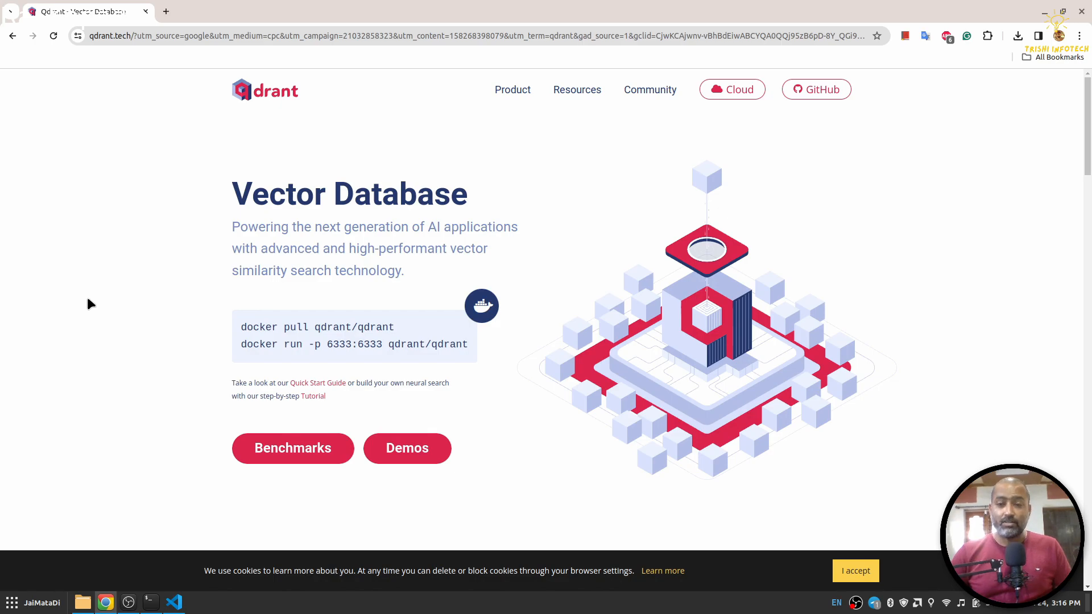
mouse_move(101, 299)
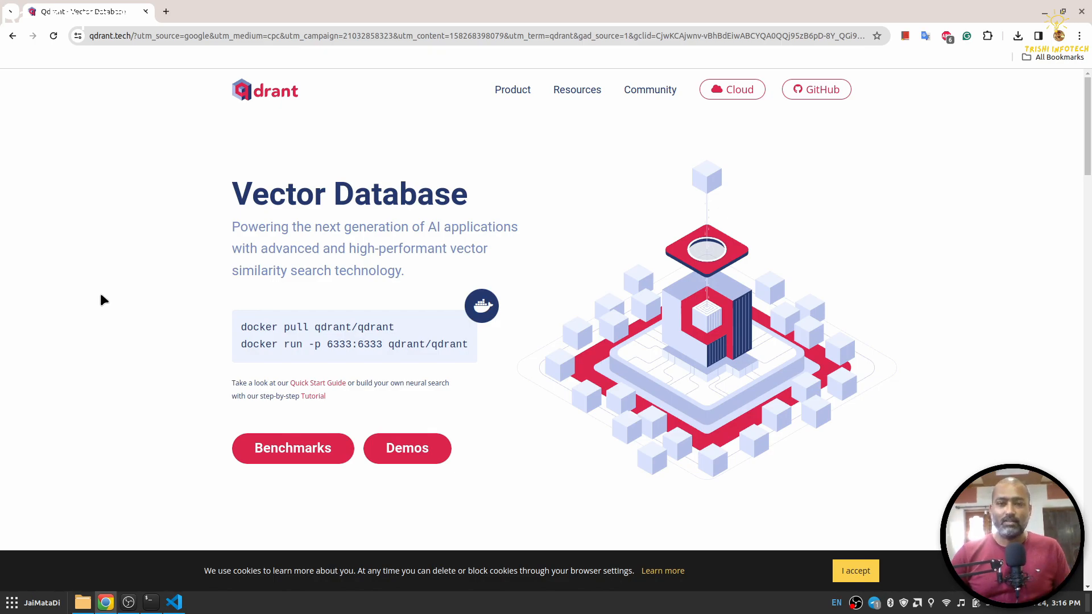
mouse_move(196, 179)
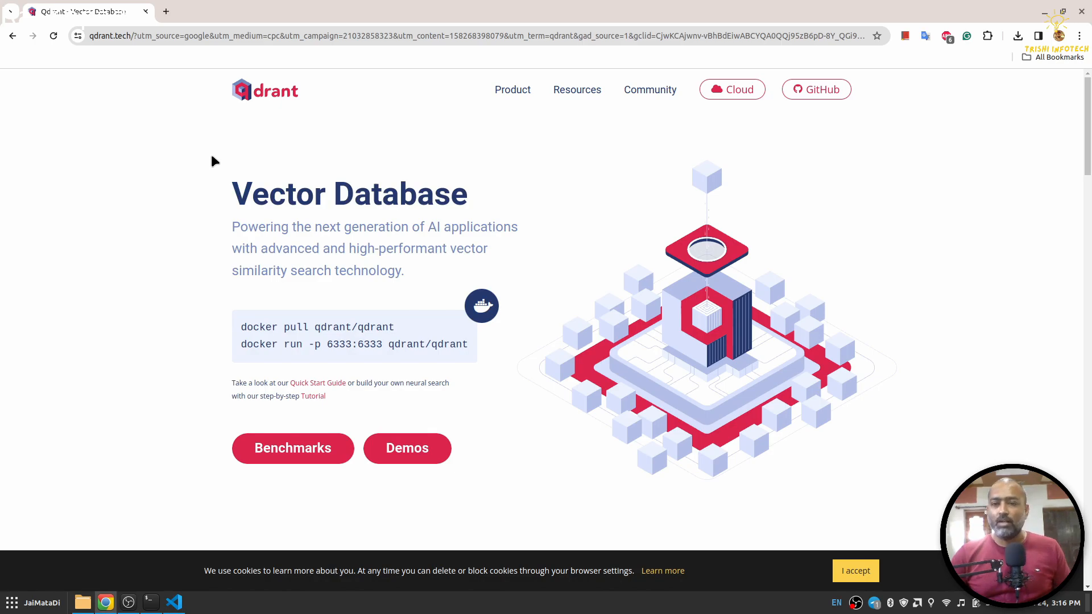
mouse_move(285, 148)
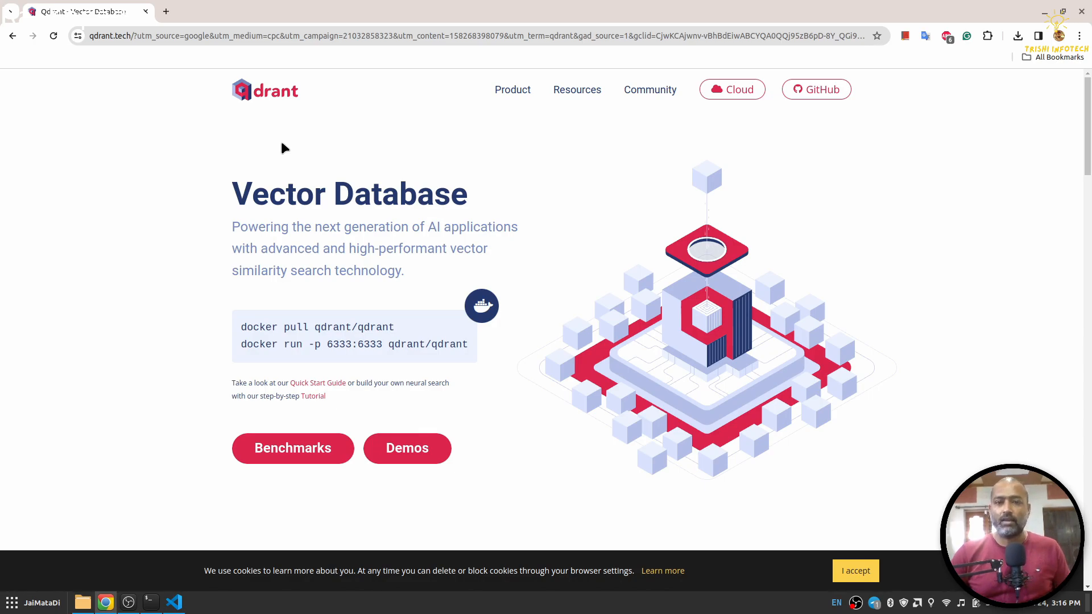
mouse_move(237, 144)
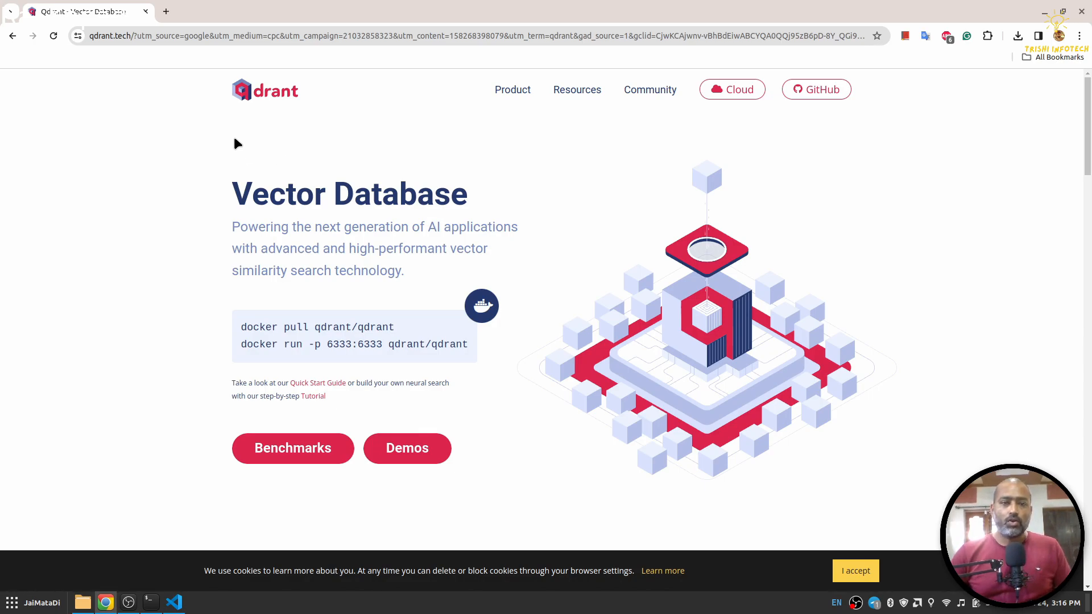
mouse_move(244, 146)
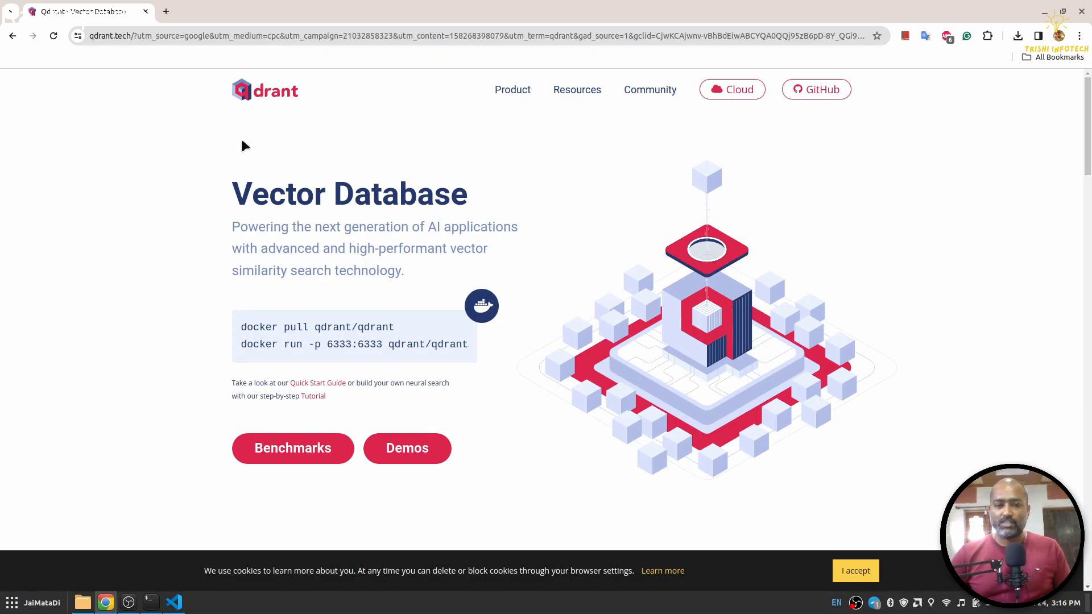
mouse_move(280, 344)
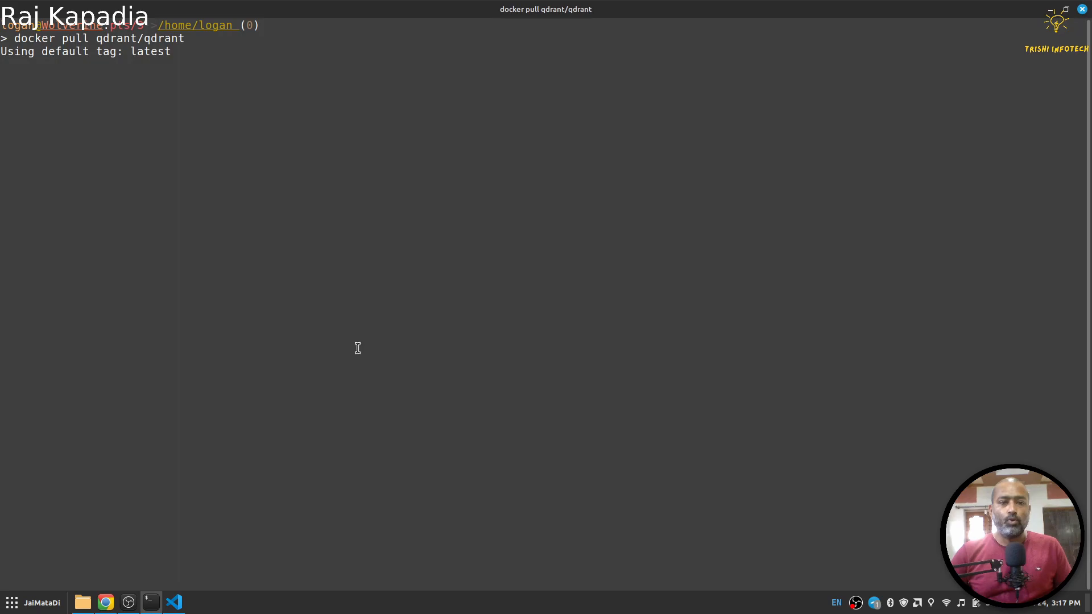
- Switch back to the Chrome browser, leaving docker pull running in Terminal
click(104, 602)
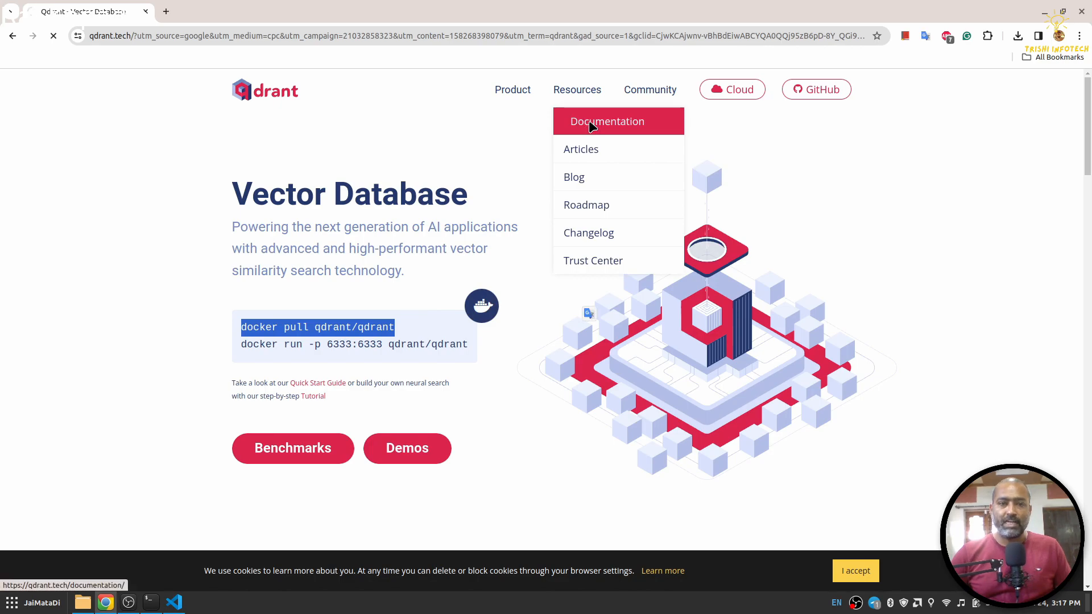
- Open the Qdrant Quickstart documentation and copy its docker run command
click(606, 121)
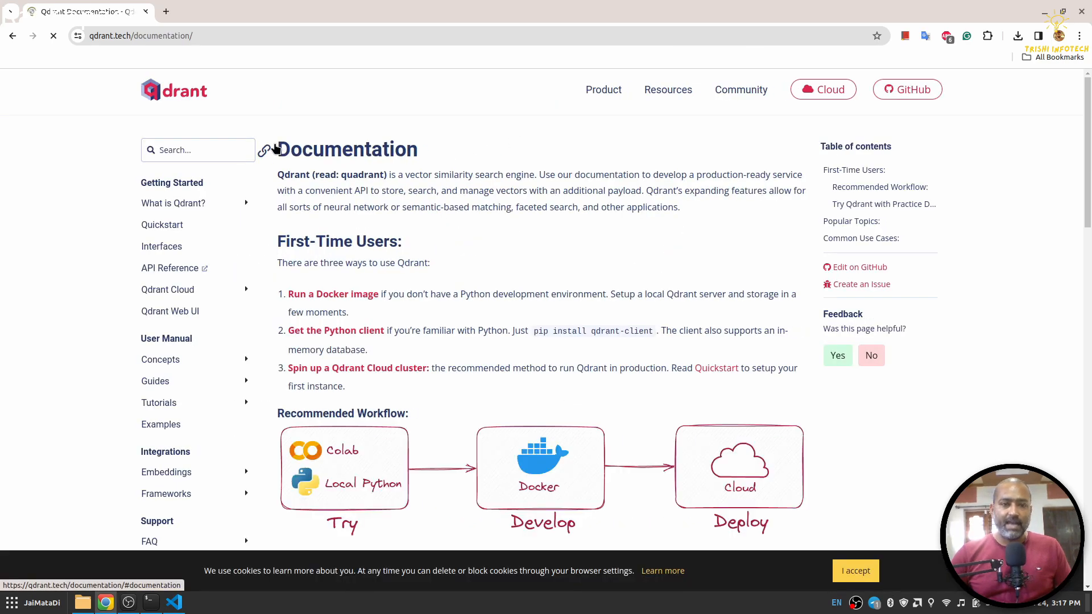
click(163, 224)
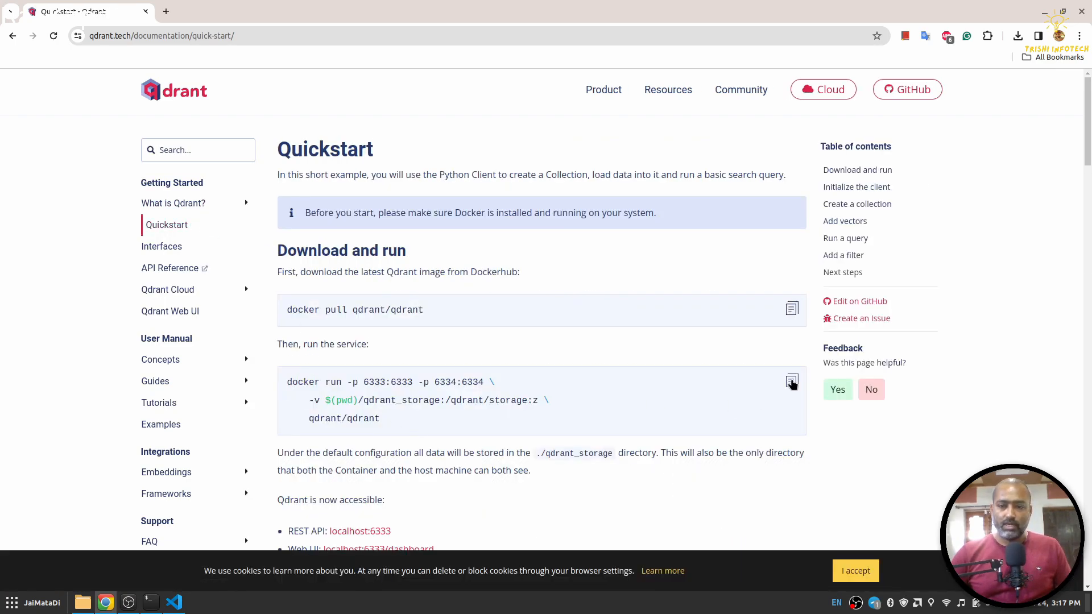
click(791, 381)
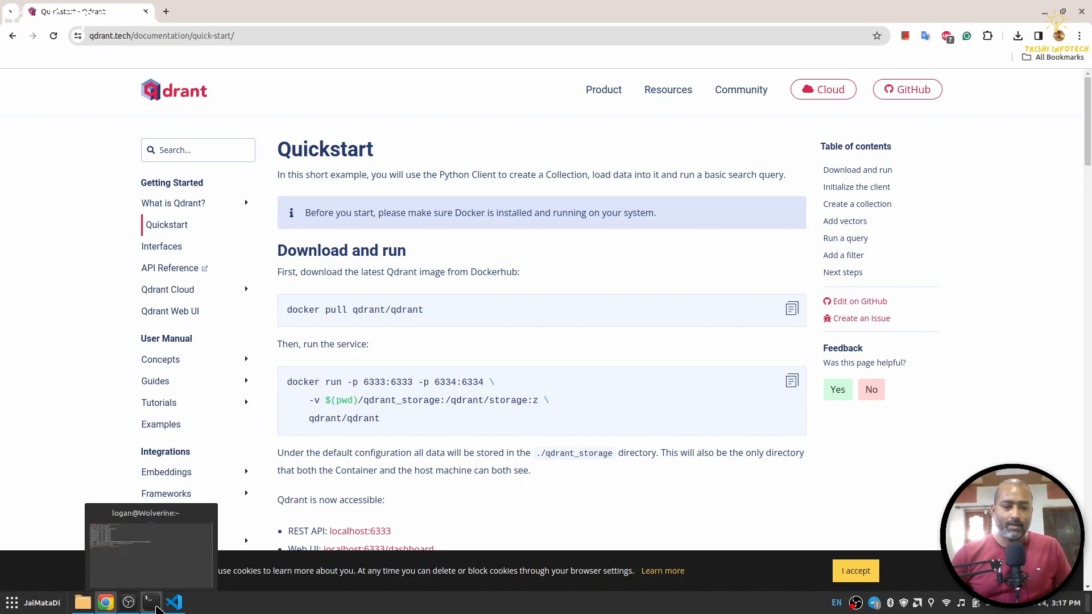
- Back in Terminal, start the docker run command mapping ports 6333 and 6334
click(150, 601)
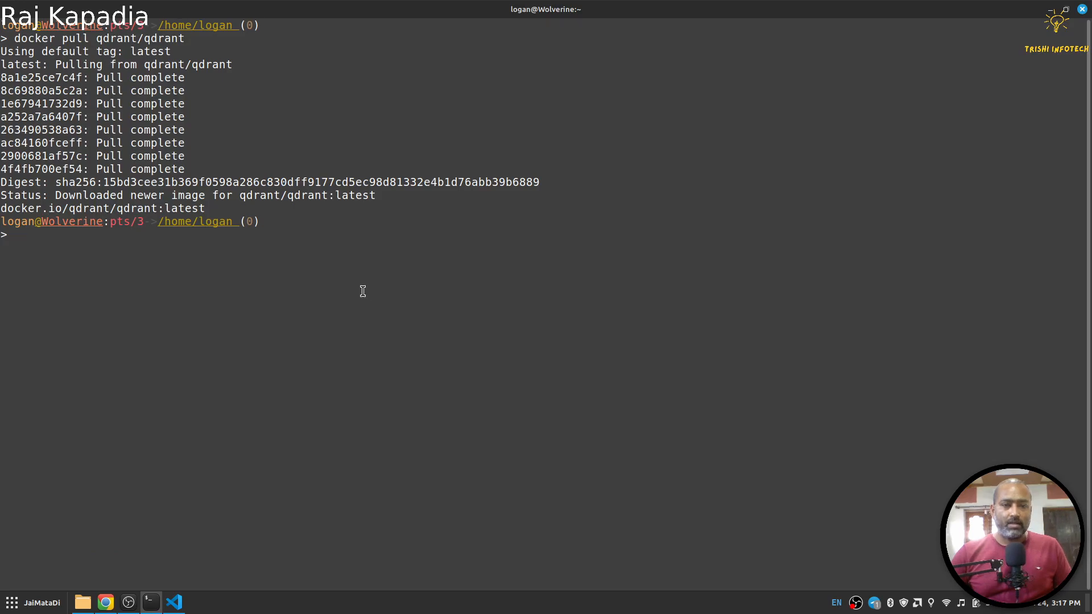
text(docker images)
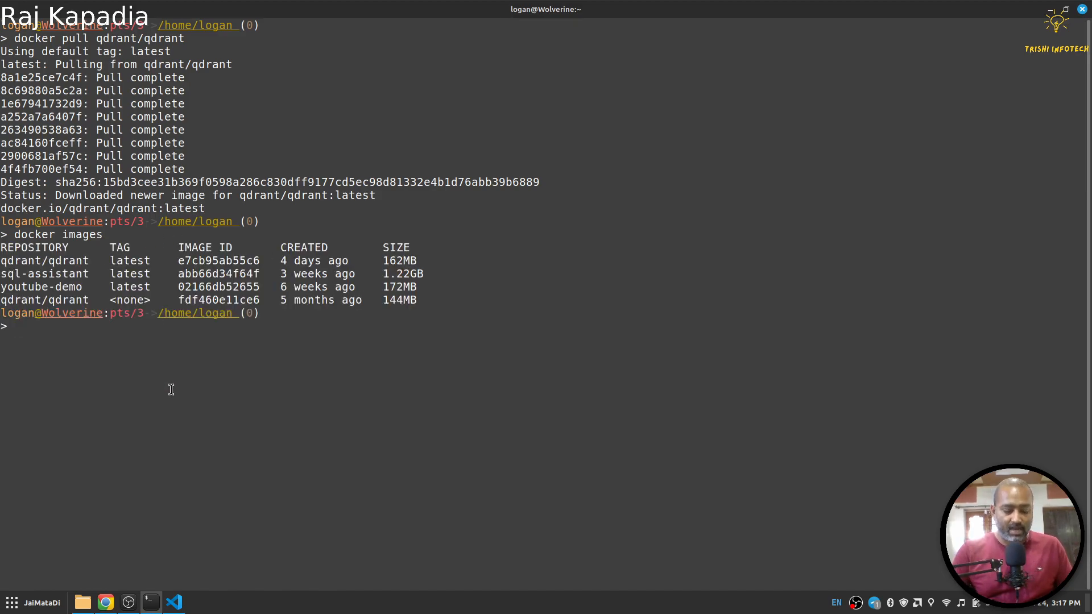
text(docker run -p 6333:6333 -p 6334:6334 \)
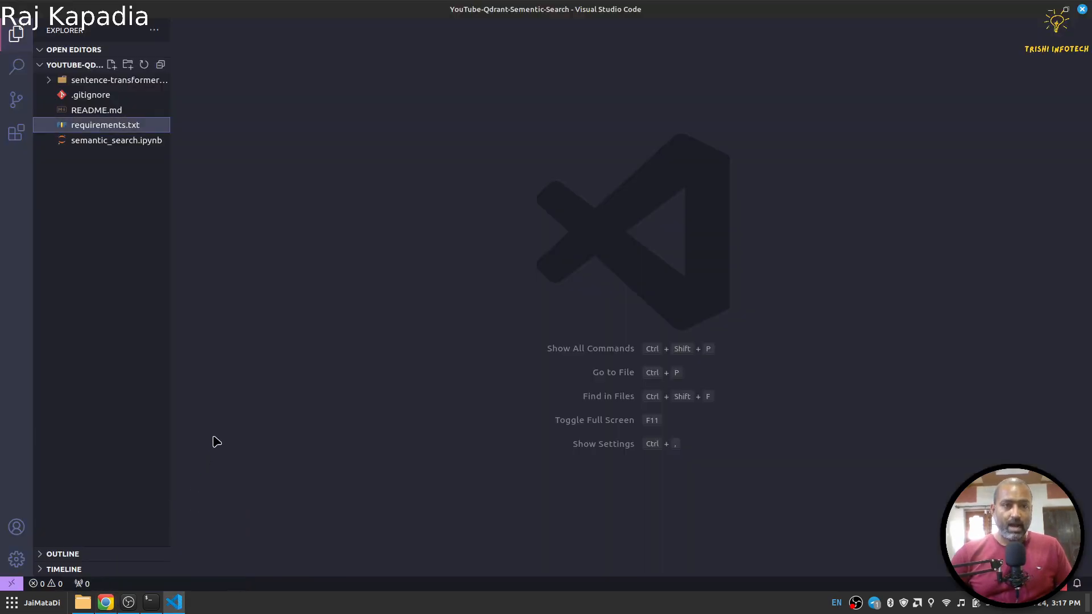
- Open semantic_search.ipynb and create a venv with python3 -m venv venv
double_click(118, 140)
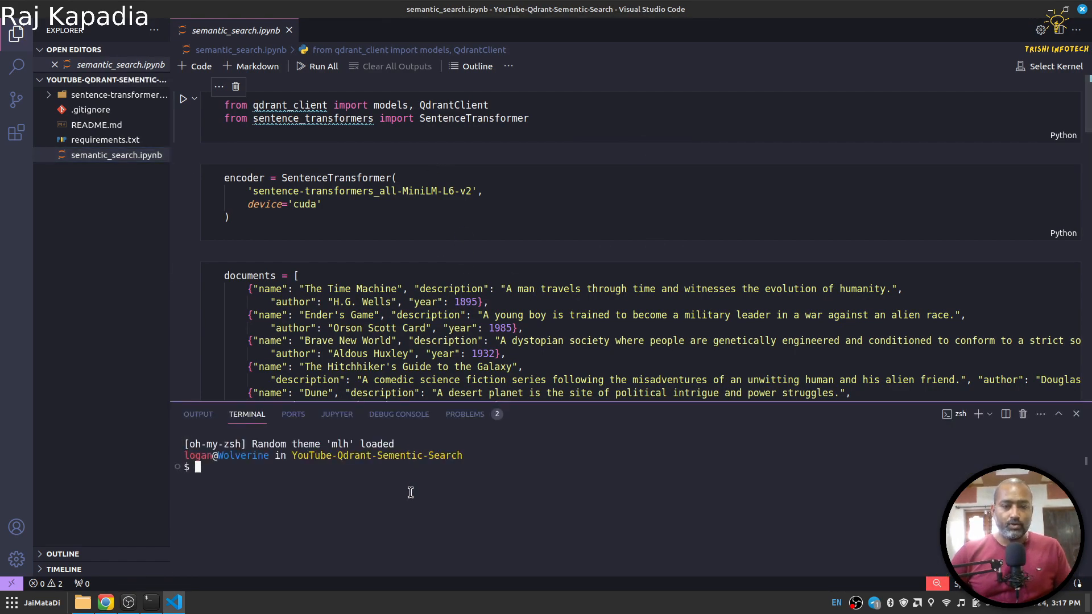
text(python3 -)
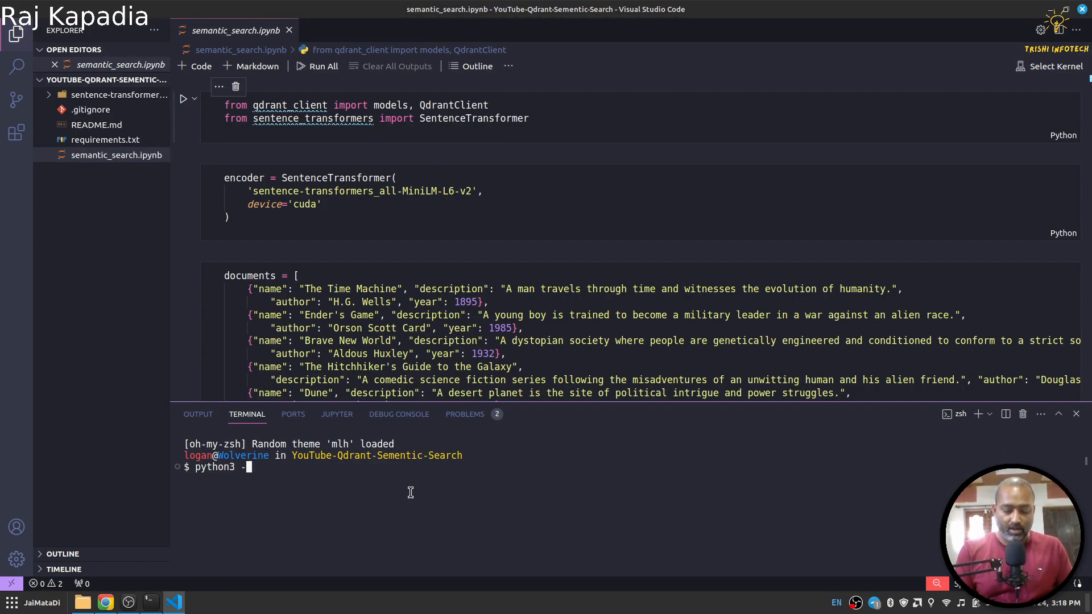
text(m venv venv)
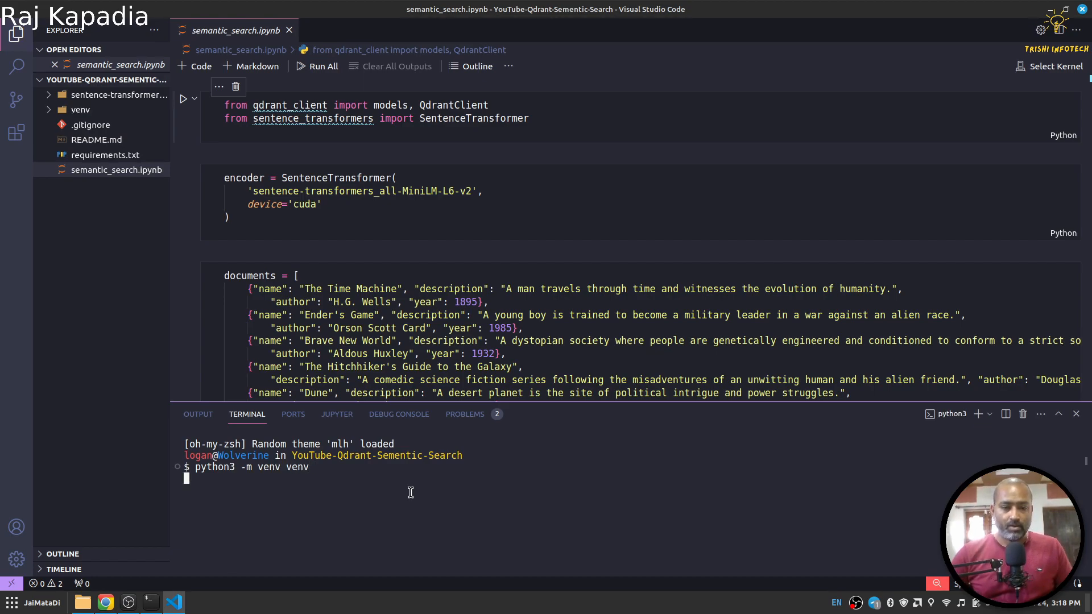
key(Return)
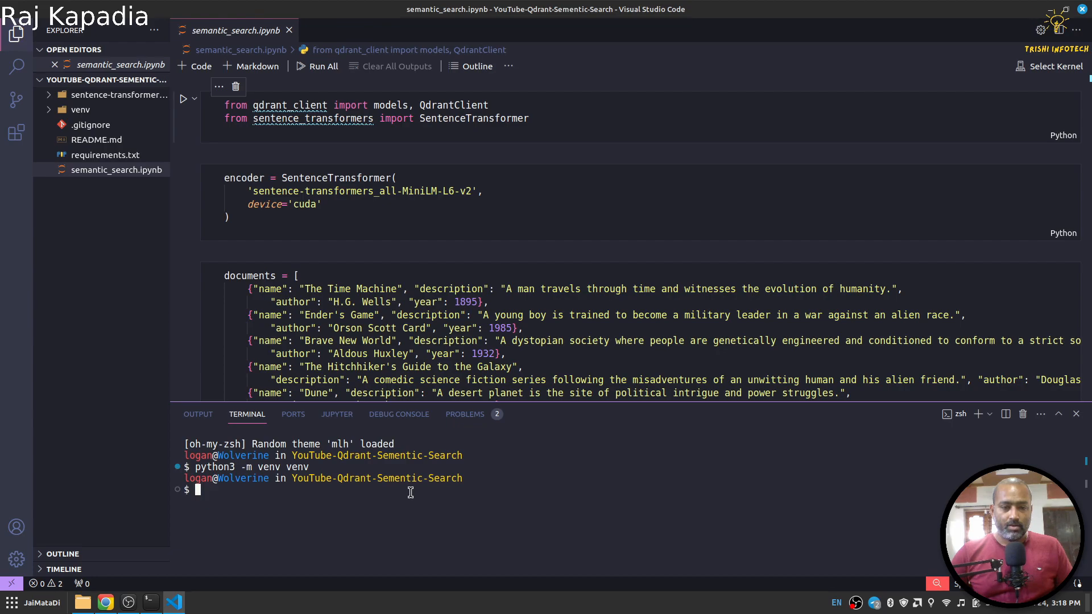
- Activate the venv and install the packages from requirements.txt
text(source venv/bin/activate)
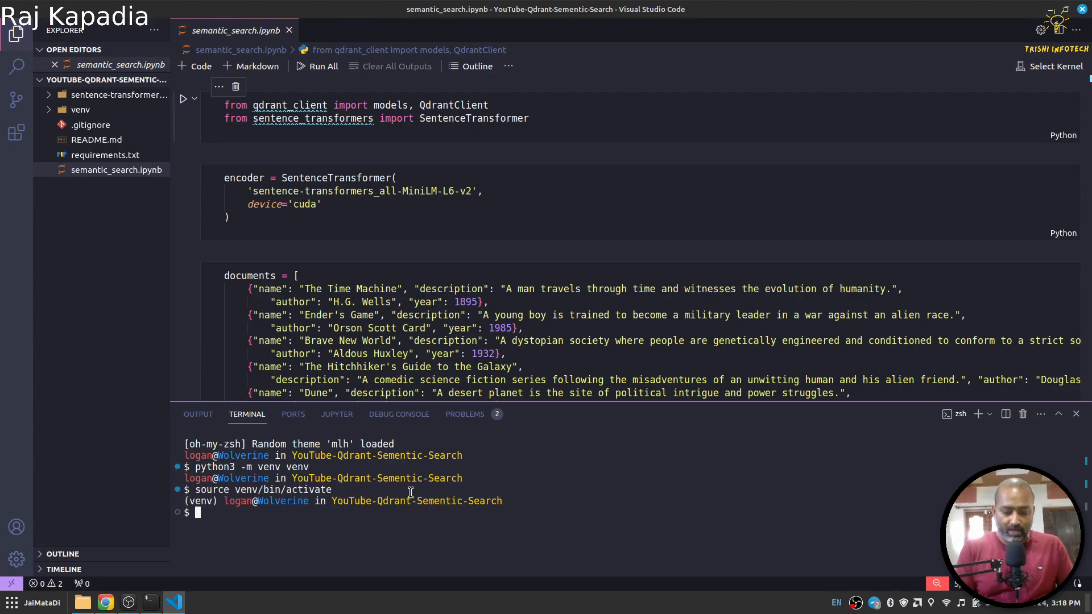
text(pip install -r requirements.txt)
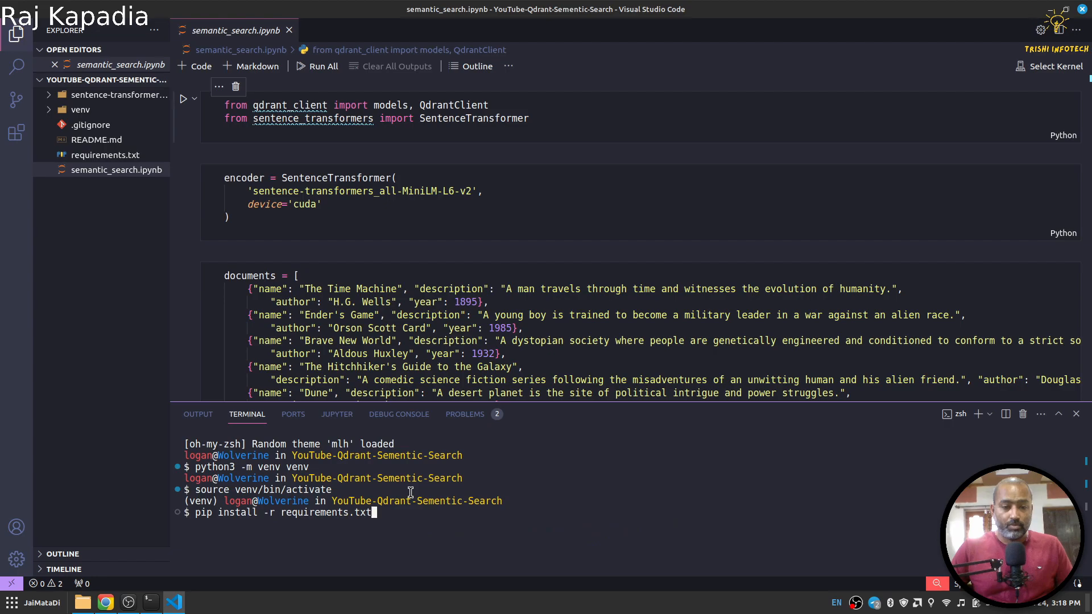
key(Enter)
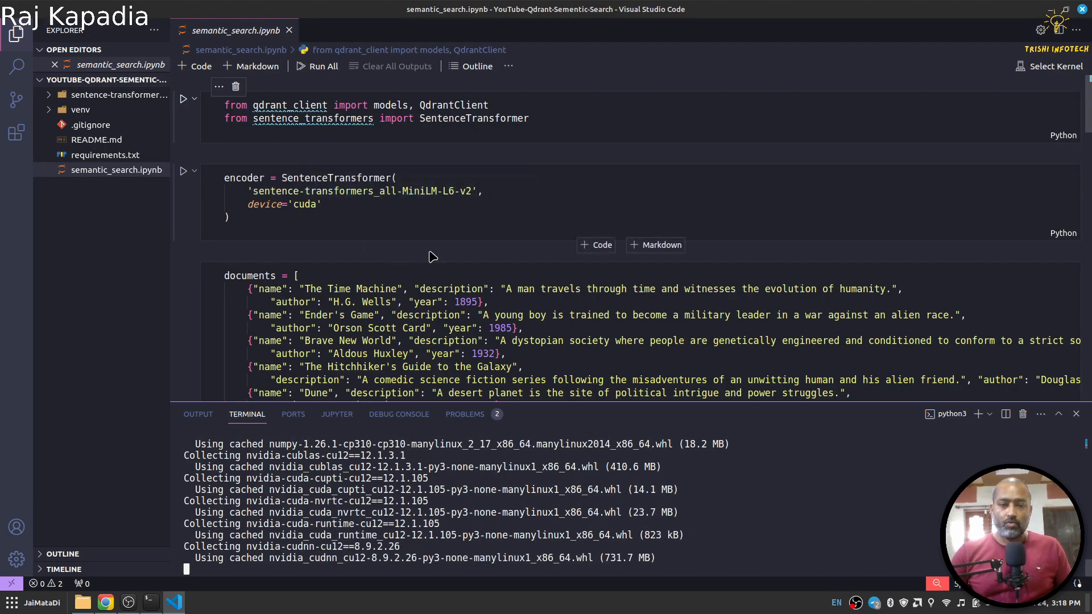
double_click(564, 288)
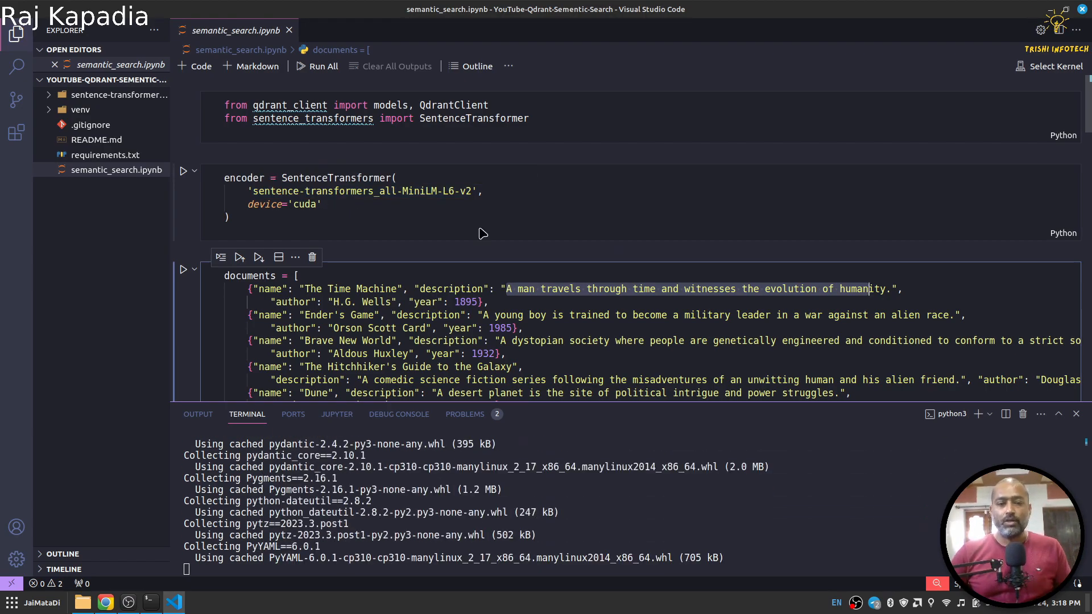
scroll(down, 3)
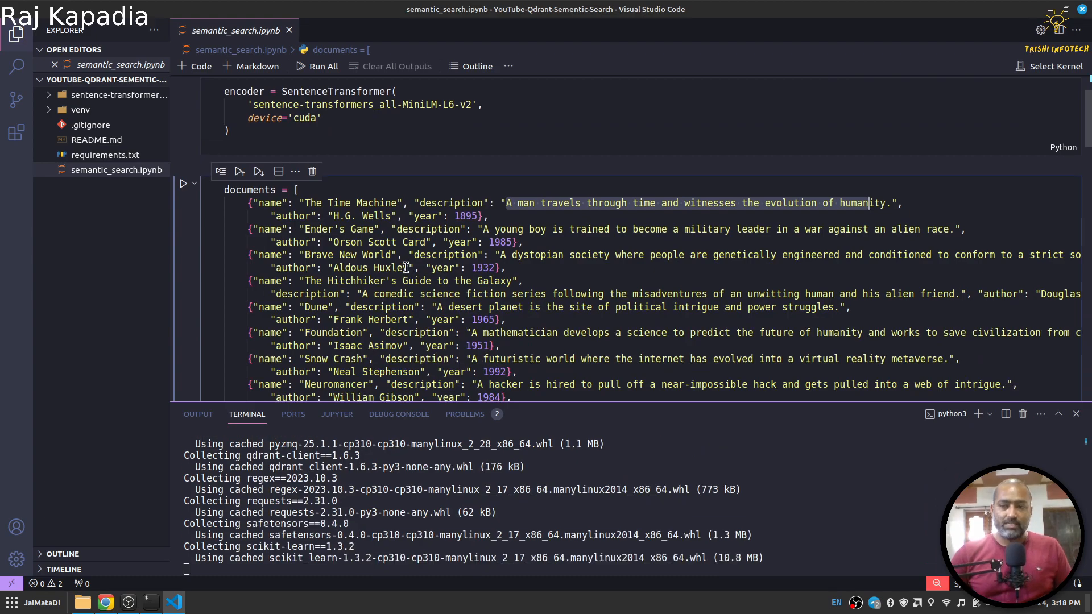
- Browse the notebook kernel choices for the new venv Python environment
click(1048, 66)
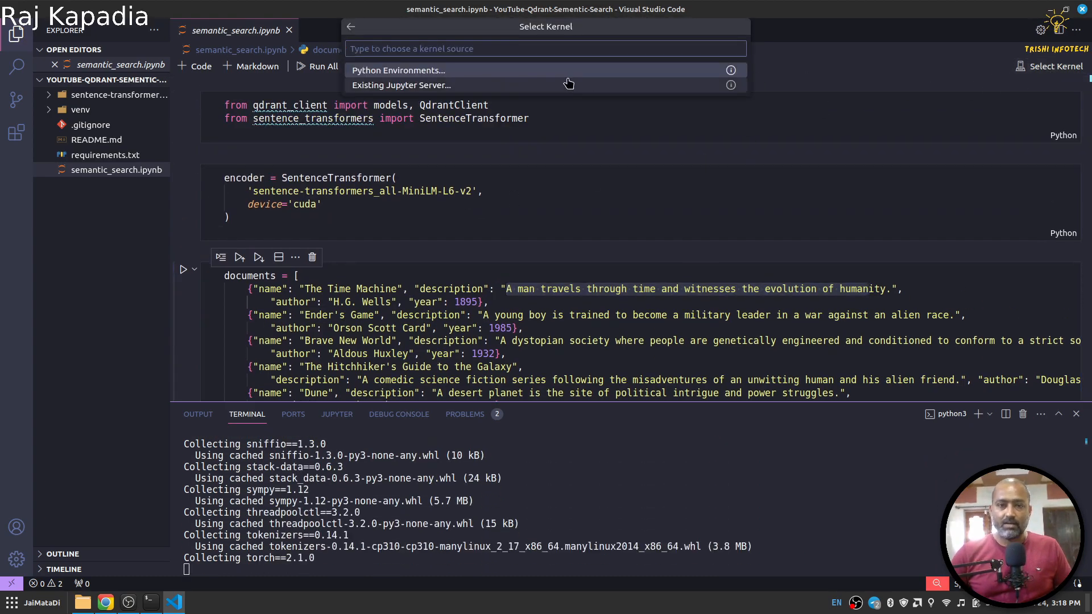
click(397, 69)
text(v)
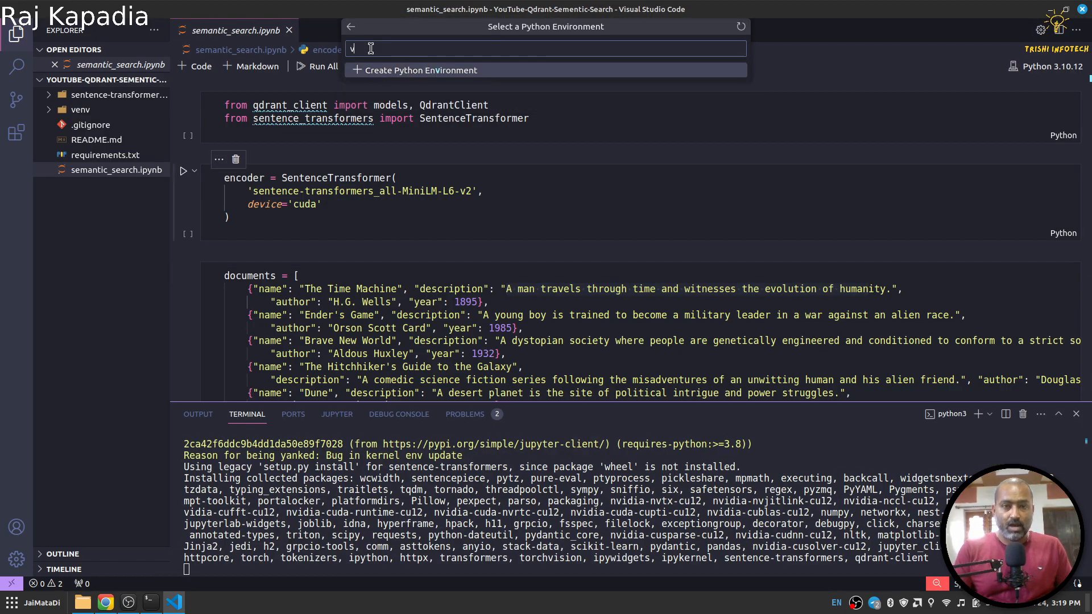
text(e)
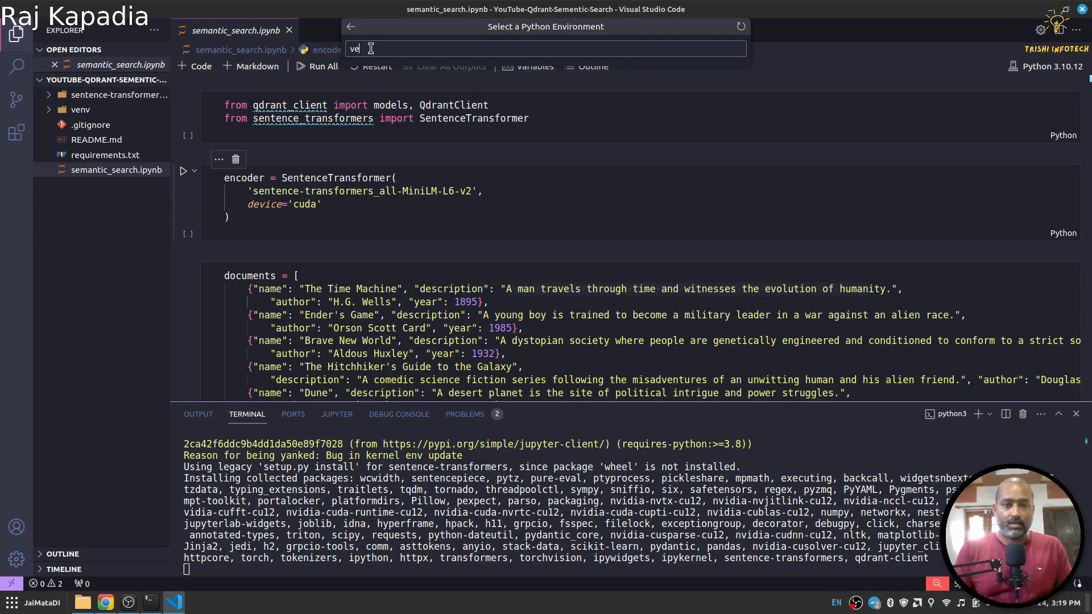
text(nv)
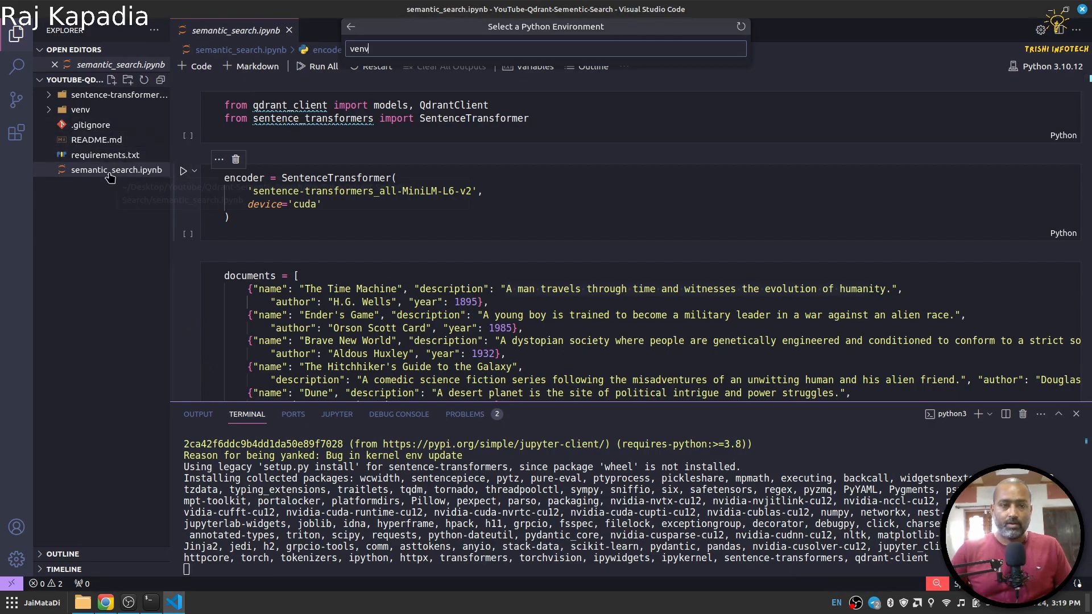
- Create a new file test.py in the project folder
right_click(116, 169)
text(p)
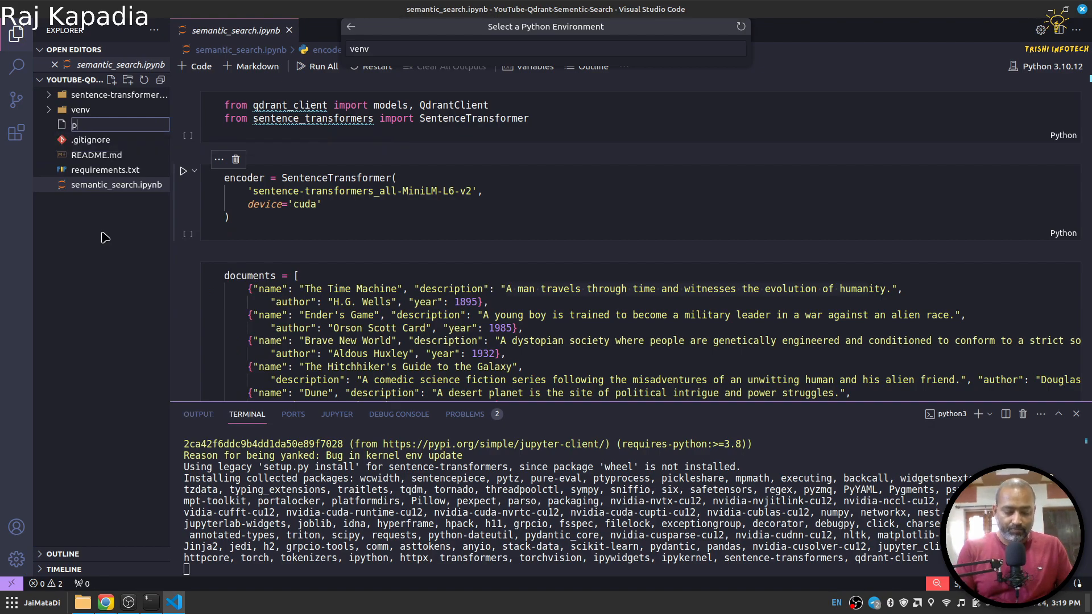
text(test.p)
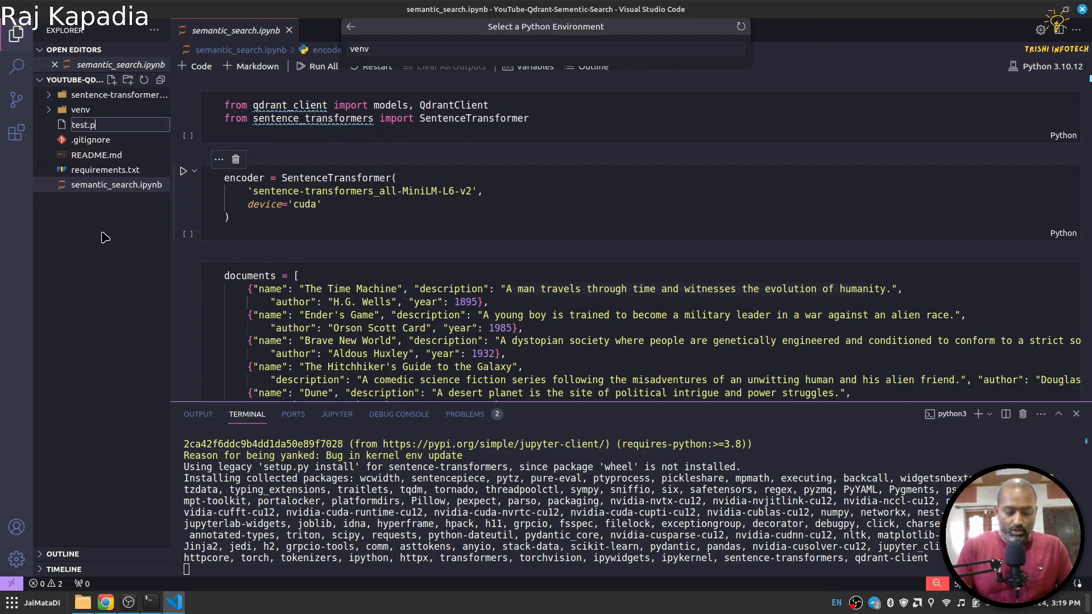
key(Enter)
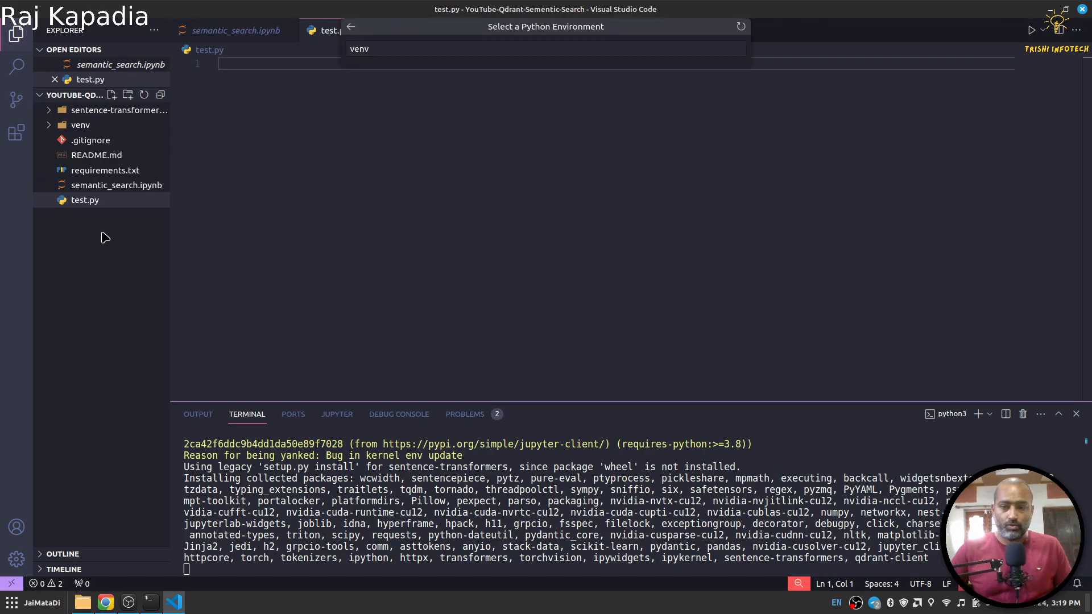
mouse_move(522, 256)
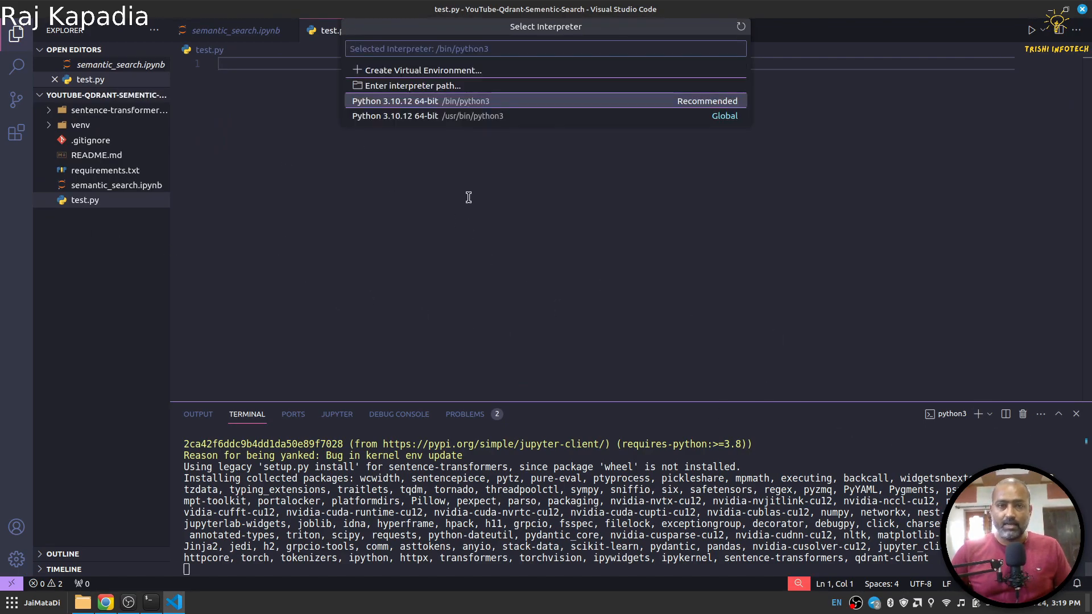
- Start entering an interpreter path manually and look into the venv folder
click(409, 86)
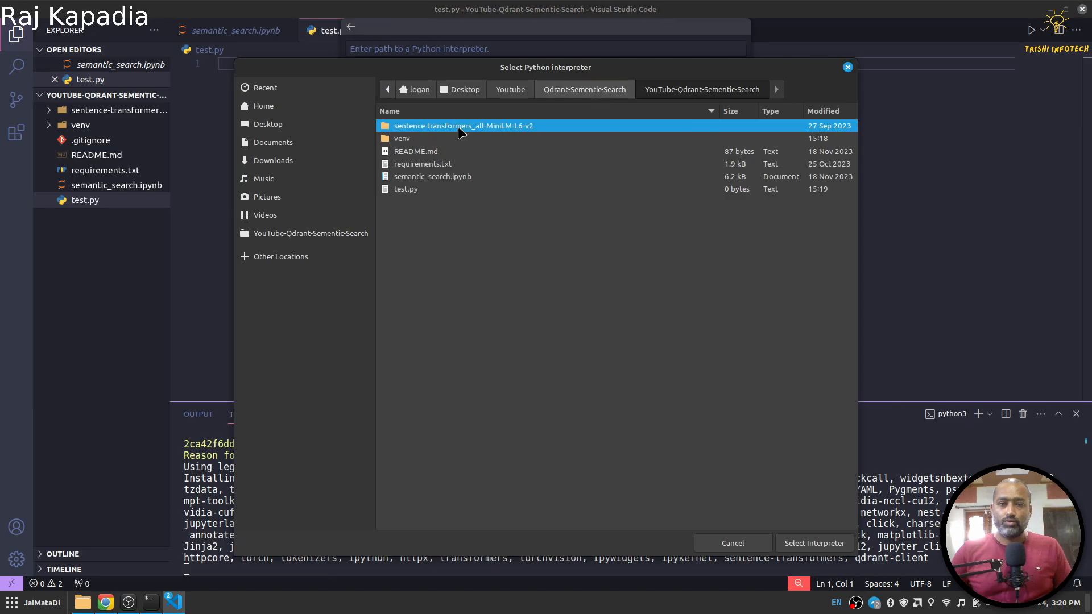
double_click(402, 138)
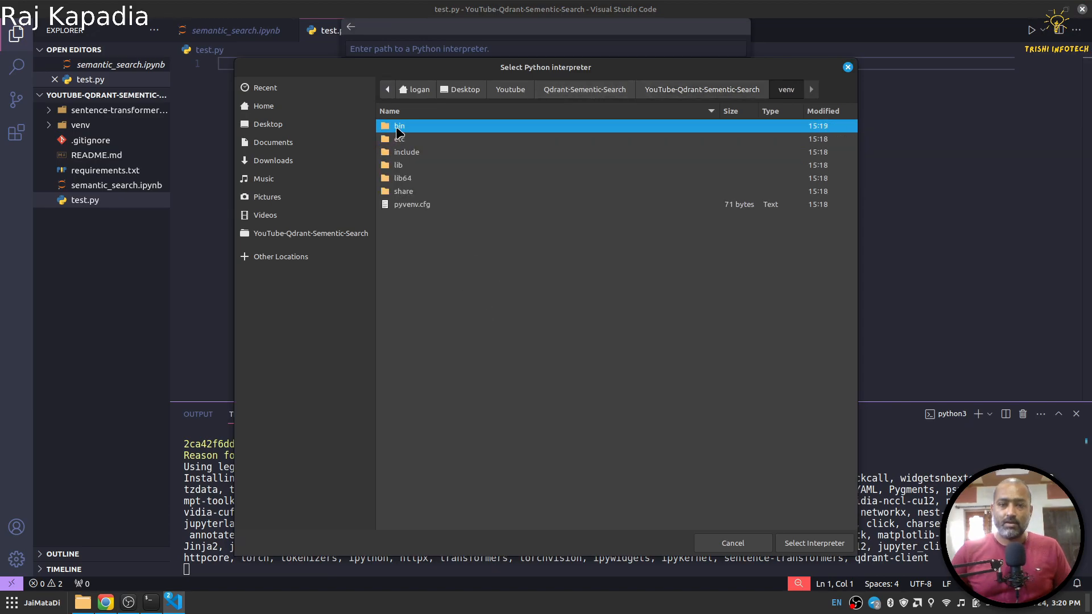
click(731, 543)
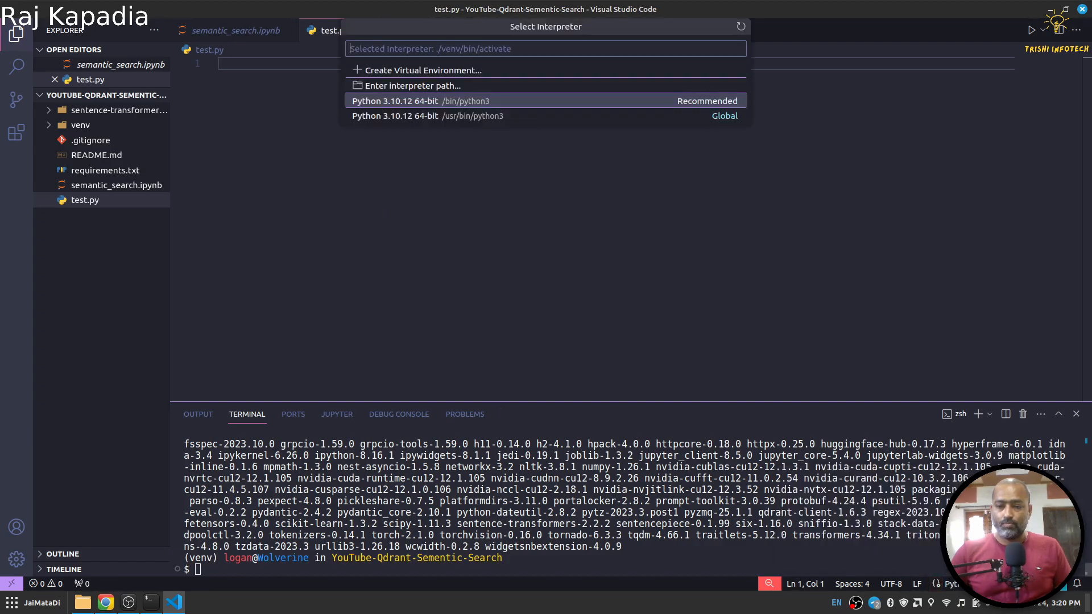
click(410, 86)
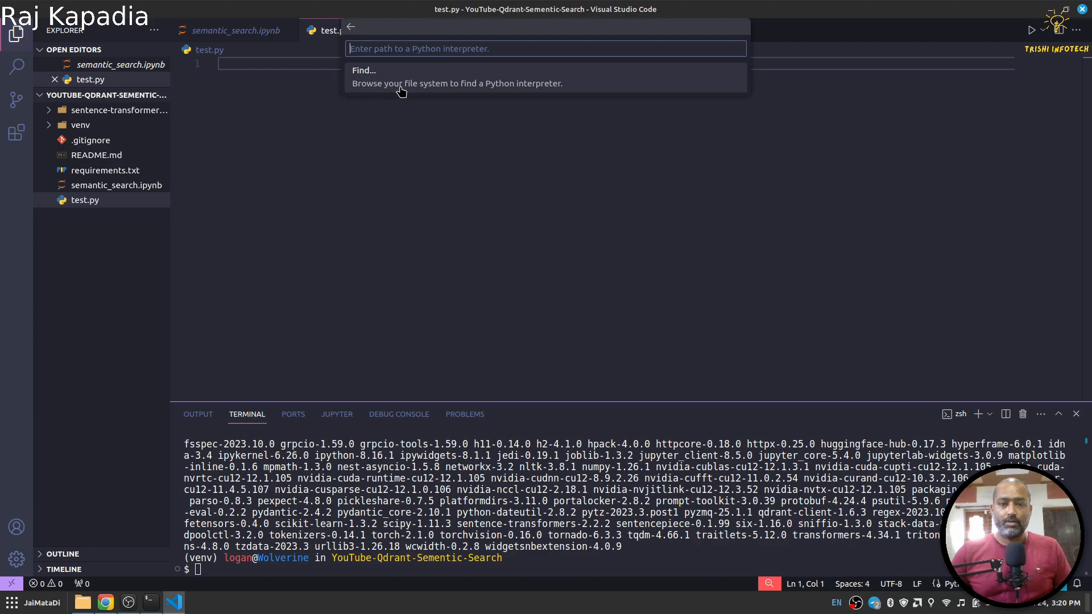
mouse_move(369, 83)
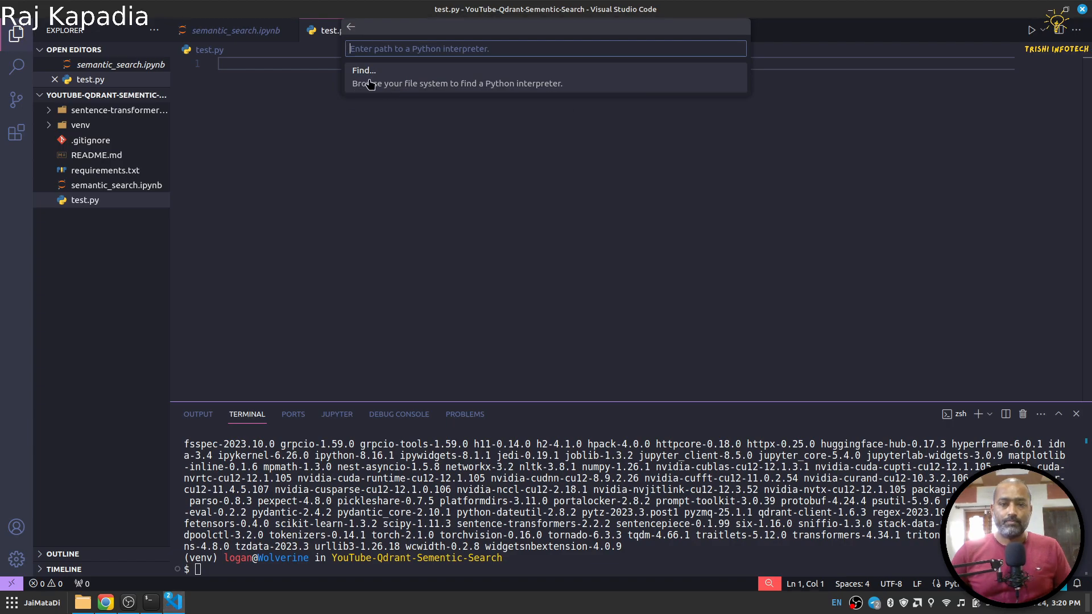
- Browse to venv/bin/python3 and select it as the Python interpreter
click(364, 70)
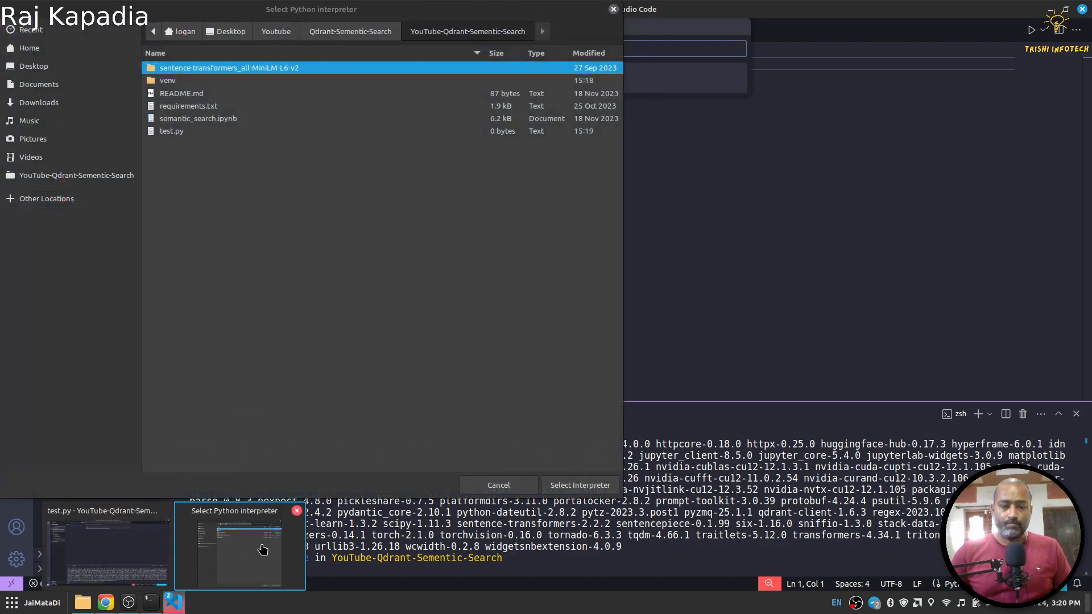
double_click(167, 79)
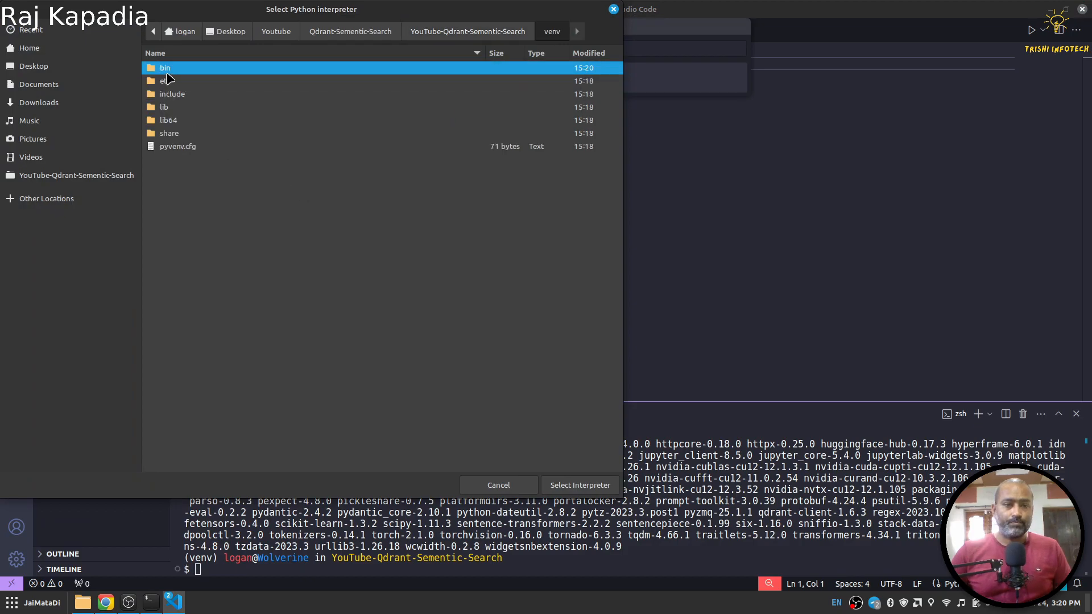
double_click(165, 67)
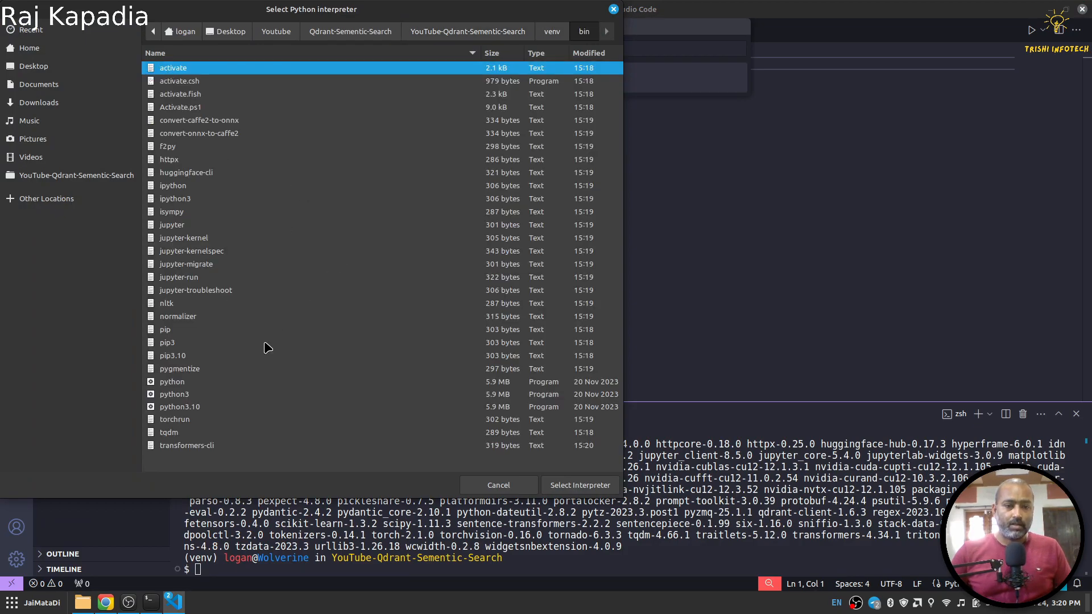
click(174, 395)
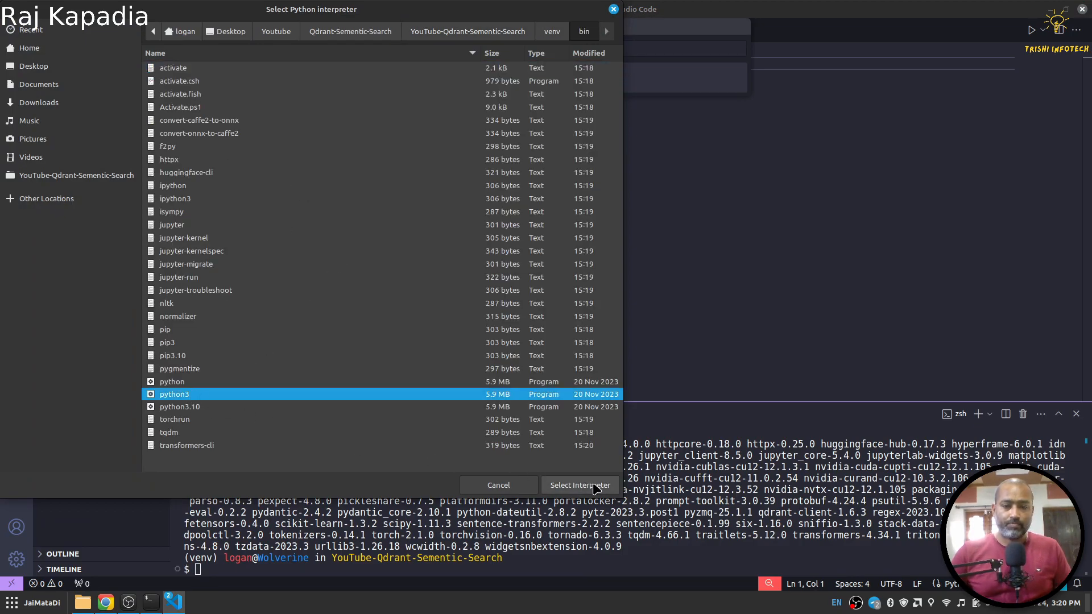
click(579, 486)
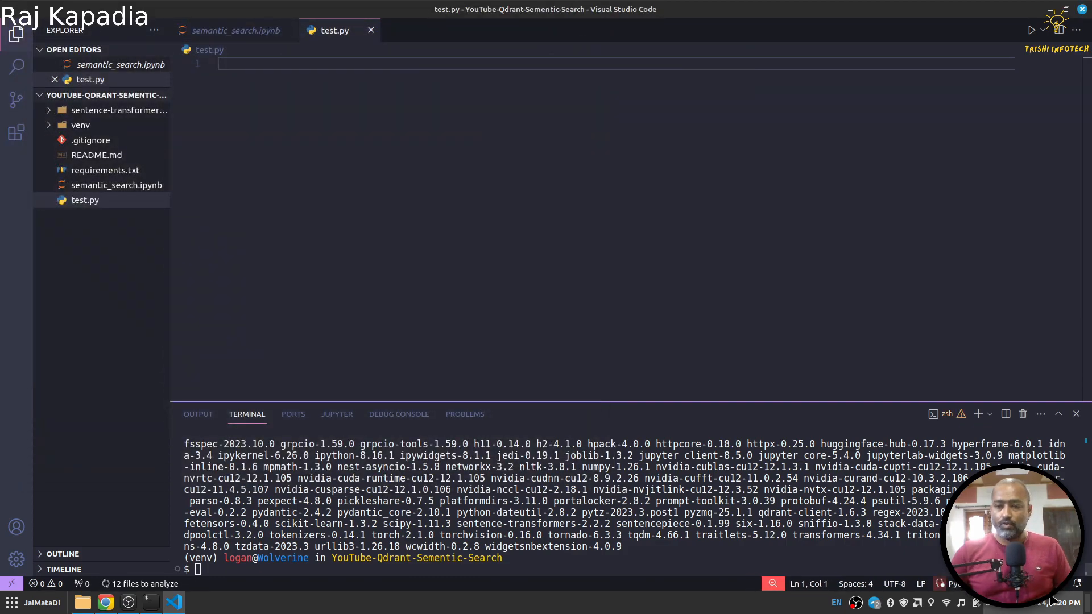
- Switch the semantic_search notebook's kernel to the venv environment
click(234, 30)
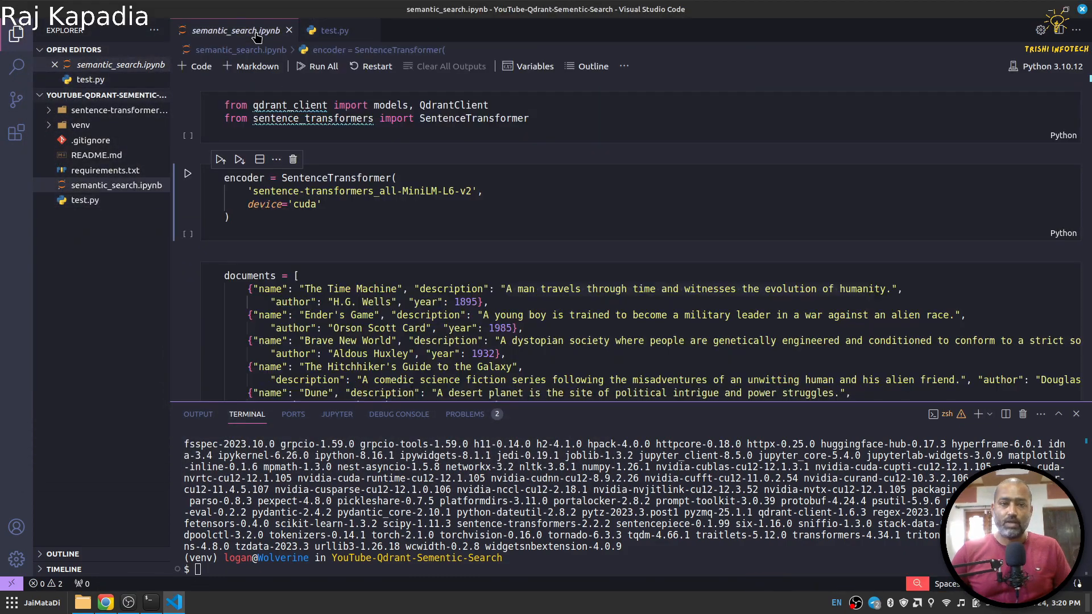
click(1045, 66)
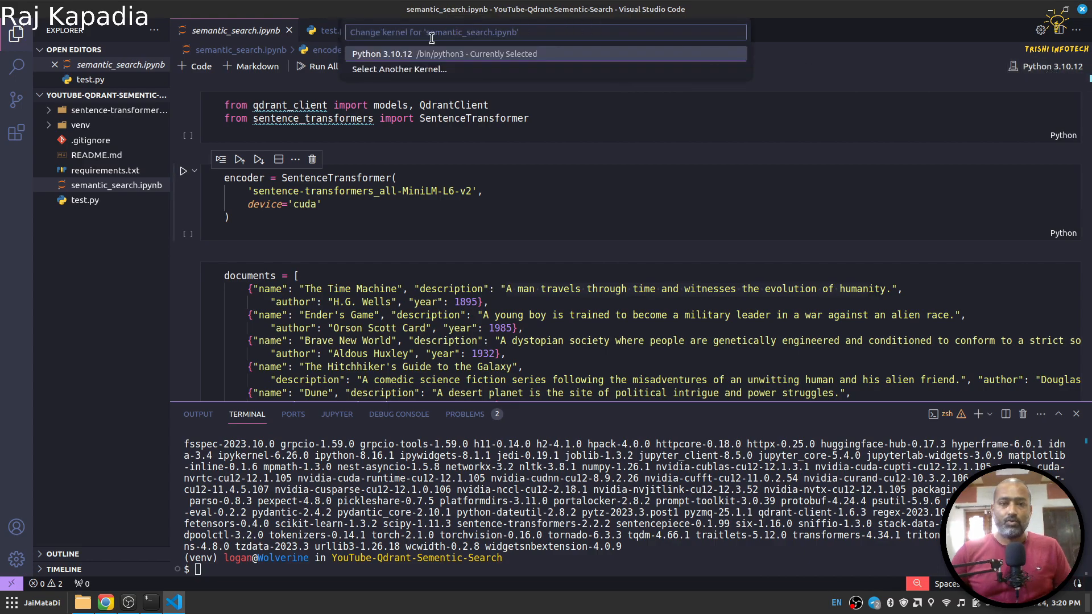
click(398, 70)
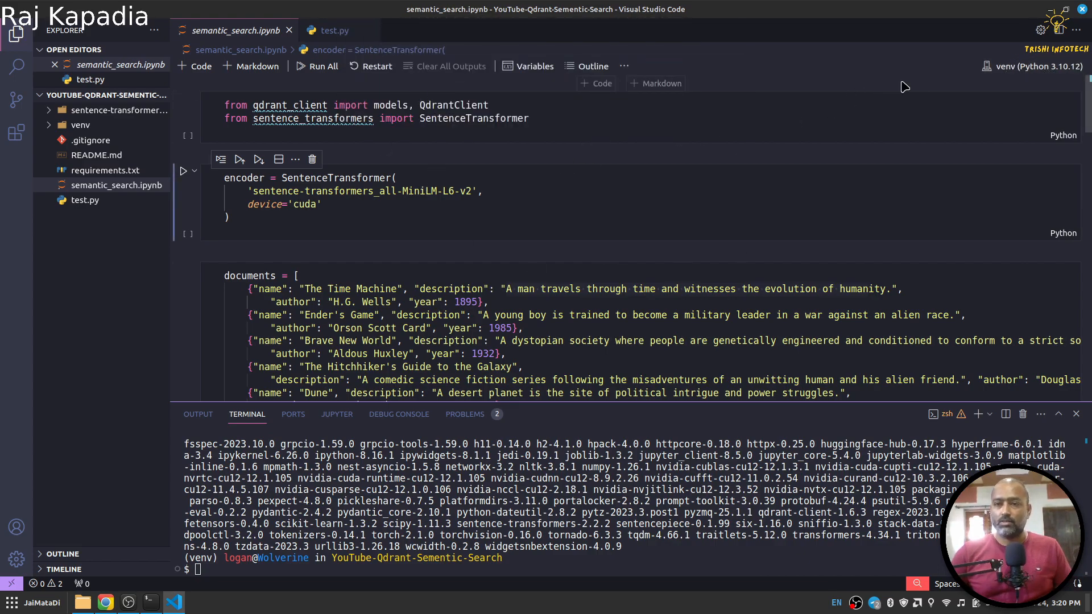
mouse_move(795, 418)
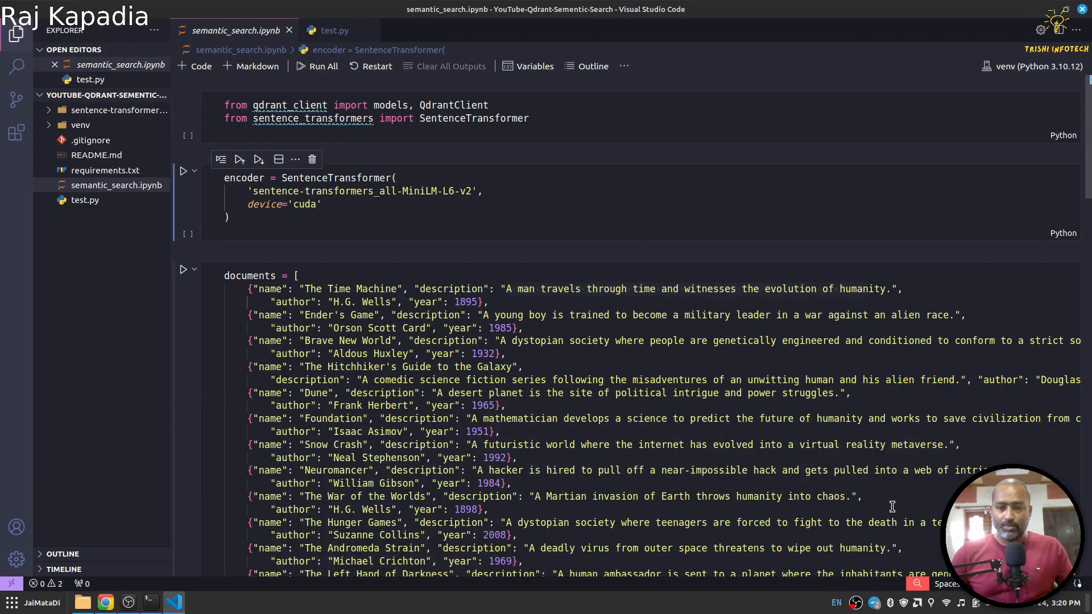
mouse_move(453, 105)
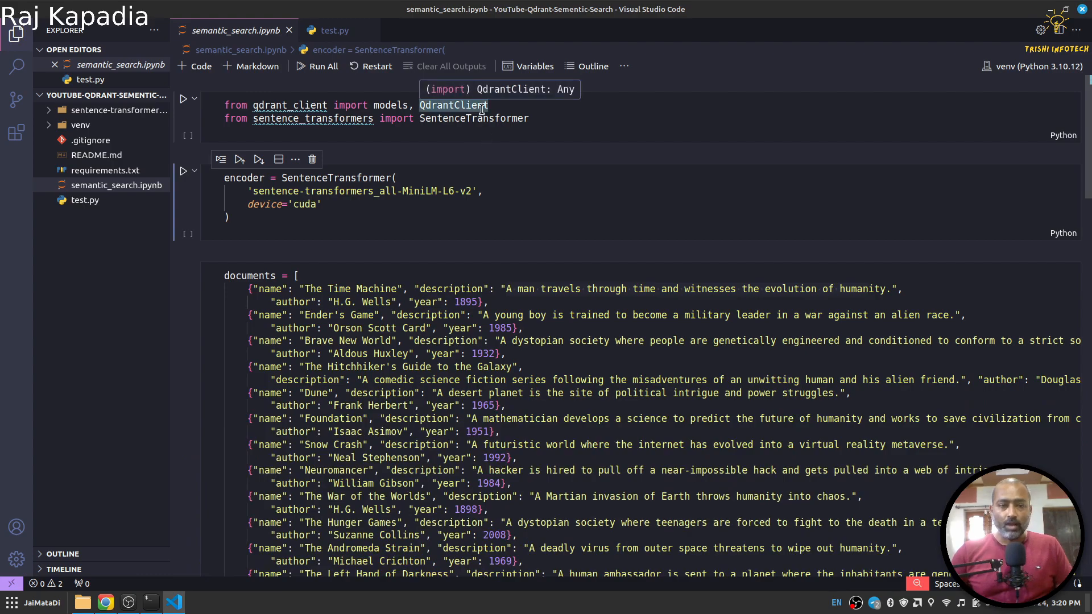
- Run the import, encoder and documents cells on the venv kernel
click(349, 105)
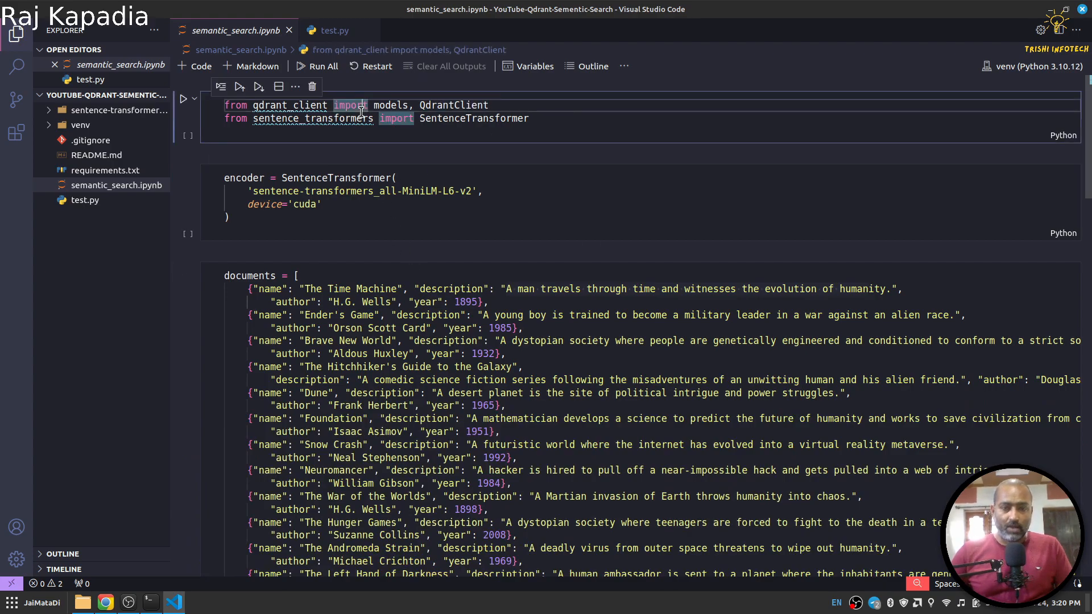
click(182, 97)
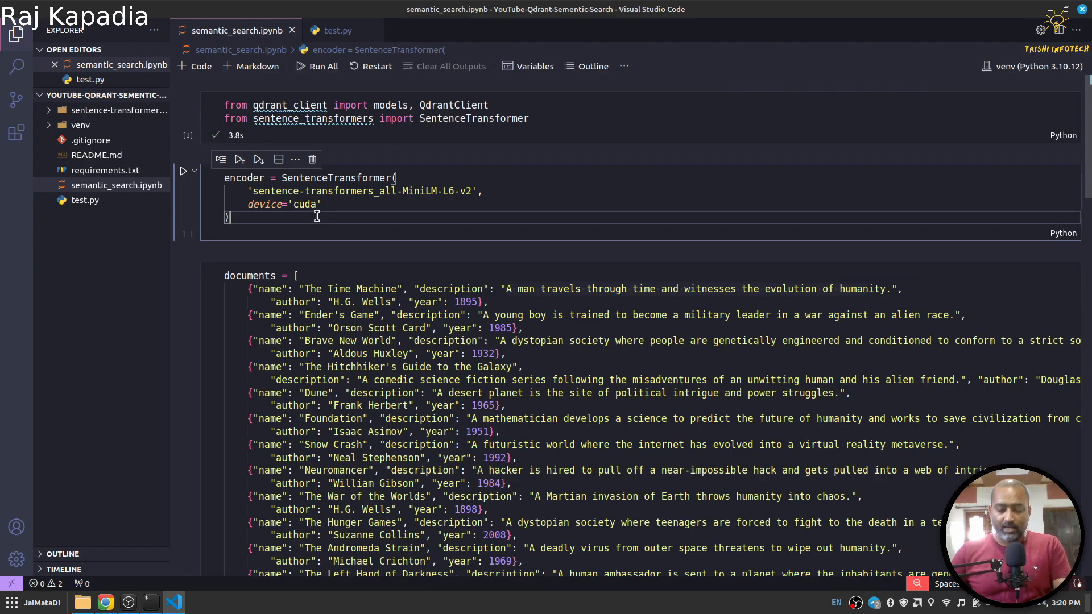
mouse_move(265, 204)
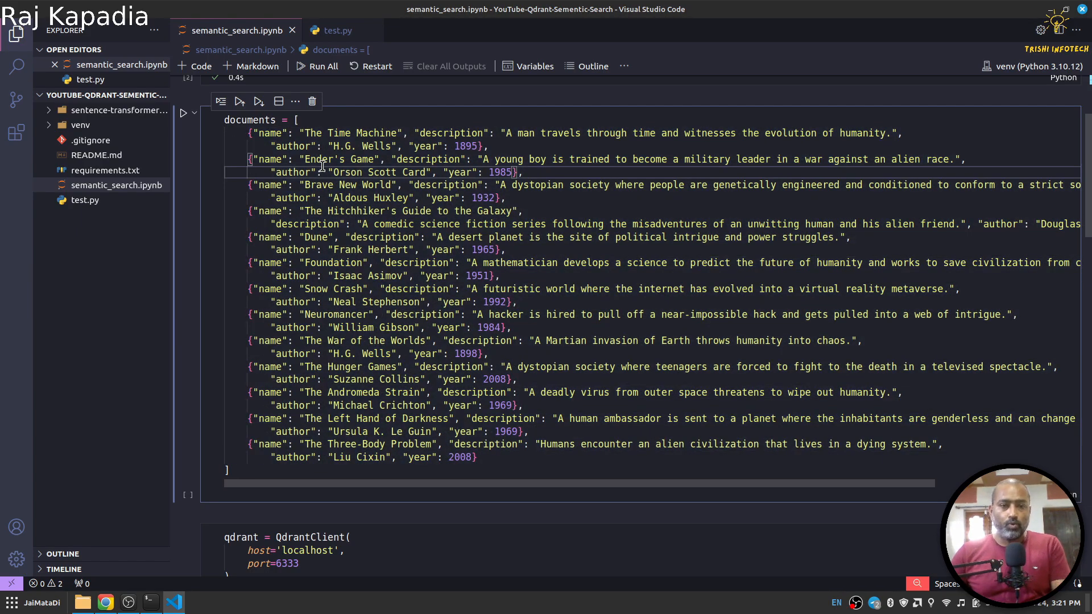
scroll(down, 3)
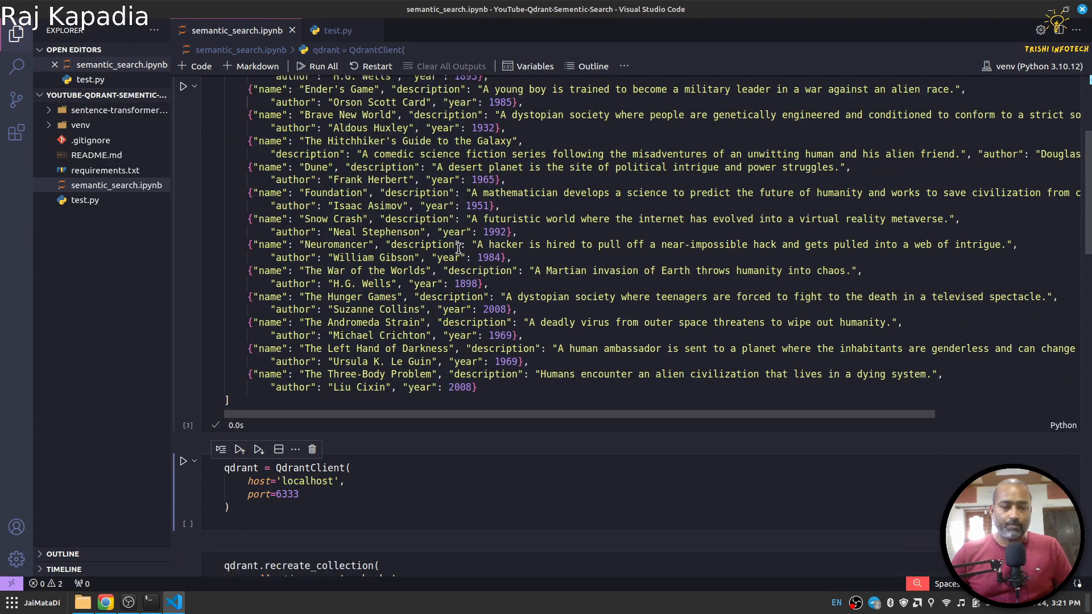
scroll(down, 3)
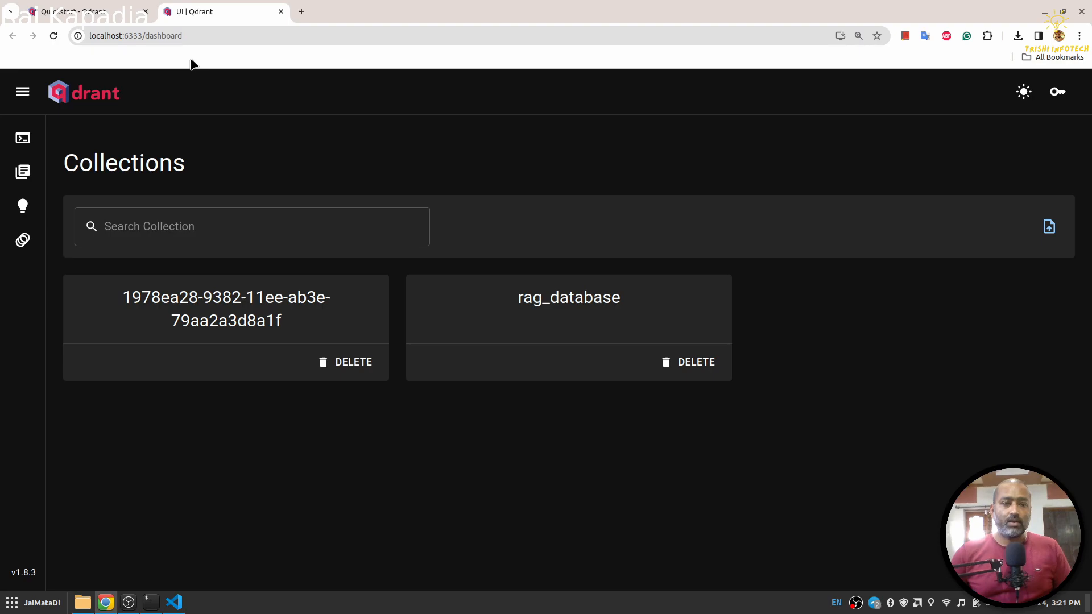
- View the Qdrant Cloud sign-in page from the Quickstart docs, then return to the notebook
click(83, 12)
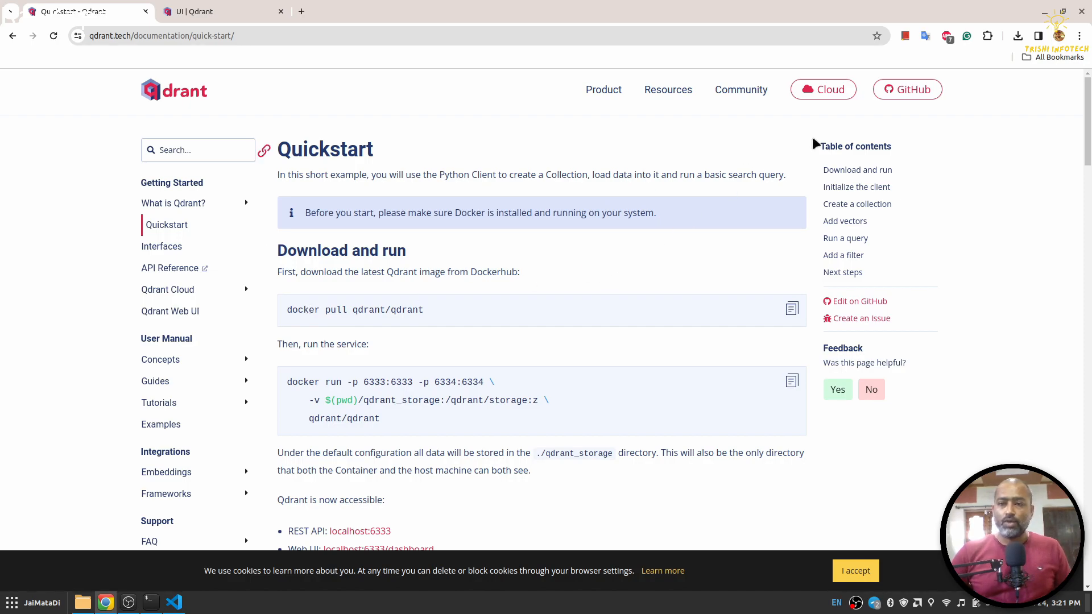
click(822, 89)
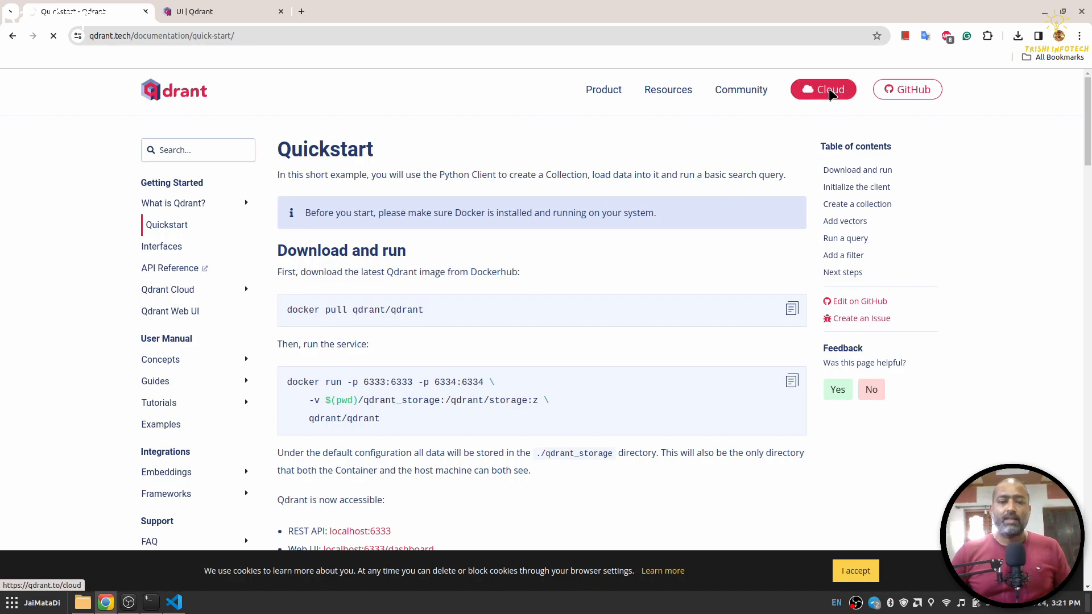
click(822, 88)
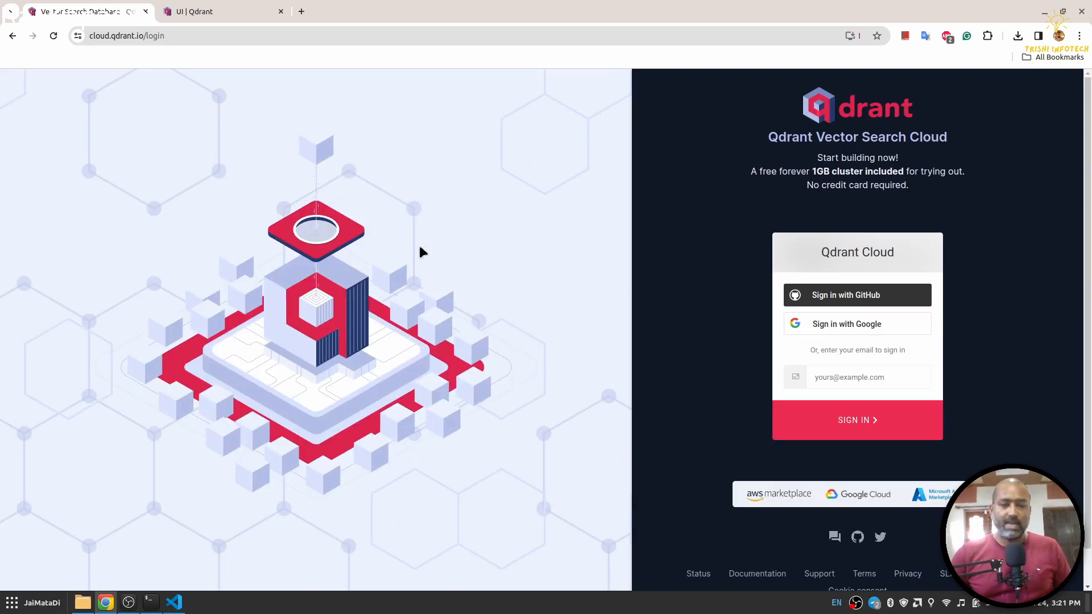
mouse_move(529, 241)
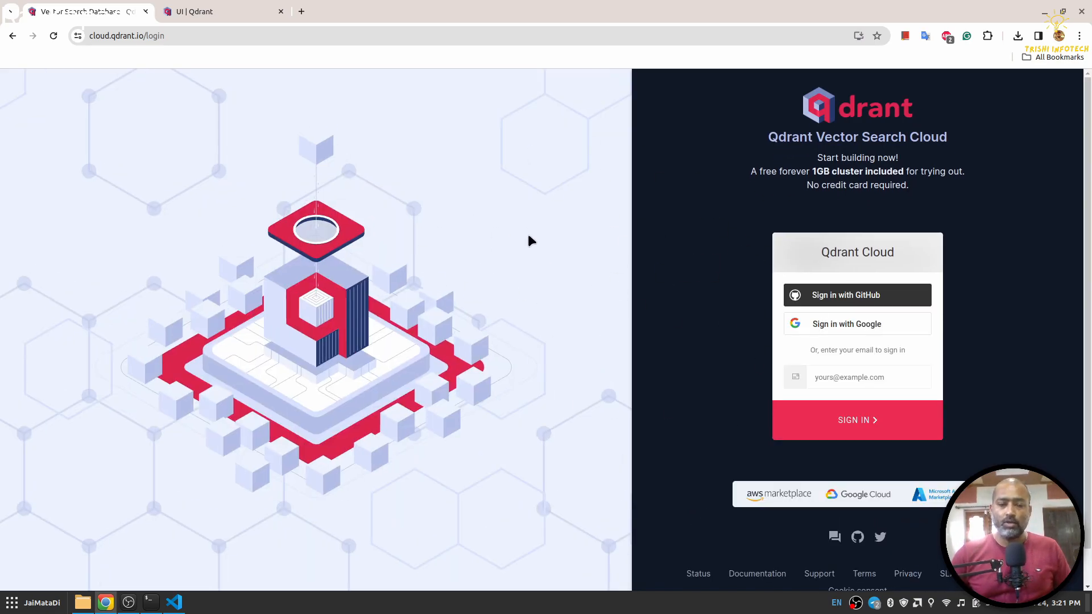
mouse_move(526, 241)
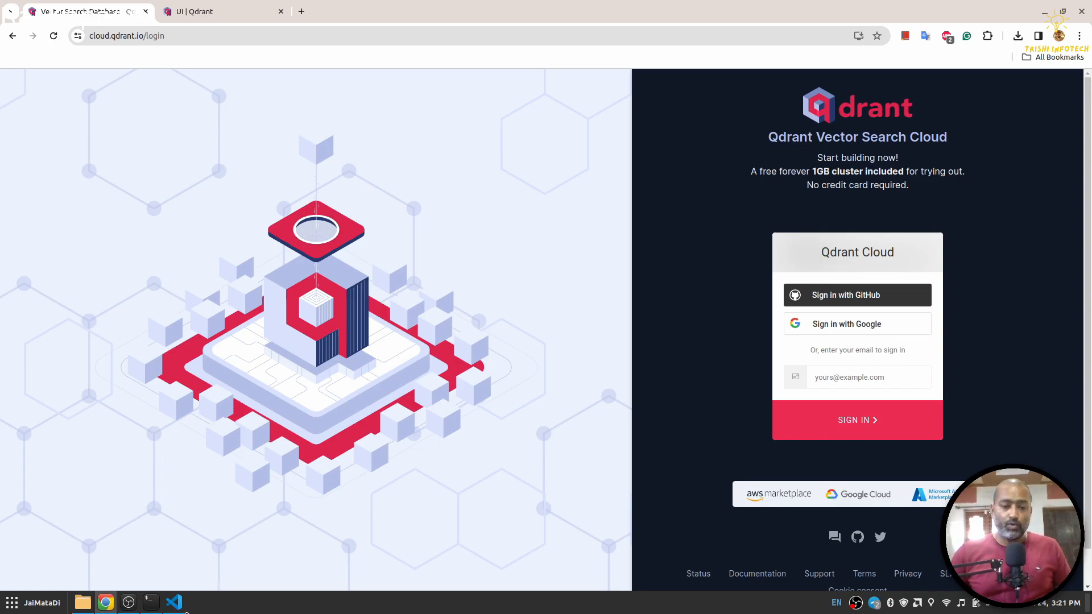
click(173, 603)
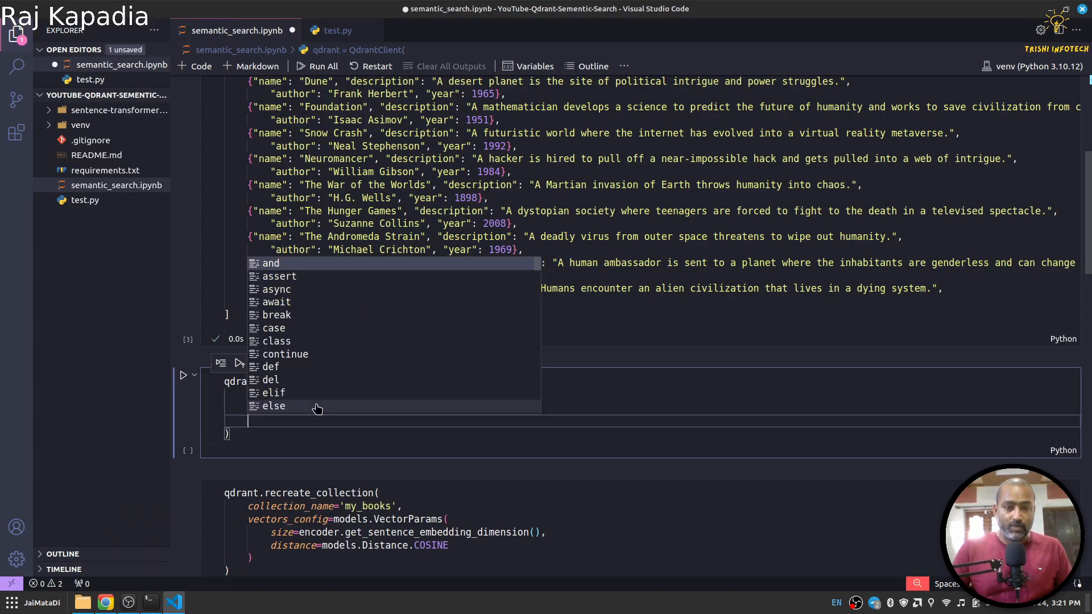
- Write the QdrantClient cell connecting to host 'localhost' on port 6333 without api_key
text(api_key)
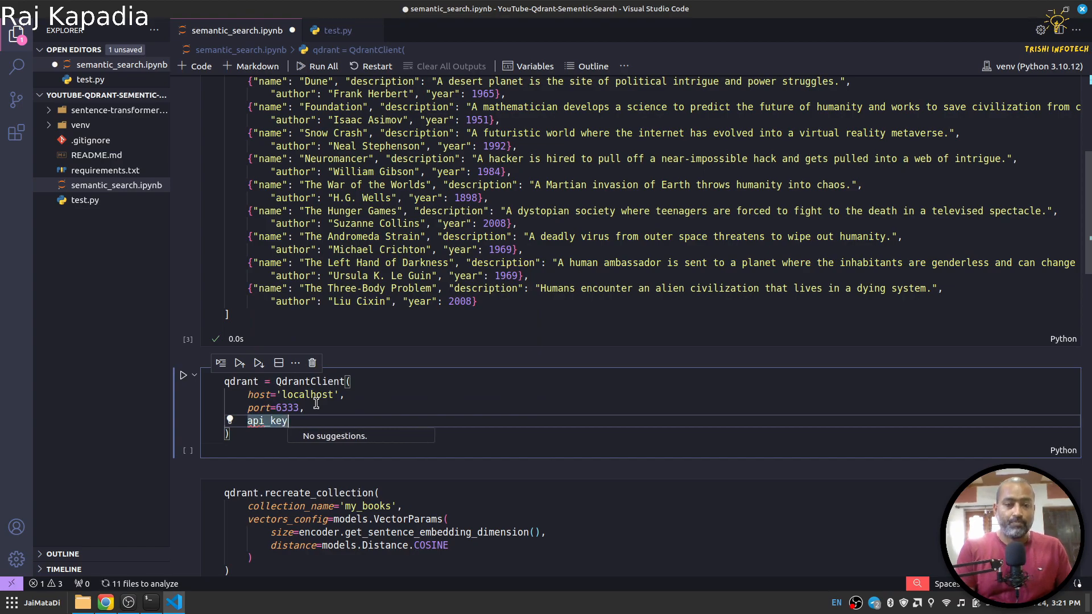
text(=)
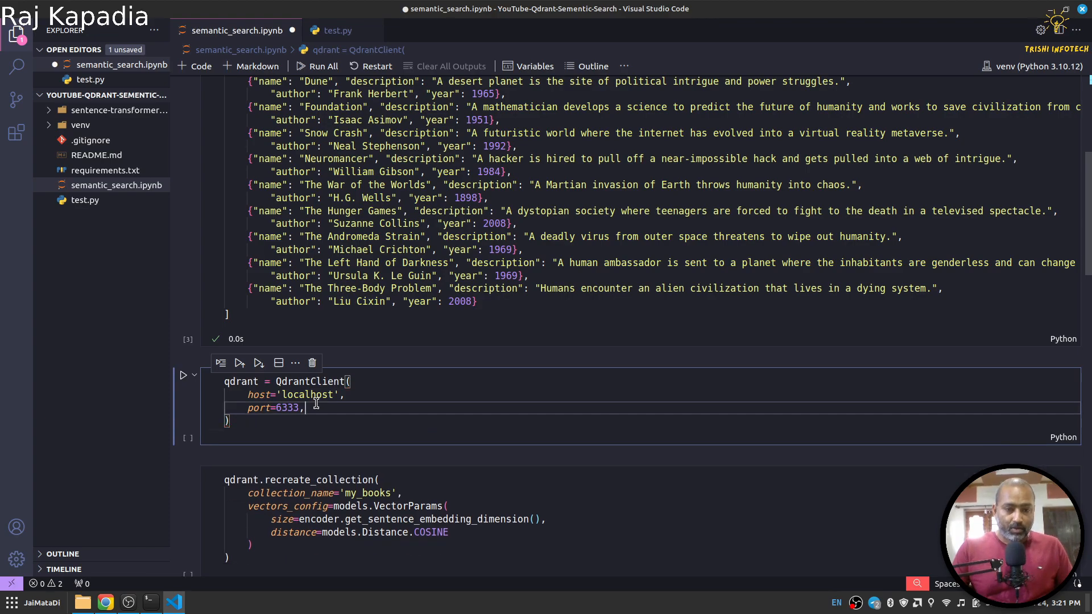
double_click(285, 407)
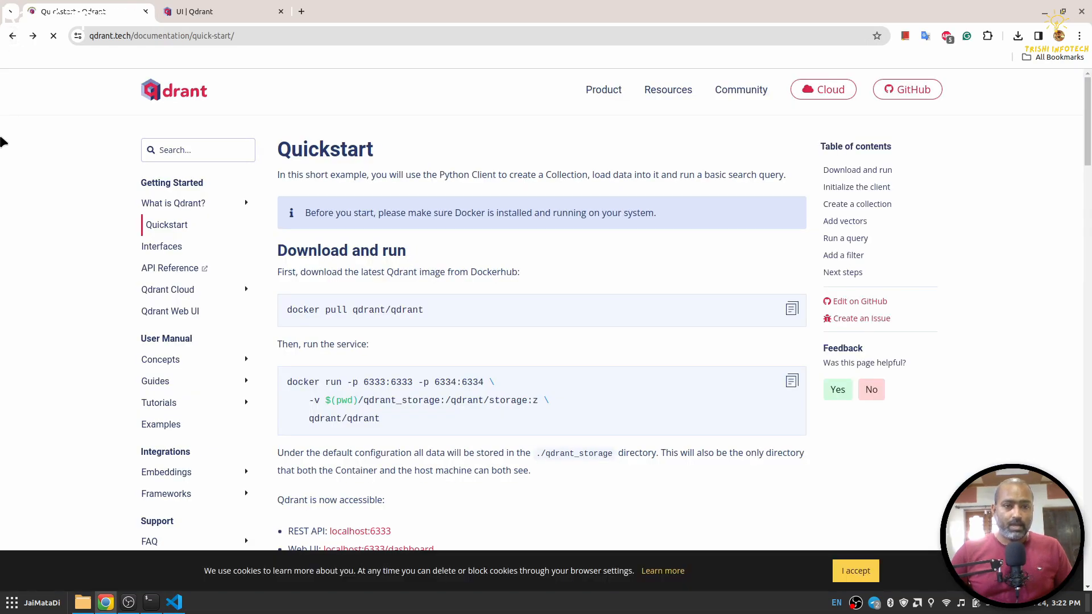
- Check the qdrant-client GitHub README's local and cloud connection examples, then return to VS Code
click(161, 245)
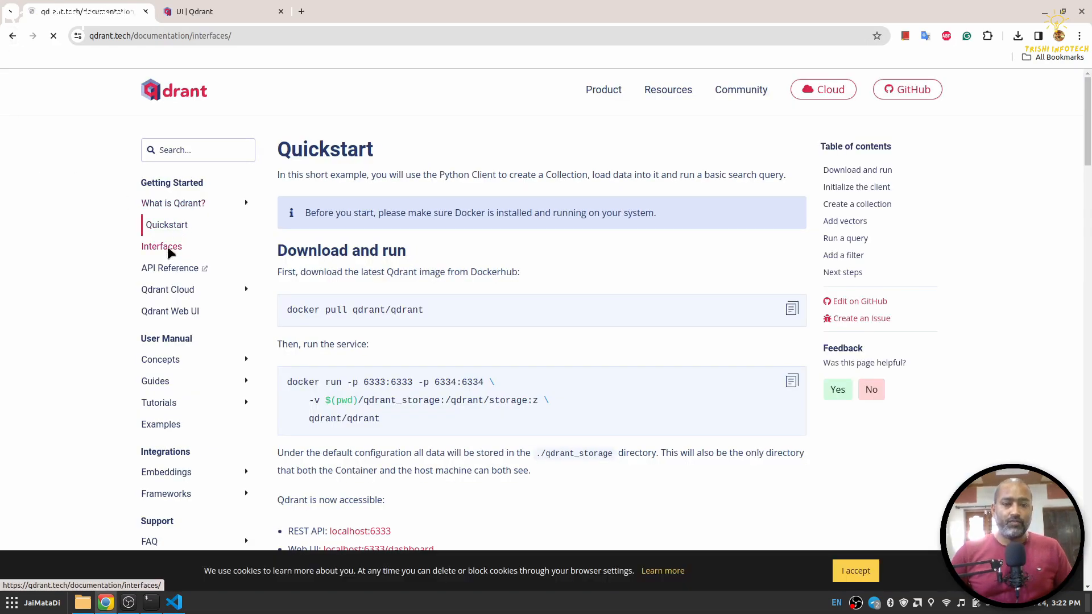
click(162, 245)
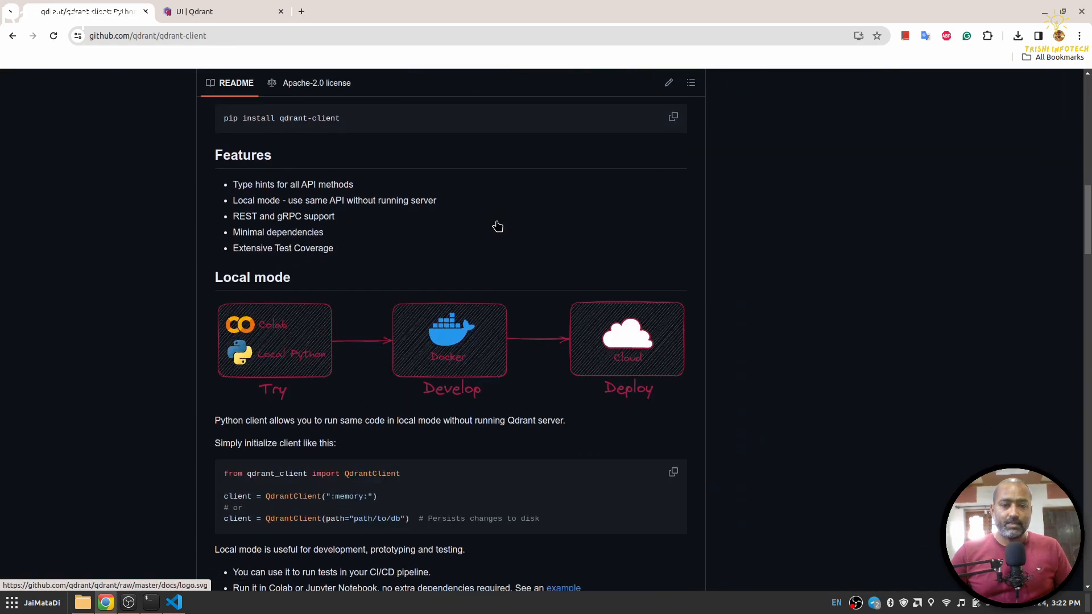
scroll(down, 3)
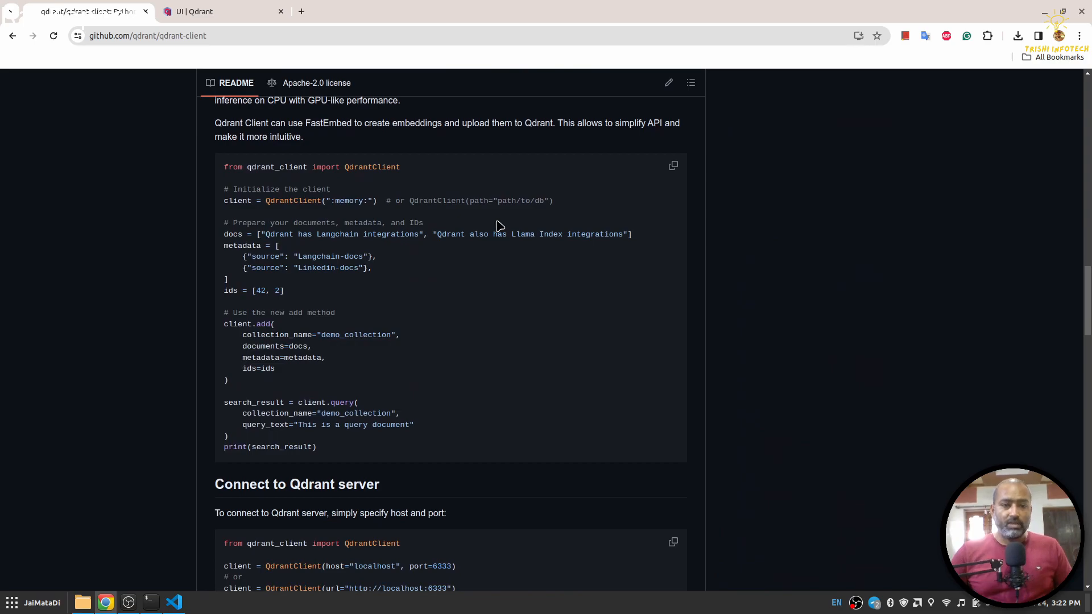
scroll(down, 3)
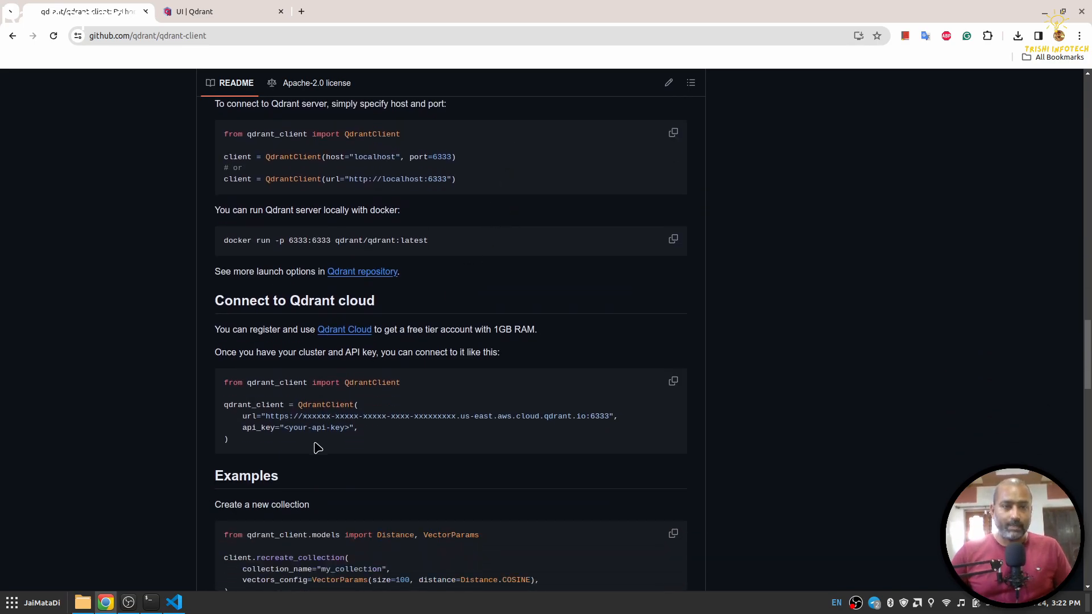
click(173, 602)
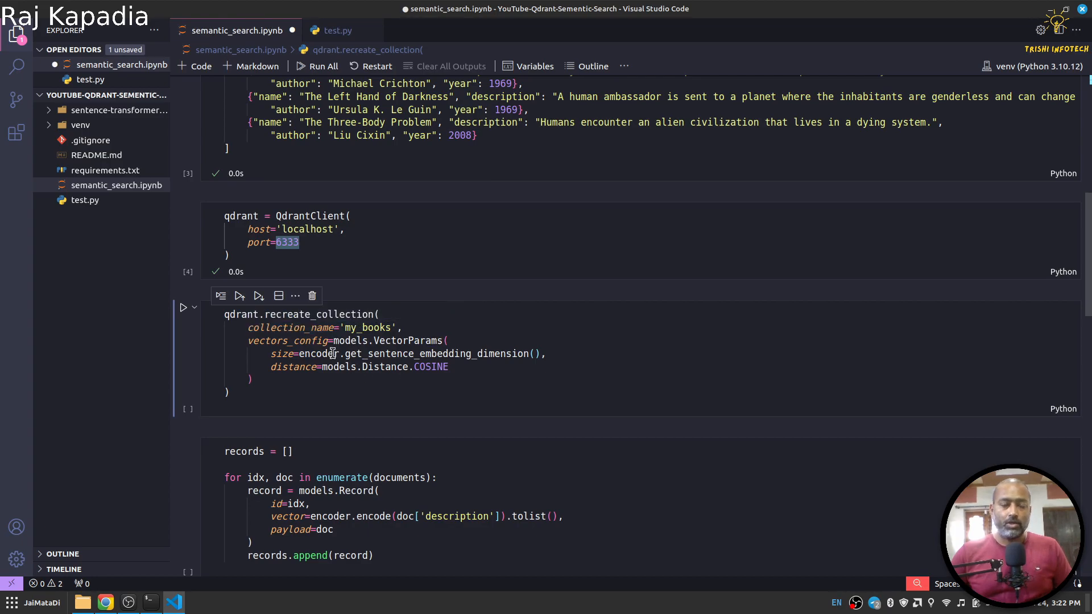
mouse_move(396, 327)
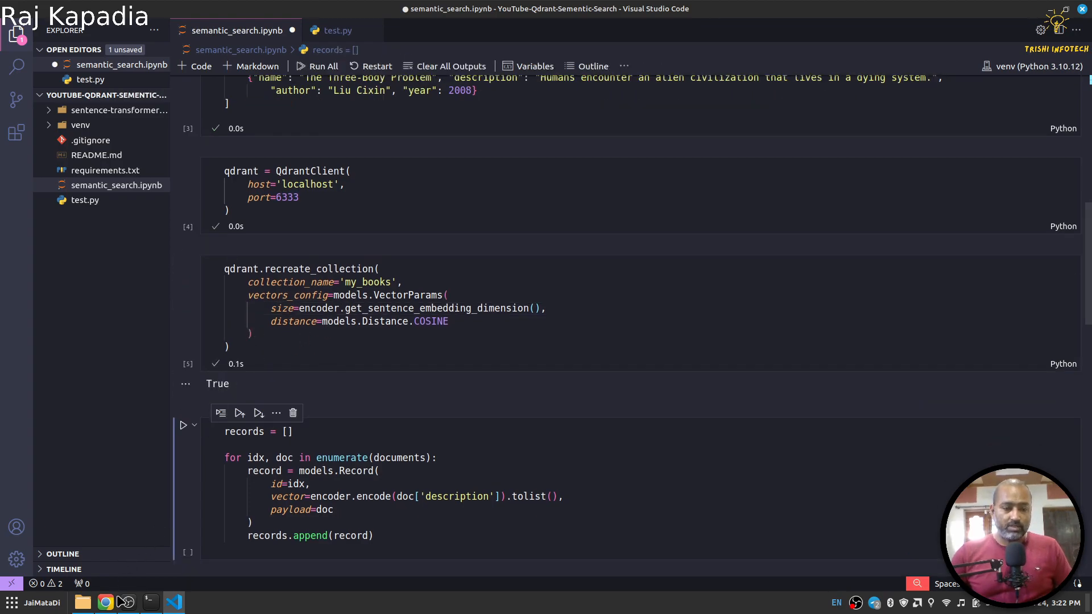
- Switch to Chrome to check the Qdrant dashboard for the new my_books collection
click(105, 603)
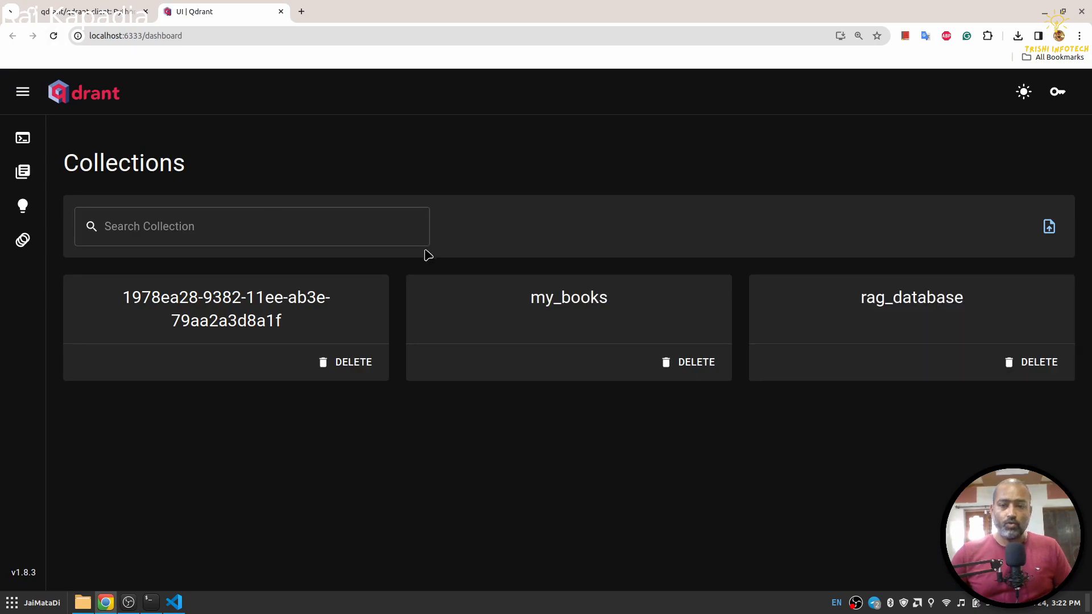
- Inspect the my_books collection info, expanding config > params > vectors
click(568, 297)
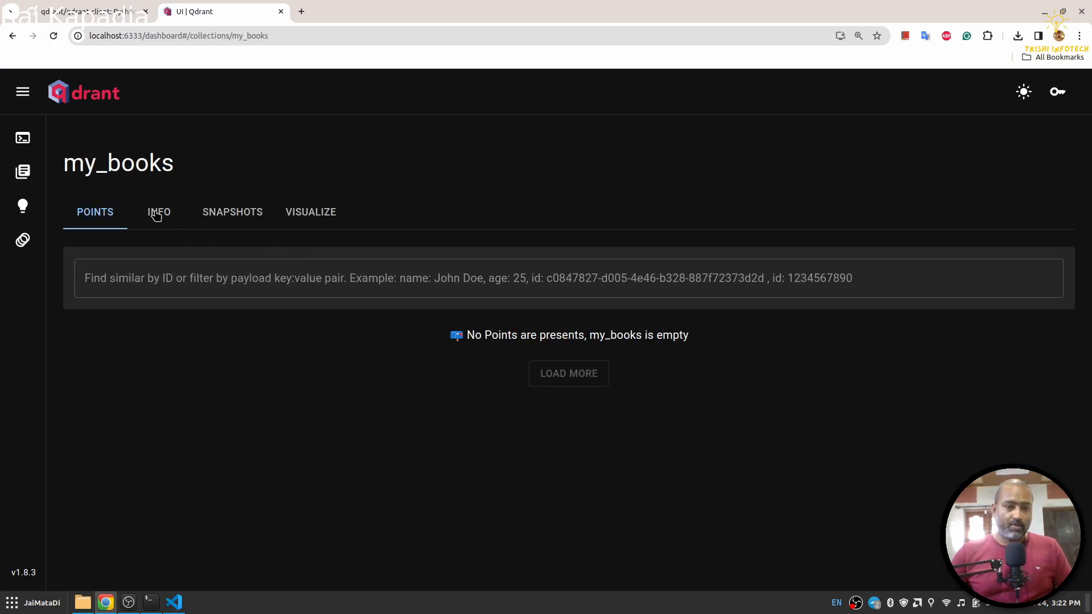
click(160, 211)
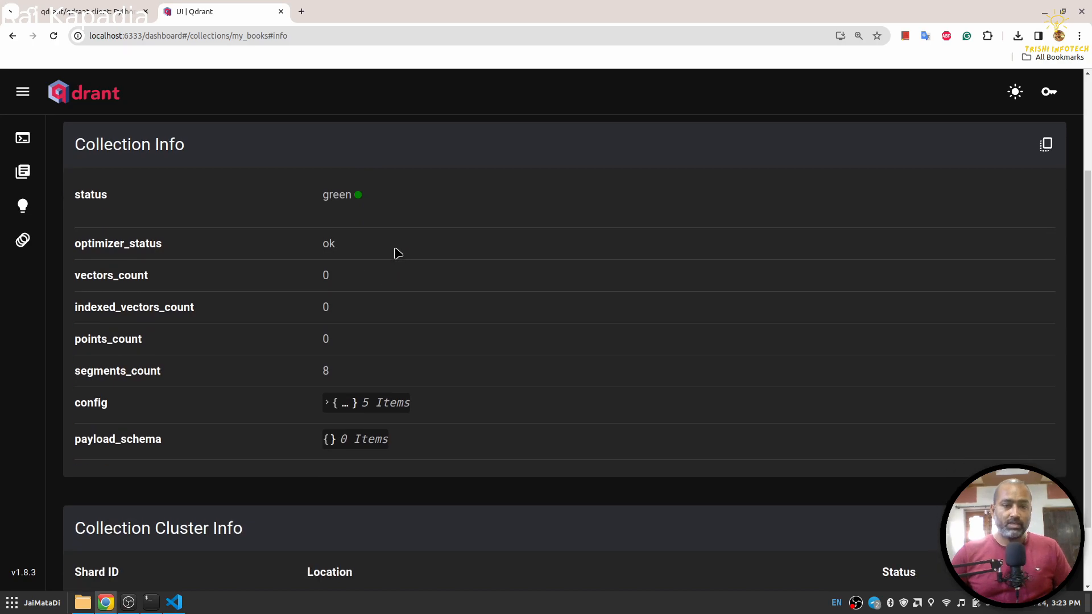
scroll(down, 3)
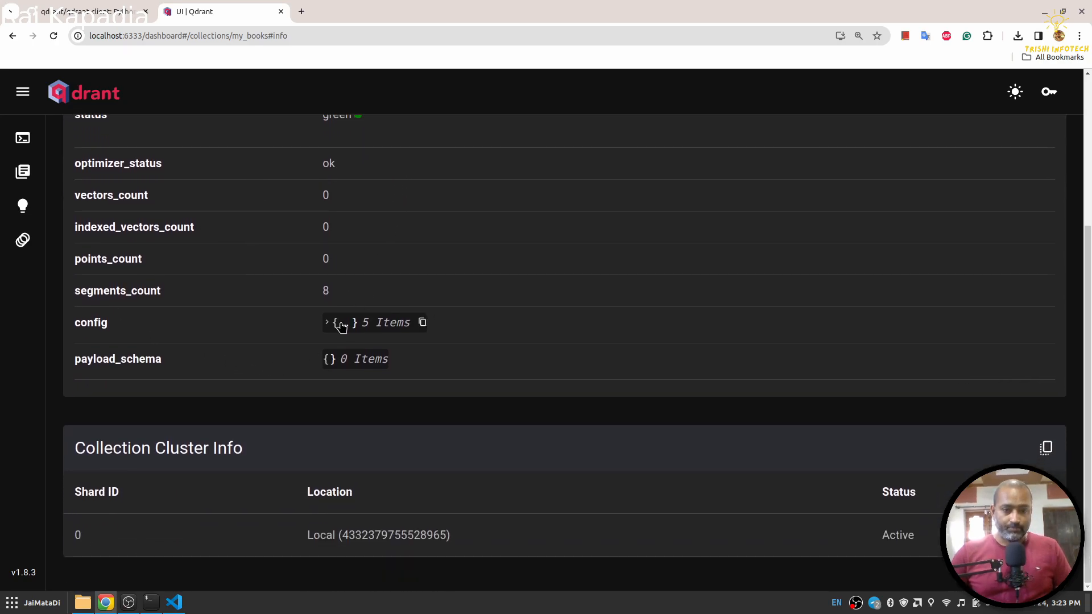
click(327, 322)
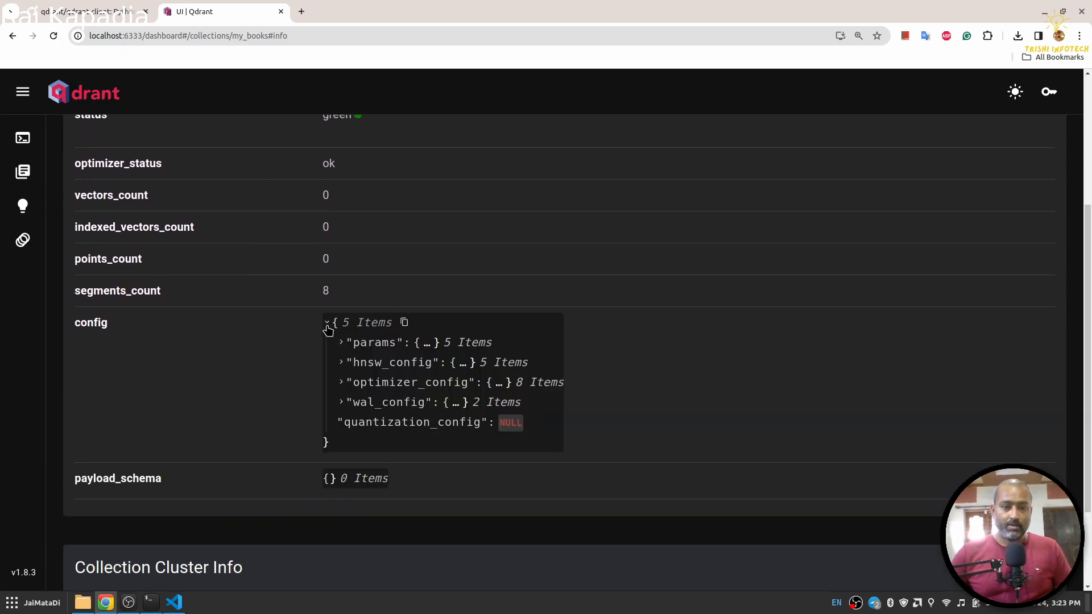
scroll(down, 3)
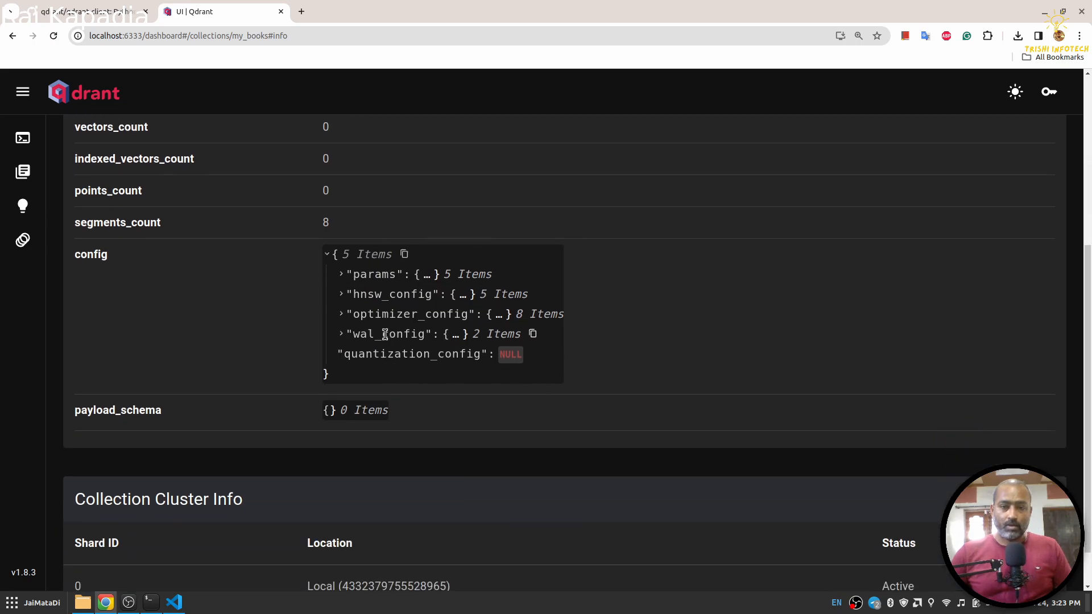
click(340, 274)
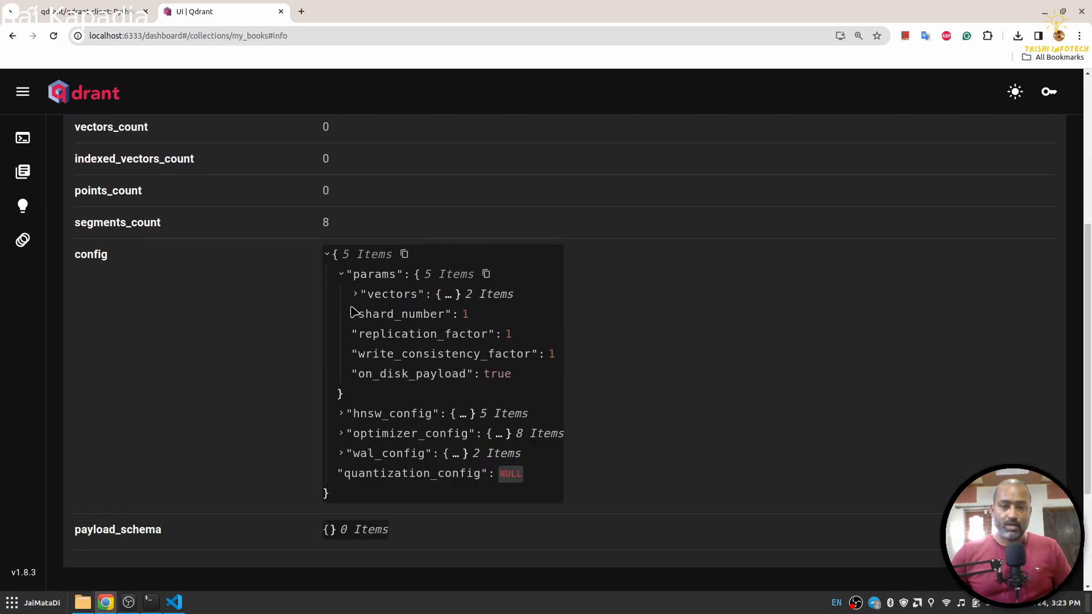
click(355, 293)
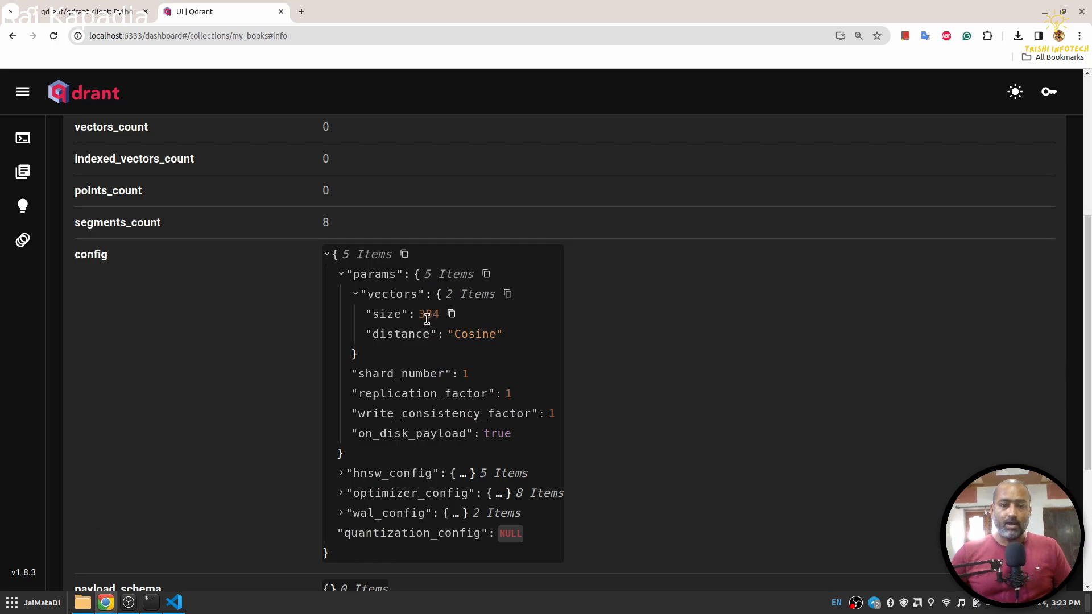
- Confirm vector size 384 and Cosine distance, then return to the notebook
double_click(428, 314)
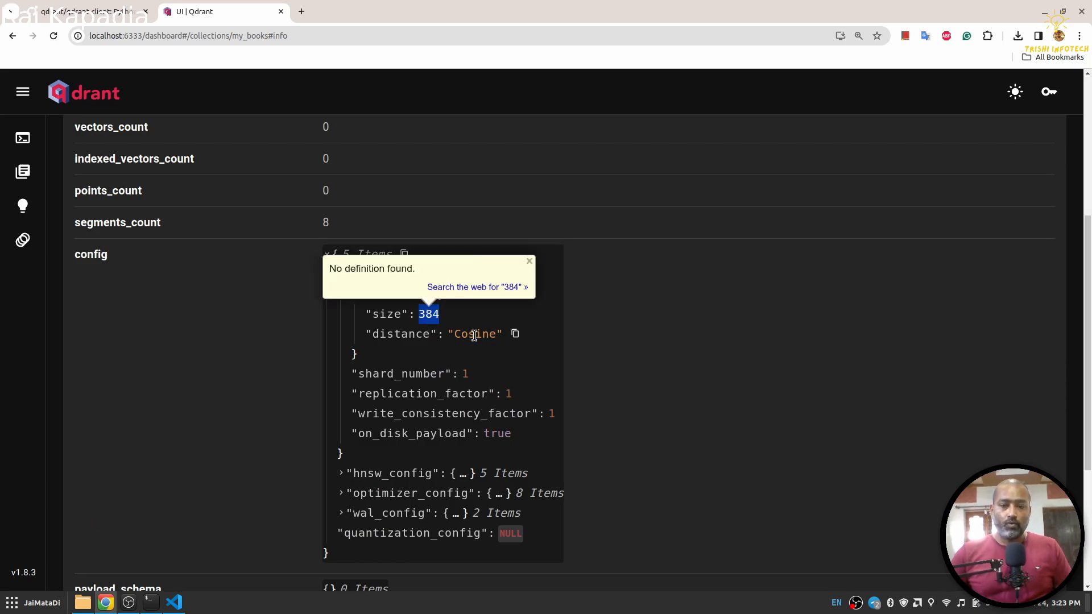
double_click(474, 333)
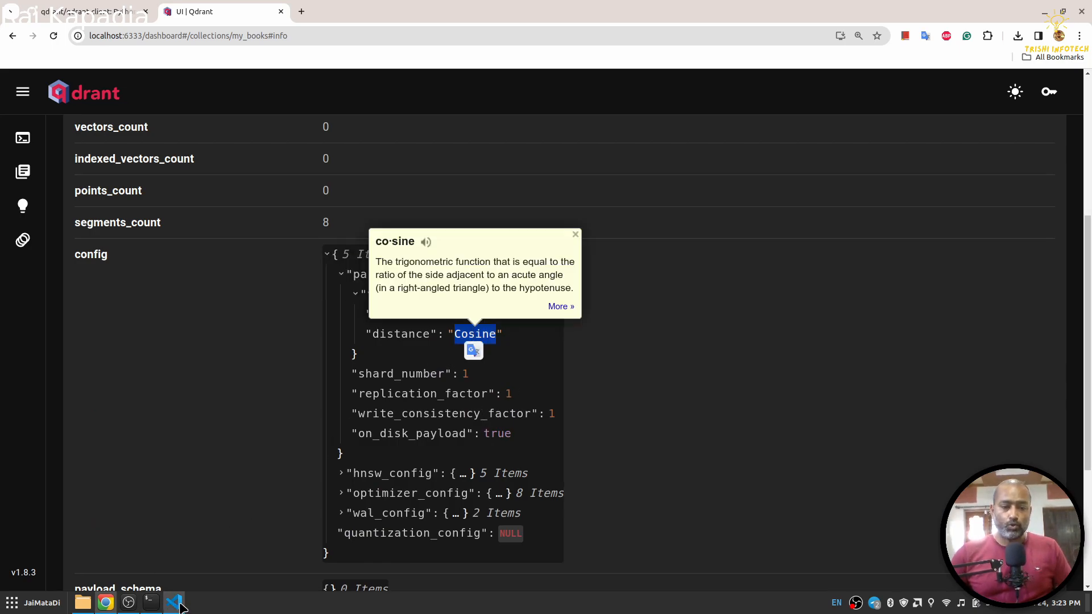
click(173, 603)
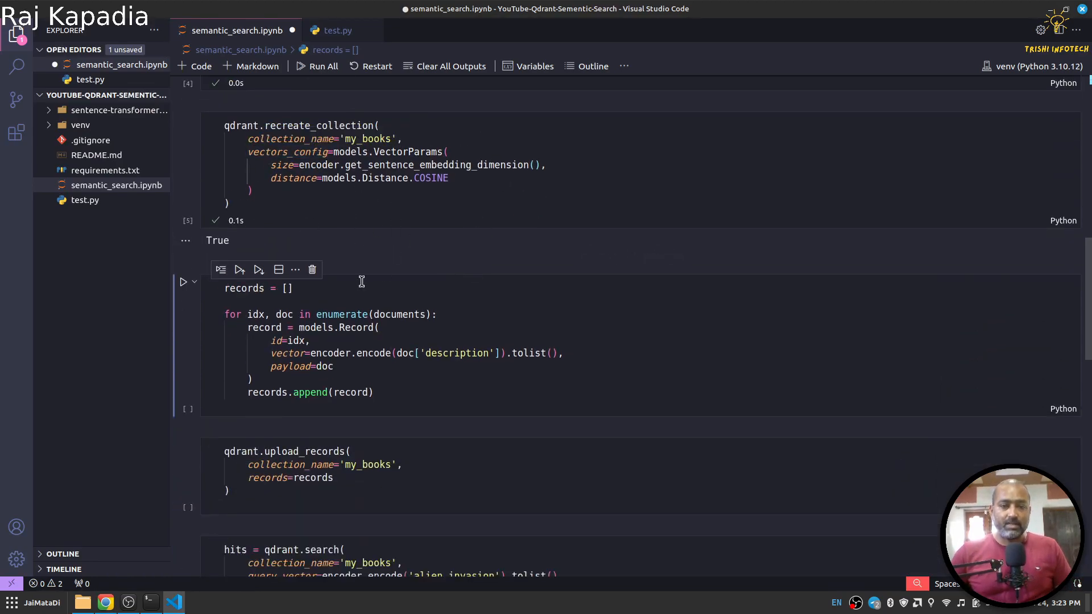
- Rerun the collection cell and run the records-building loop cell
click(325, 366)
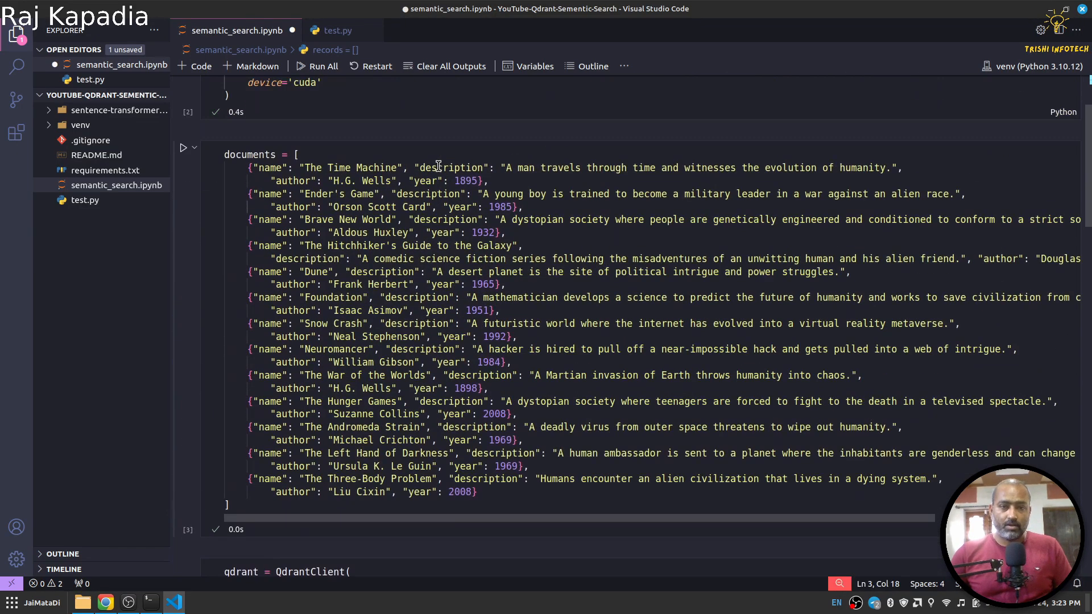
scroll(down, 3)
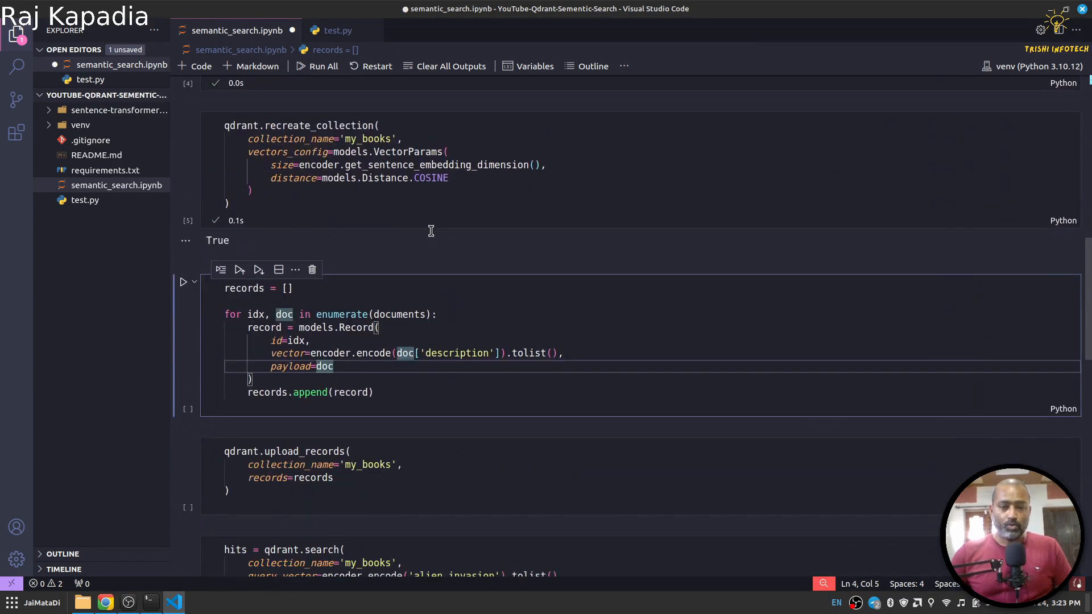
scroll(down, 3)
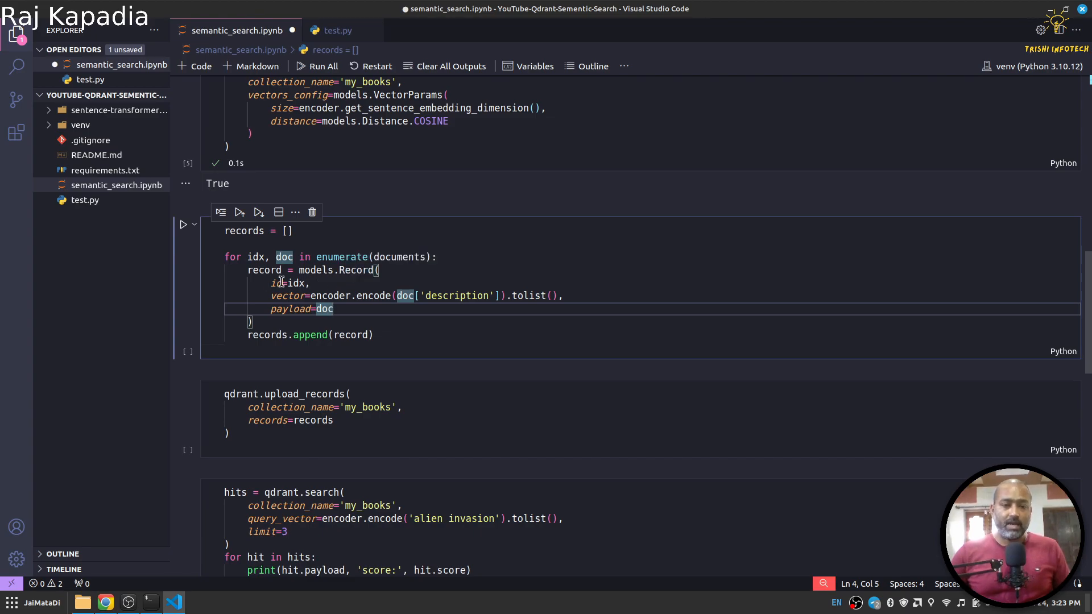
mouse_move(290, 308)
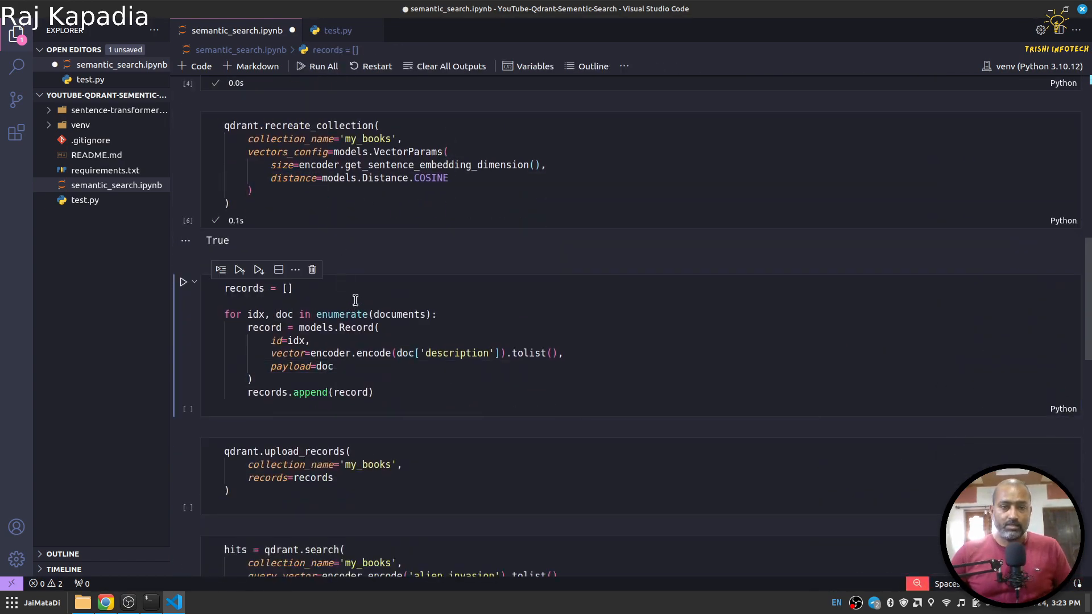
scroll(down, 3)
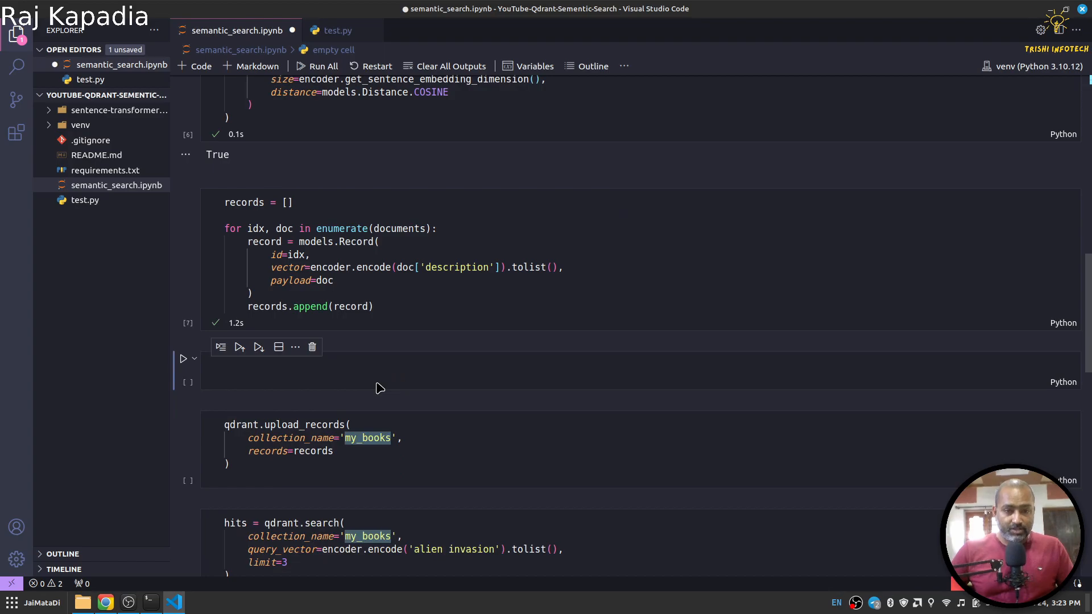
- Display the records list of thirteen Record objects, ids 0 through 12
text(re)
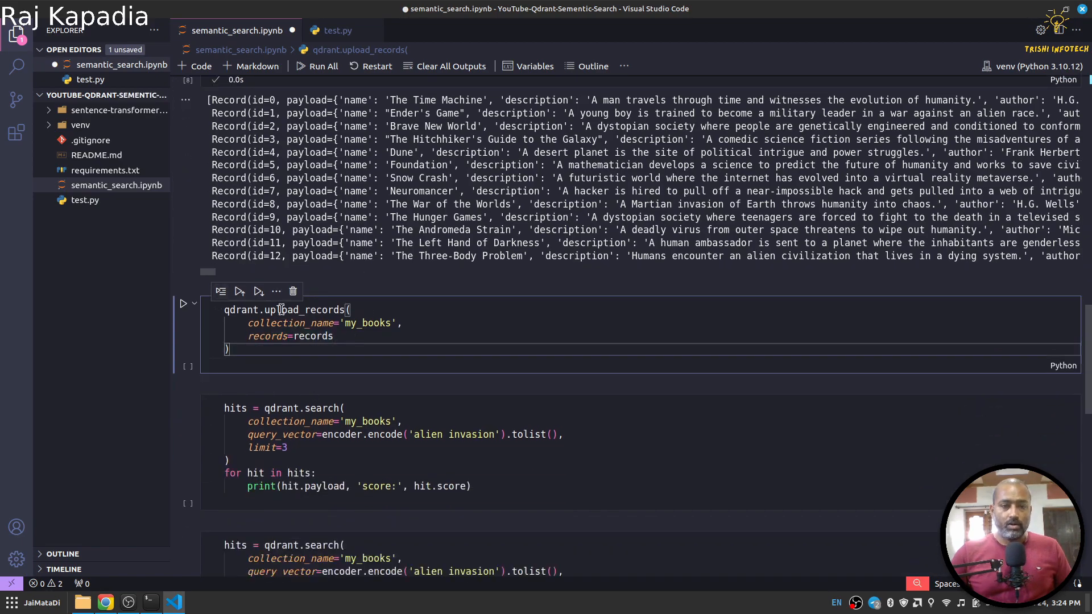
mouse_move(396, 355)
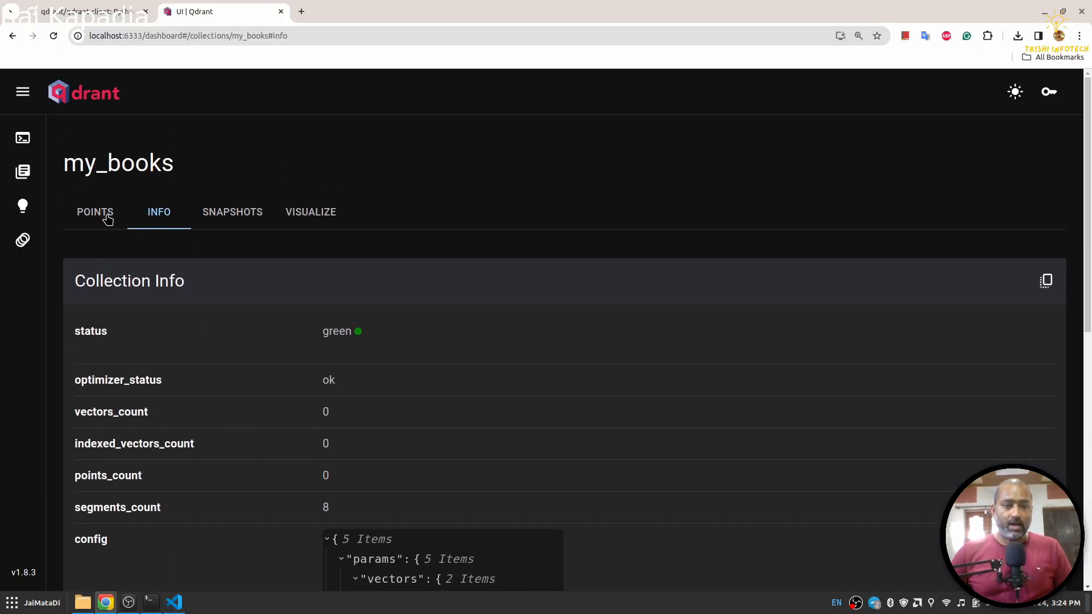
- Review my_books points in the dashboard, highlighting author H.G. Wells of Point 0, then return to the notebook
click(94, 211)
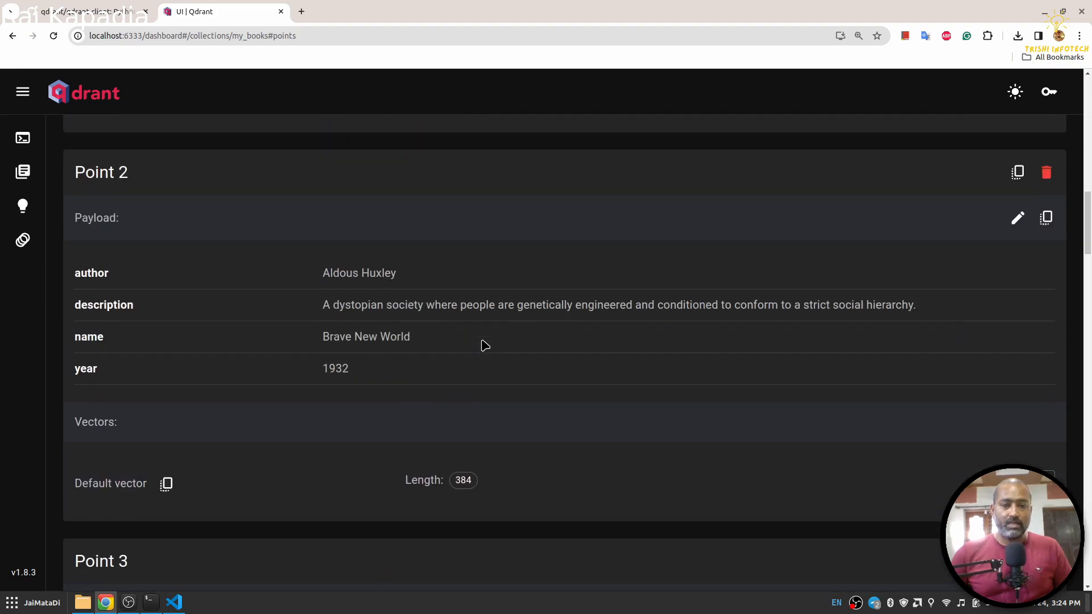
scroll(up, 3)
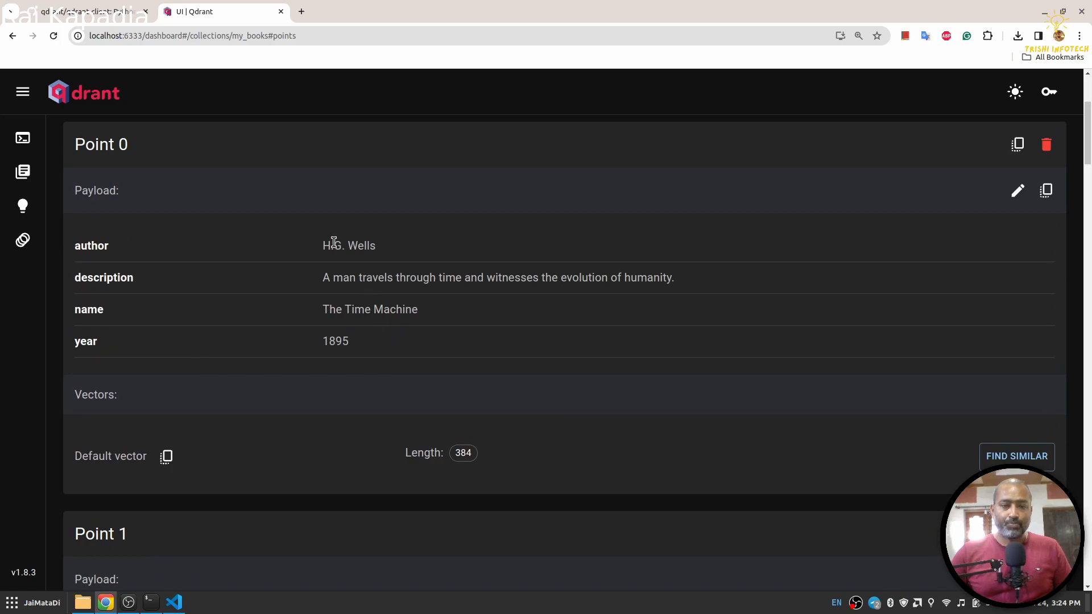
drag(338, 245, 375, 246)
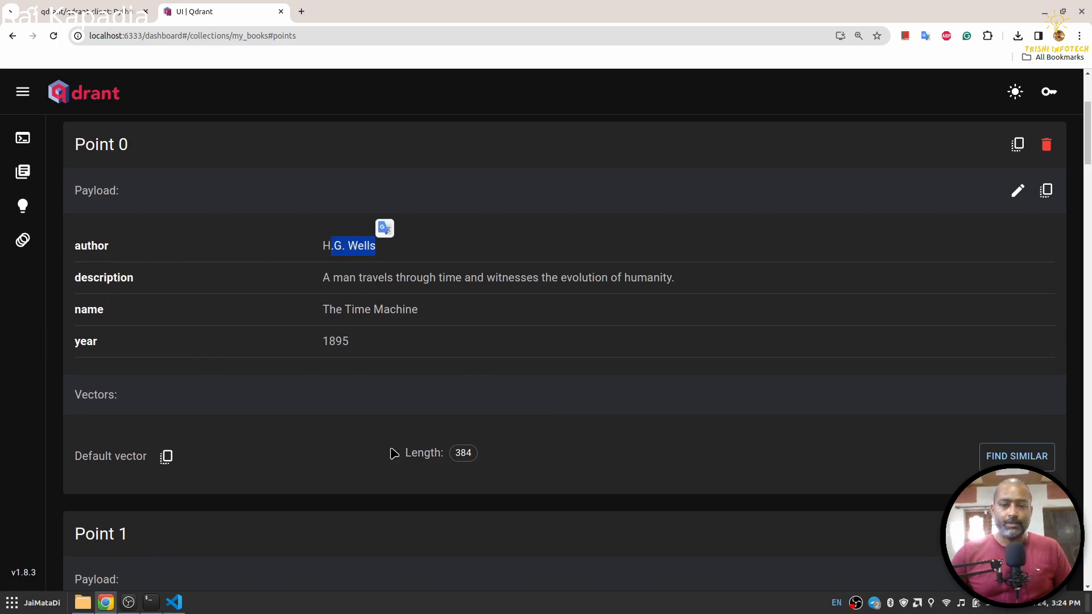
click(173, 603)
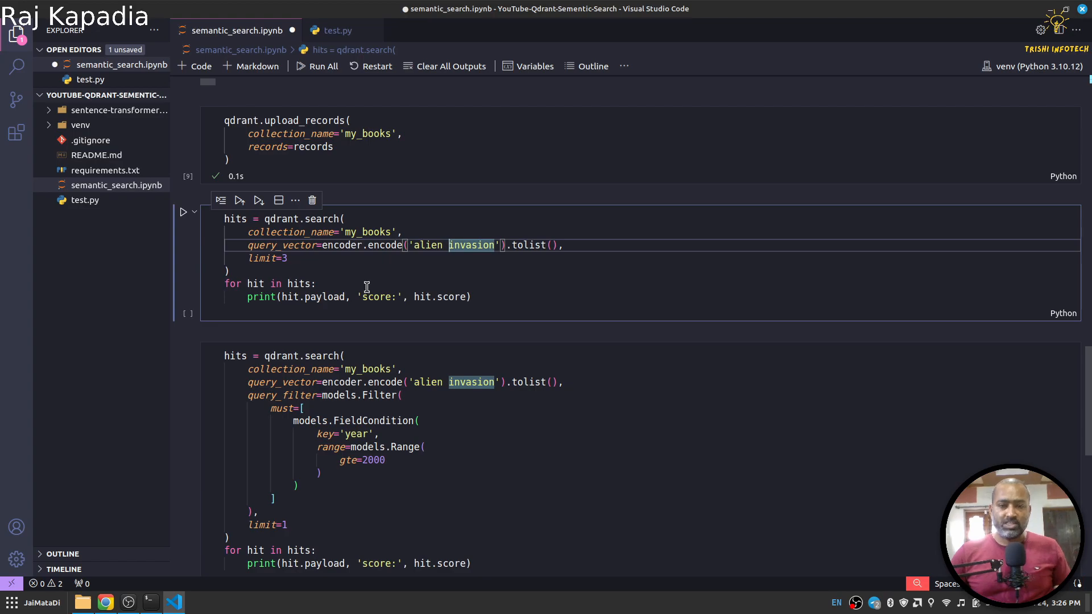
mouse_move(449, 271)
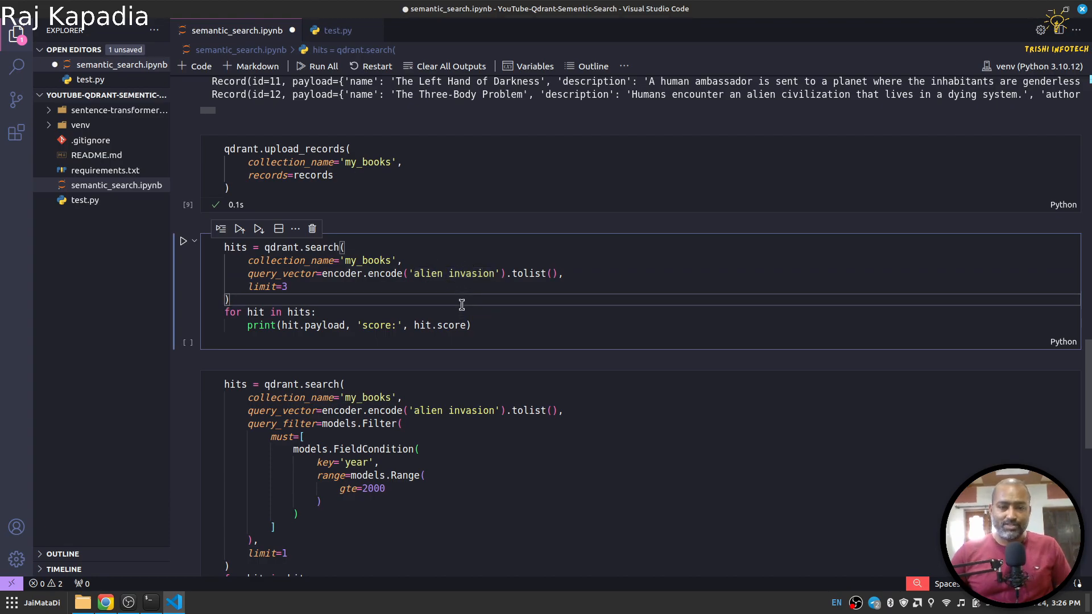
- Run the 'alien invasion' search returning three books, highlighting the matching words in each result
click(183, 241)
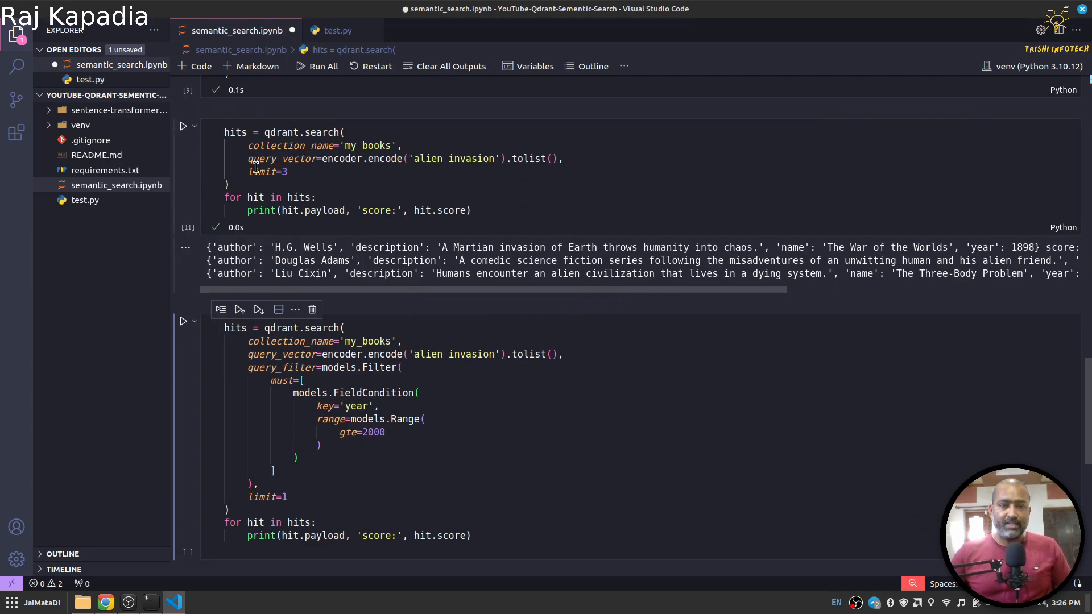
mouse_move(282, 209)
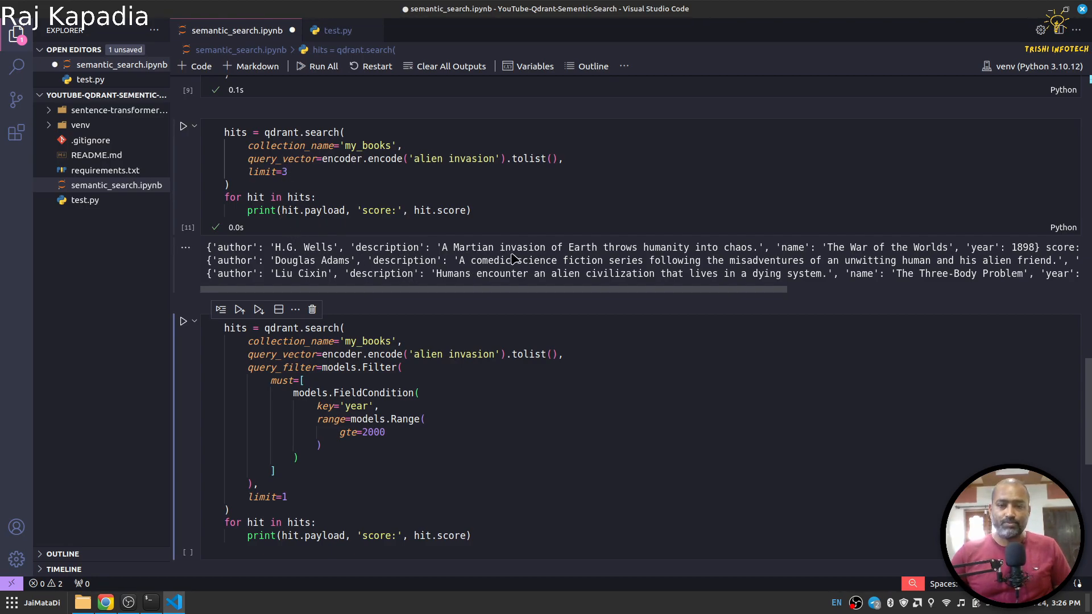
double_click(522, 247)
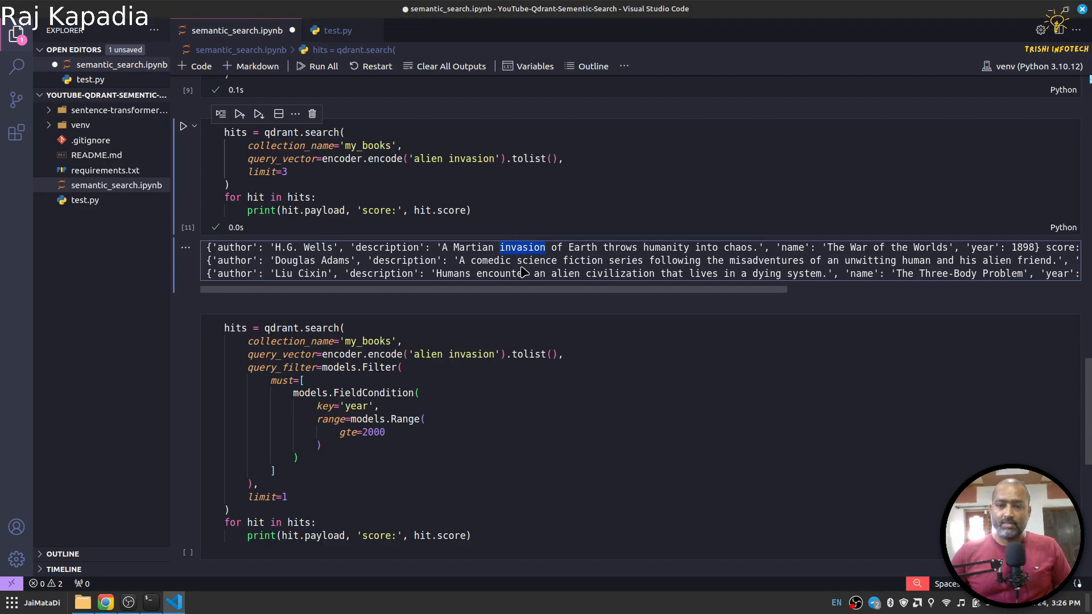
double_click(996, 260)
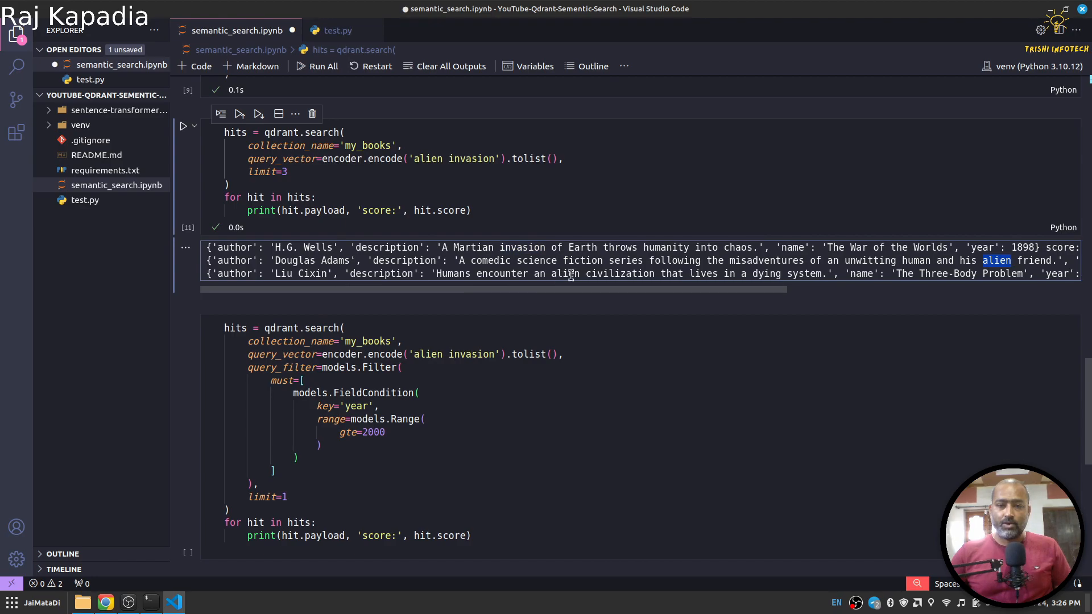
double_click(565, 273)
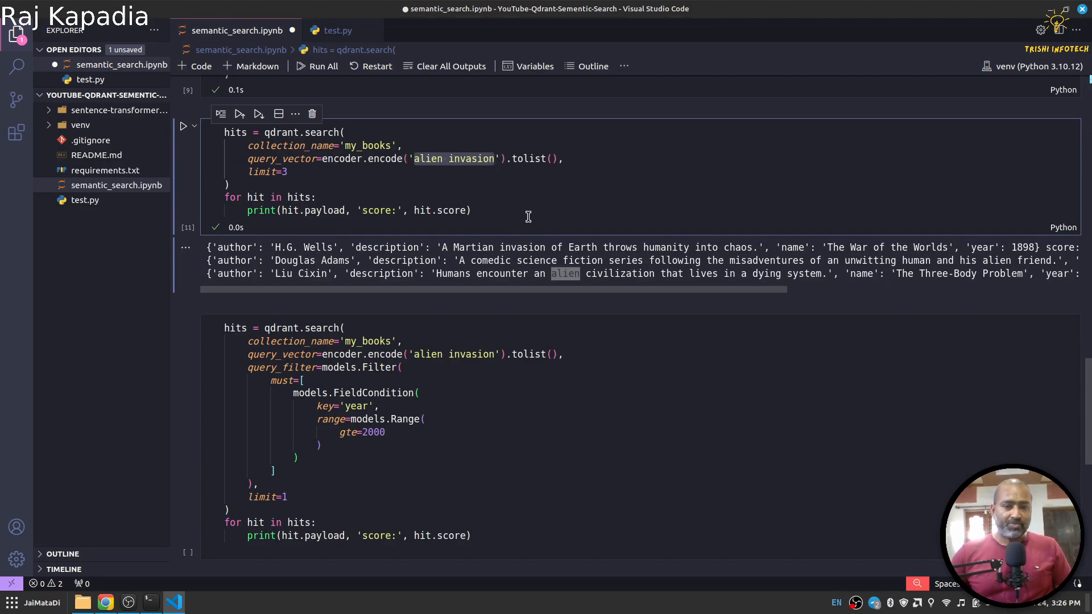
scroll(down, 3)
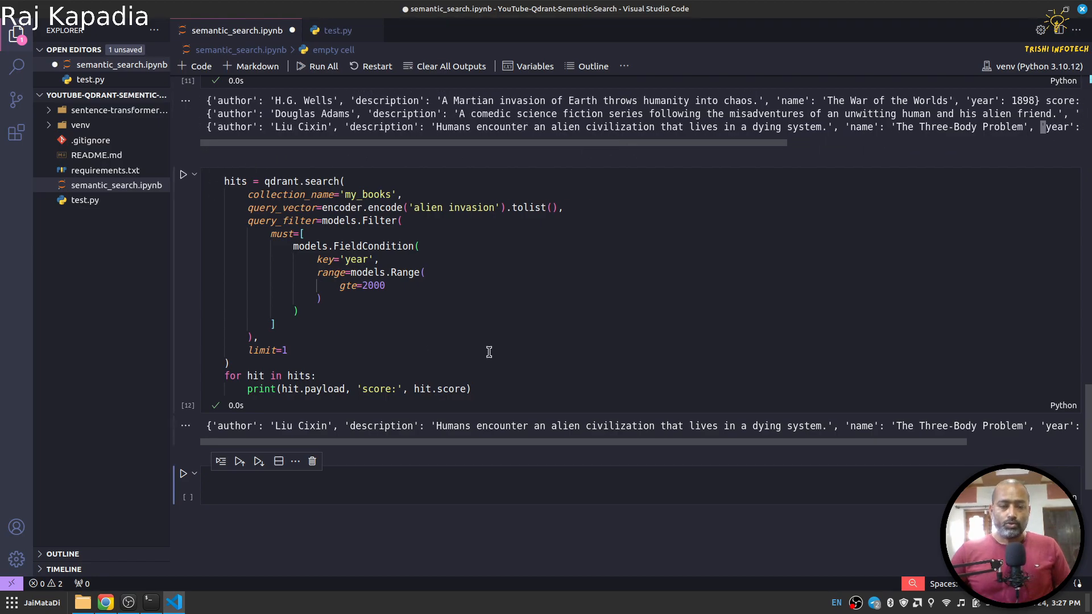
- Revisit the documents list, then bring up the Qdrant documentation tab in Chrome
scroll(down, 3)
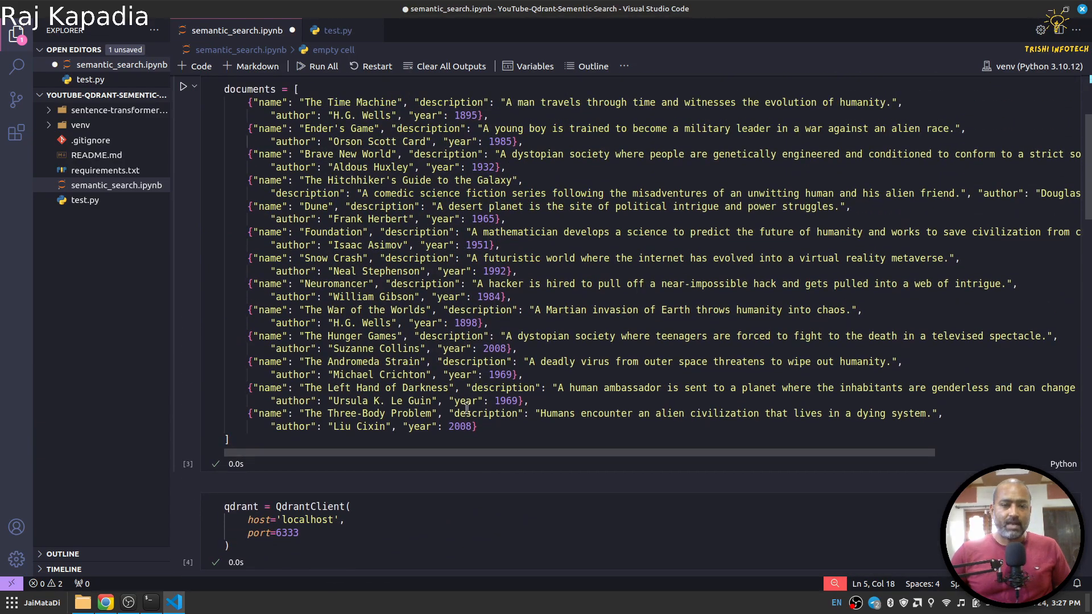
mouse_move(377, 263)
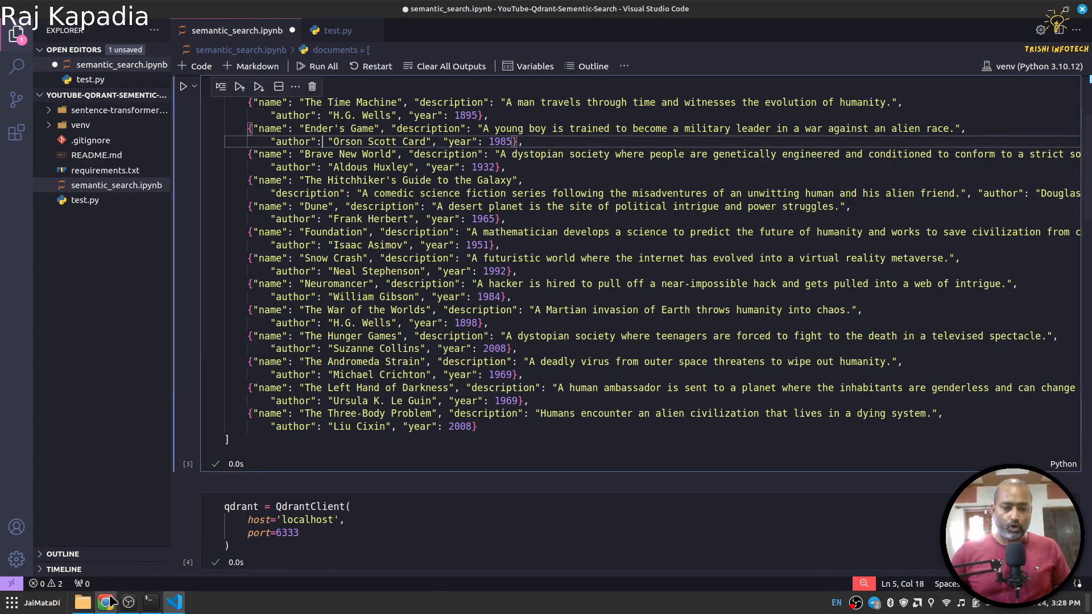
click(105, 602)
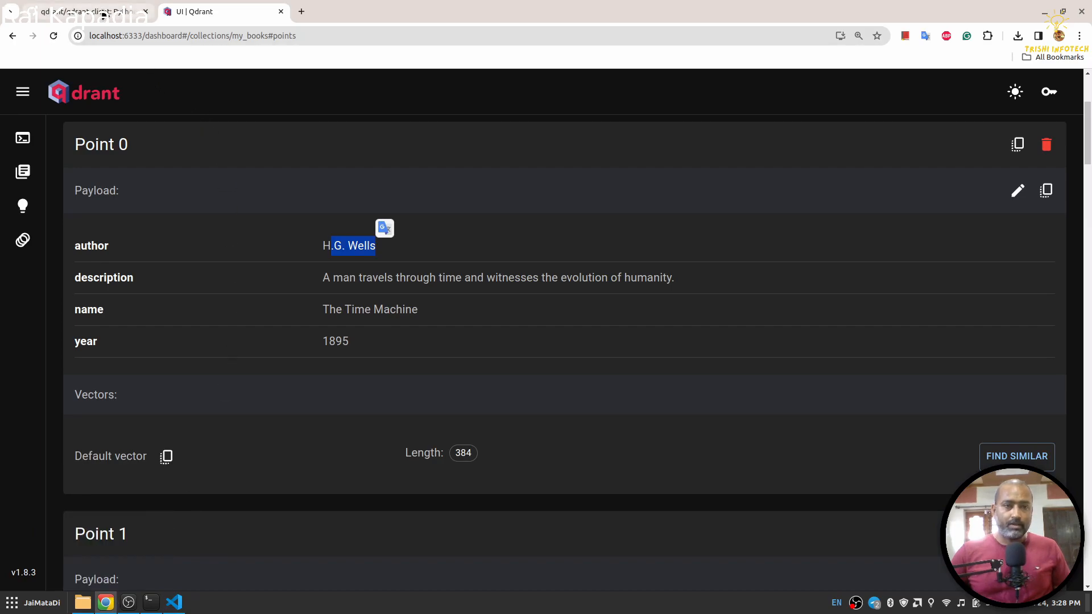
click(77, 11)
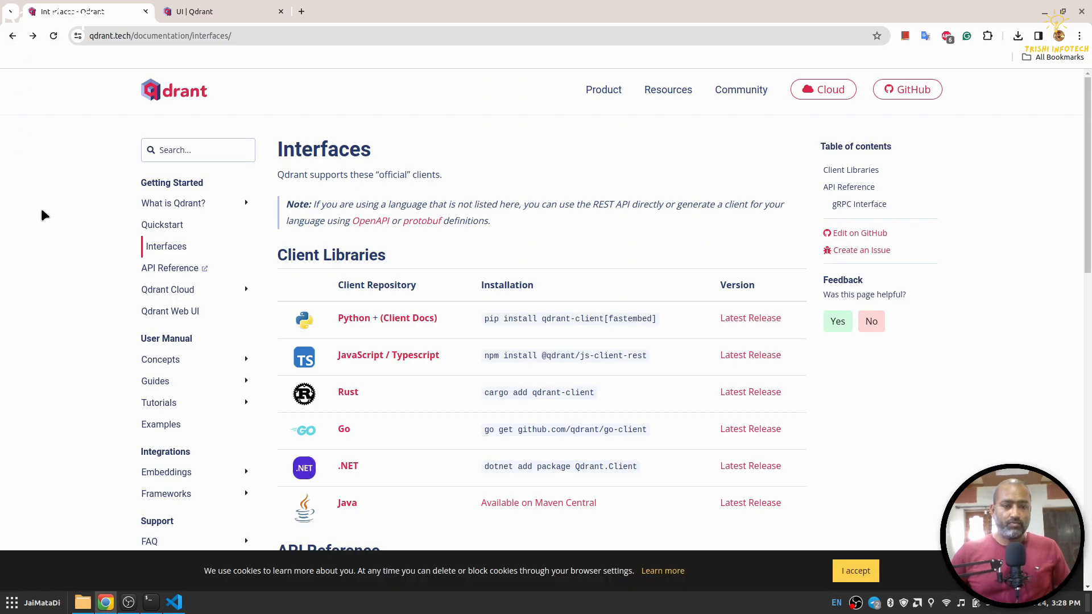
- Browse the Qdrant Tutorials and Examples documentation pages
click(159, 403)
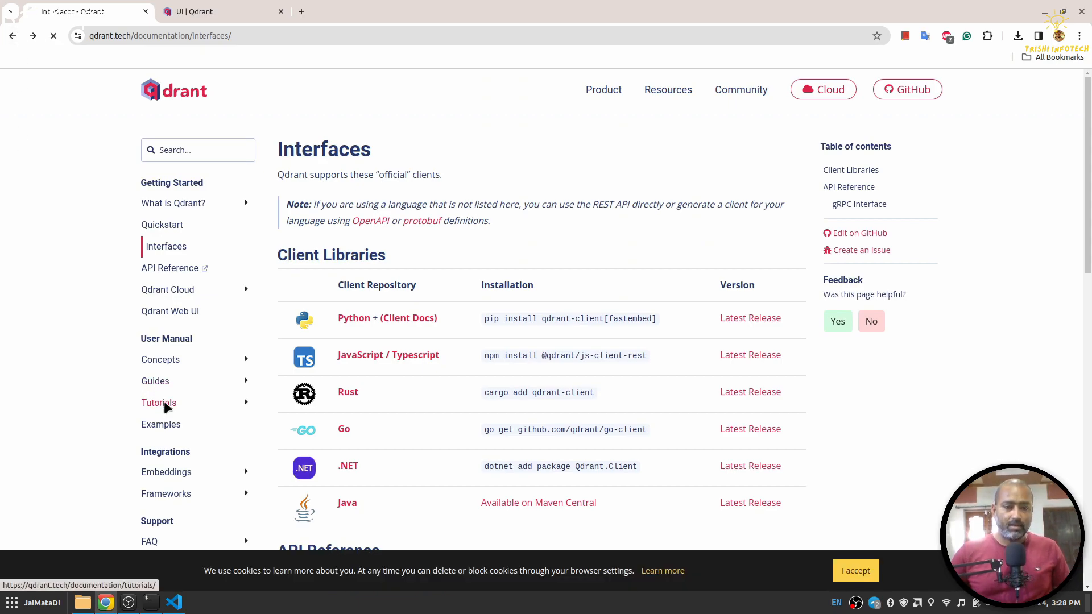
click(159, 403)
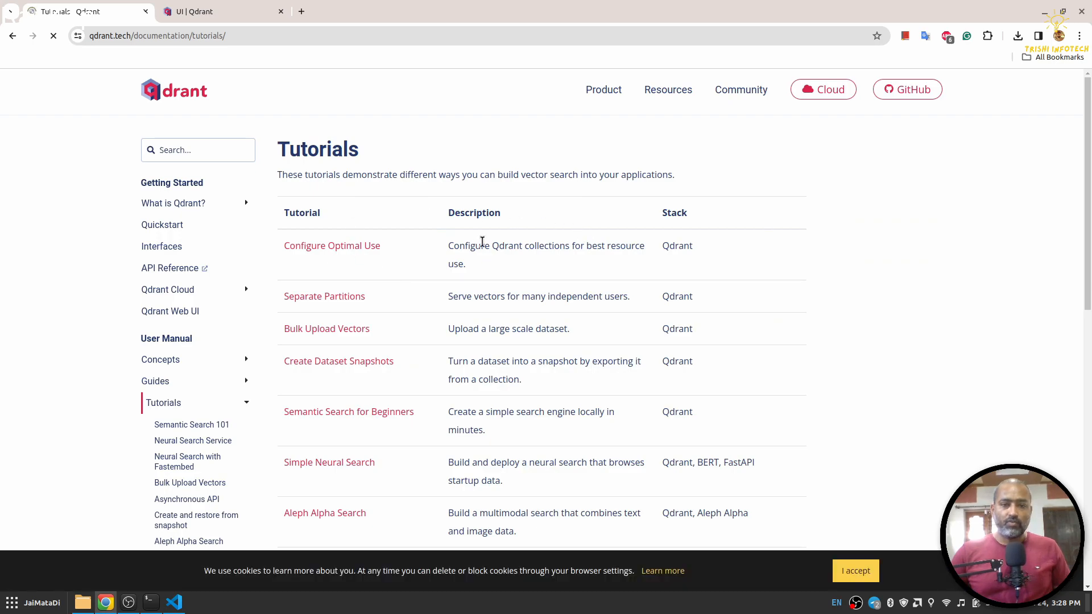
scroll(down, 3)
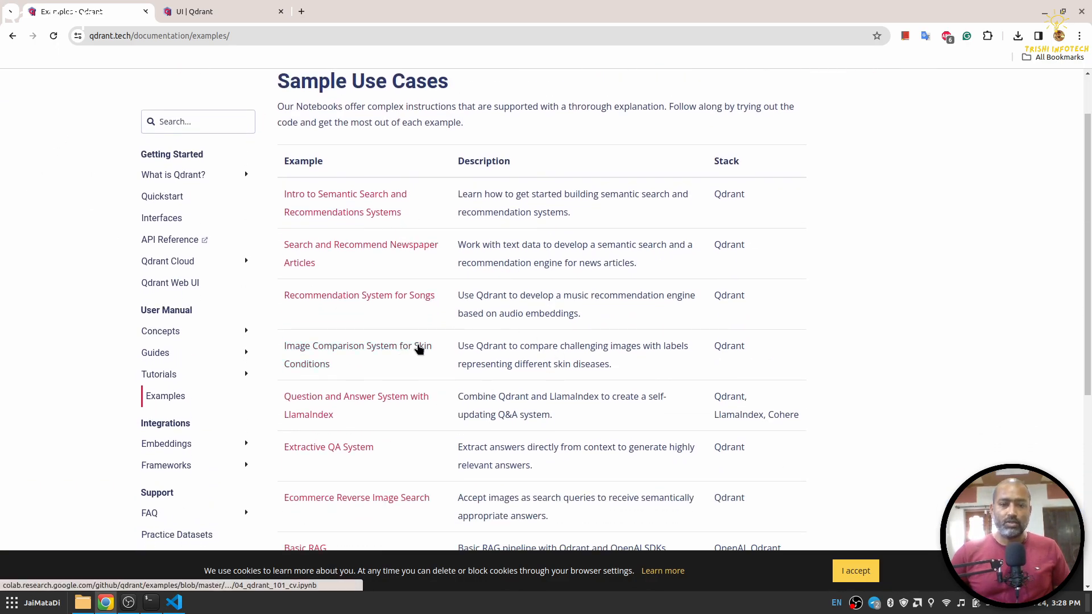
mouse_move(83, 270)
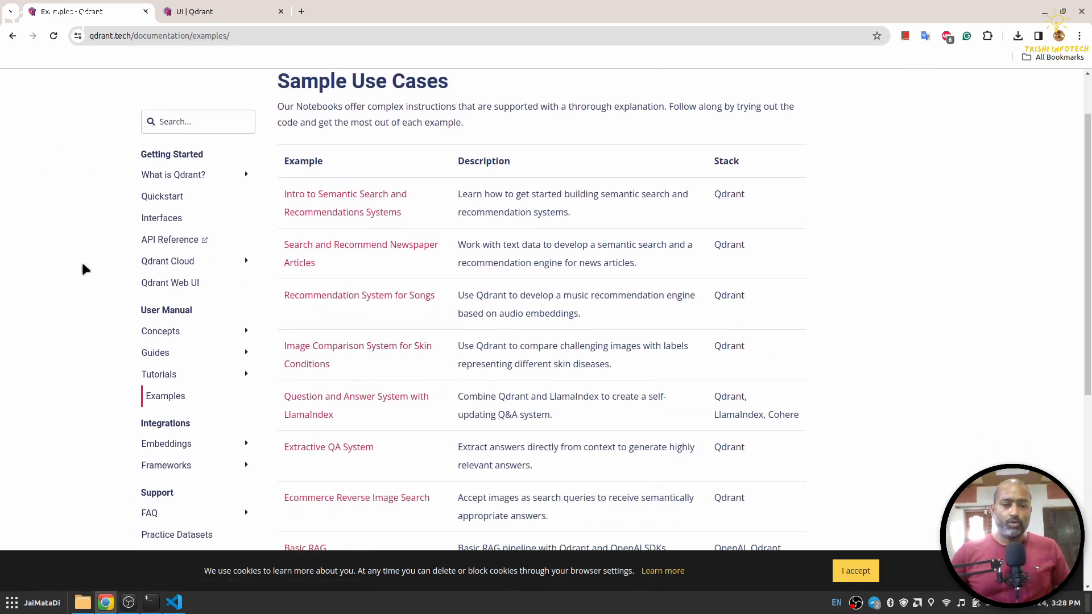
mouse_move(153, 352)
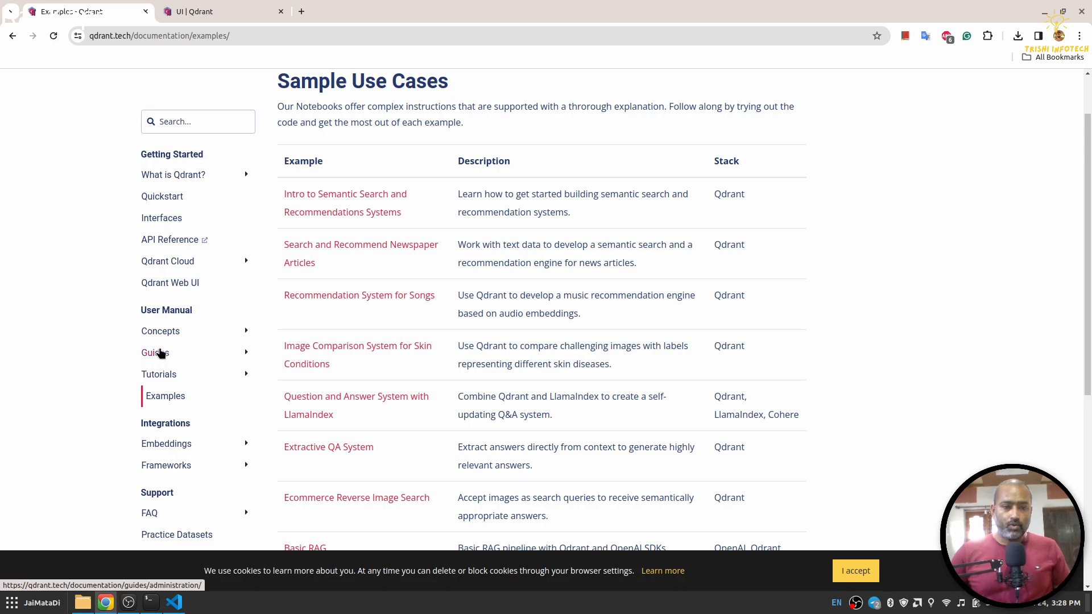
- Open the Administration guide and read about the locking API and recovery mode
click(154, 352)
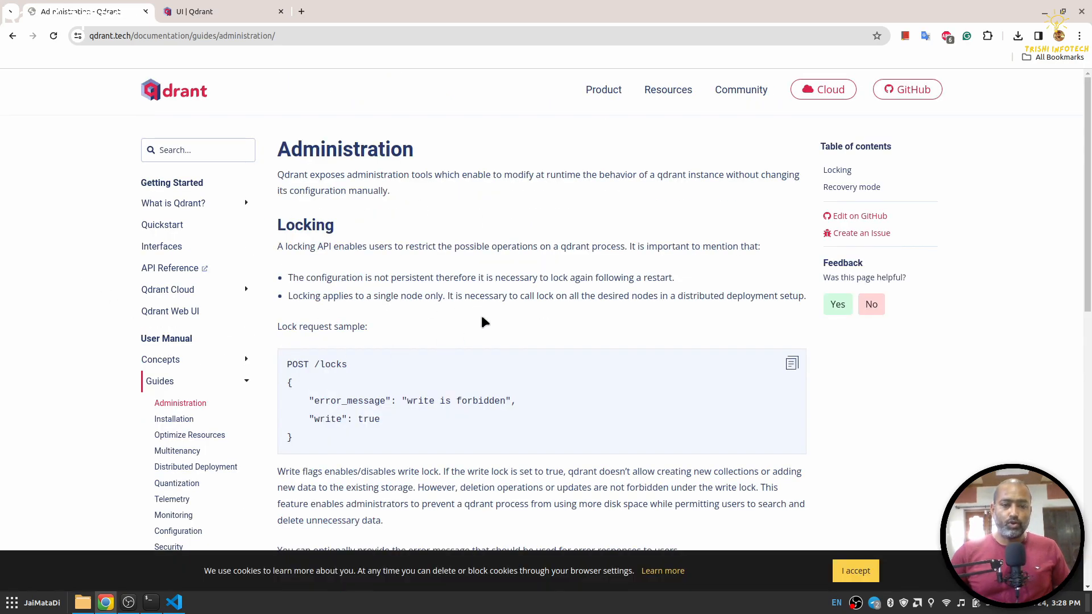
scroll(down, 3)
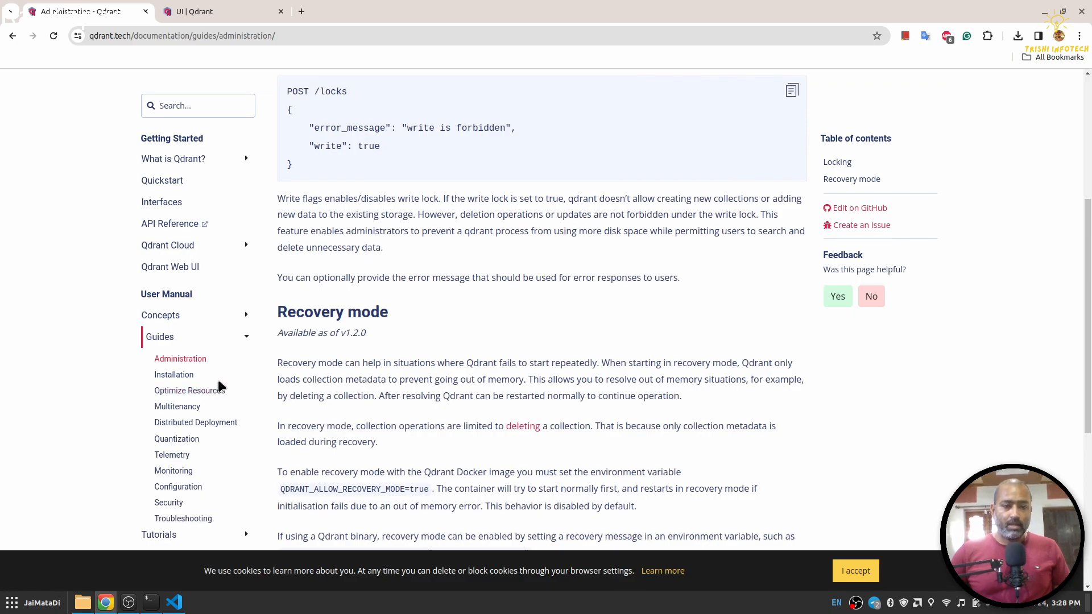
mouse_move(195, 422)
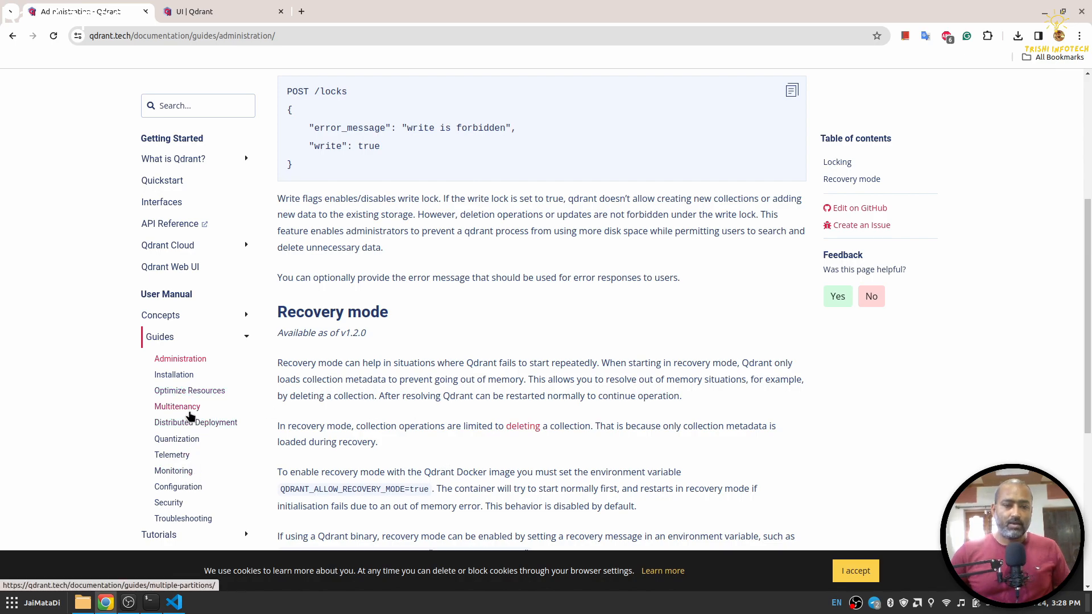
mouse_move(189, 390)
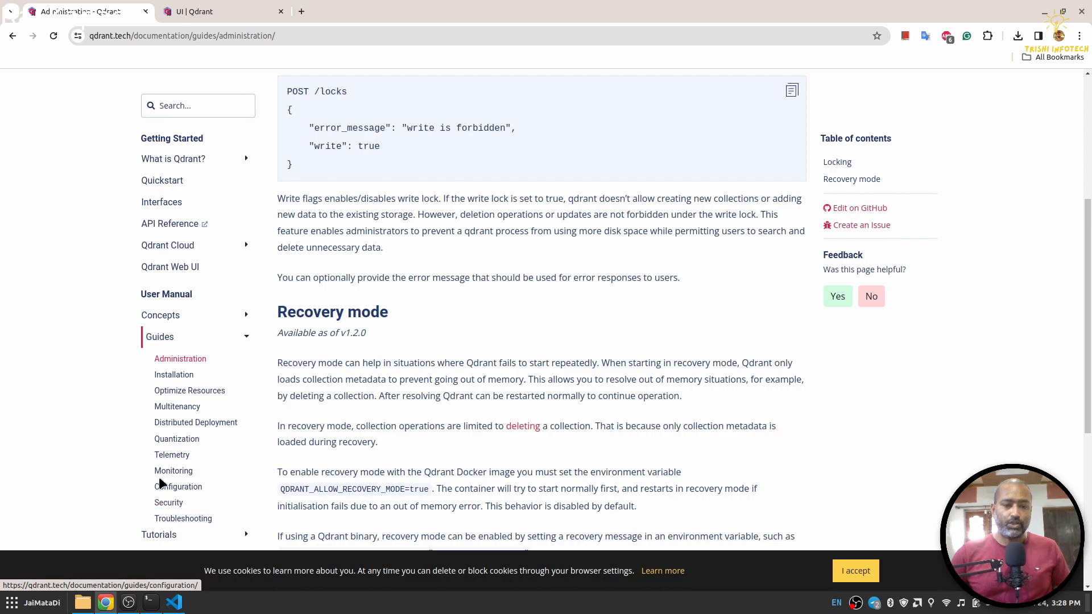
mouse_move(89, 356)
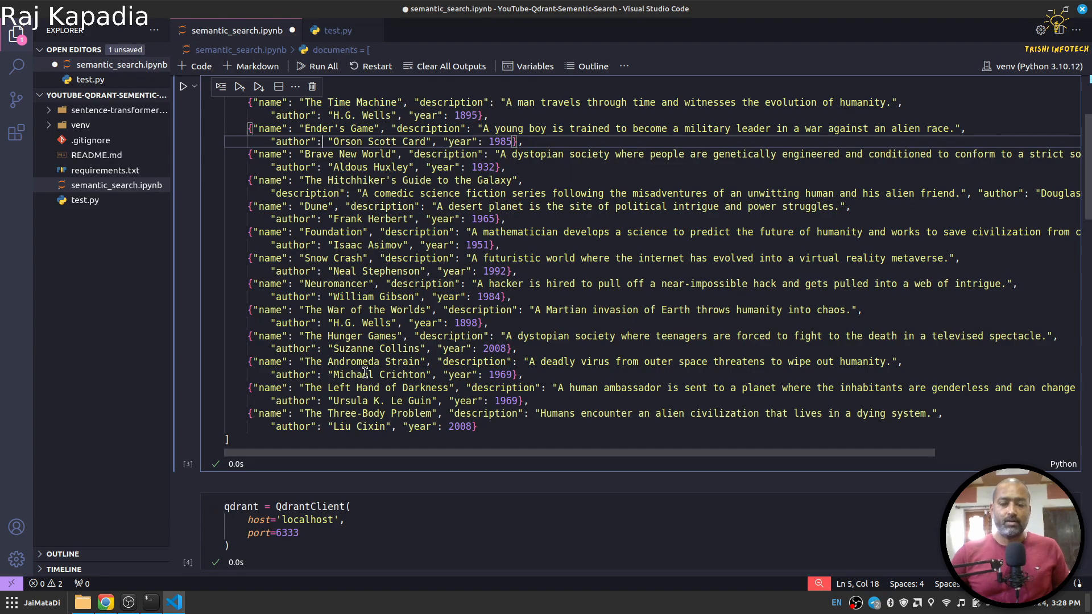
mouse_move(417, 249)
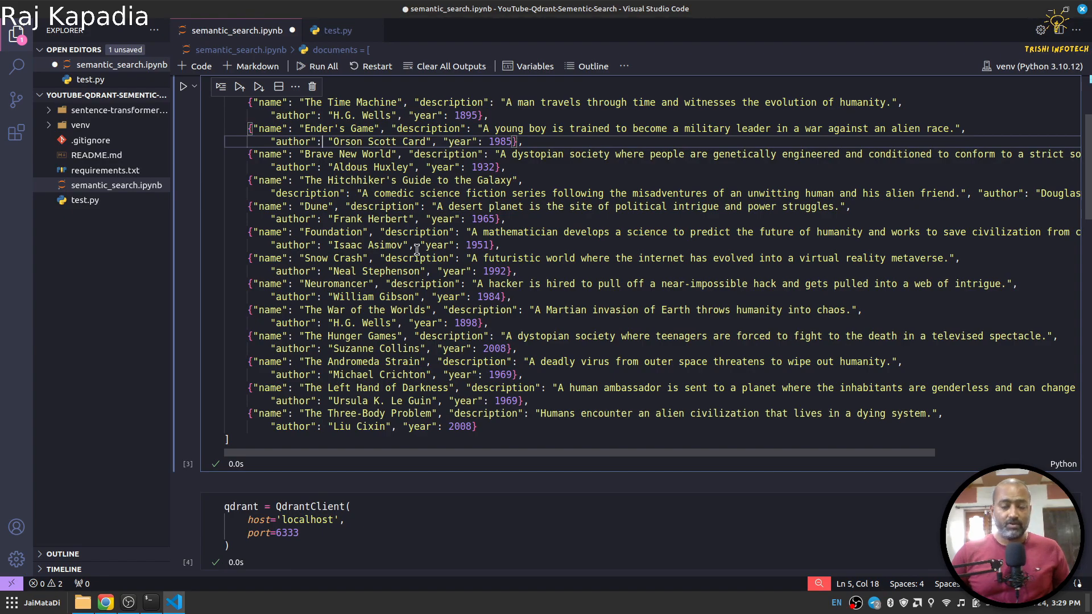
mouse_move(501, 271)
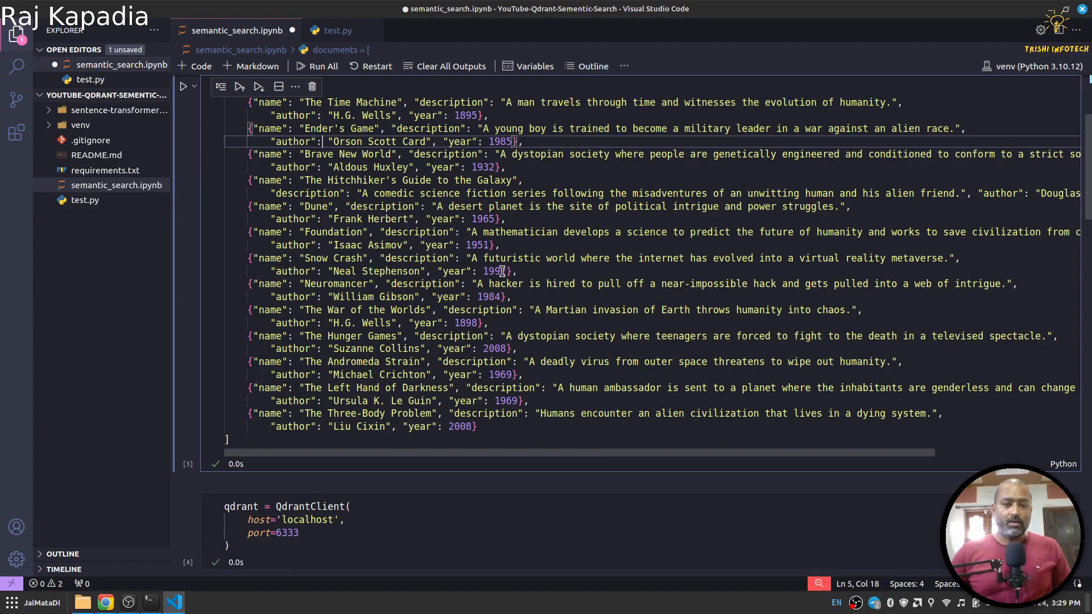